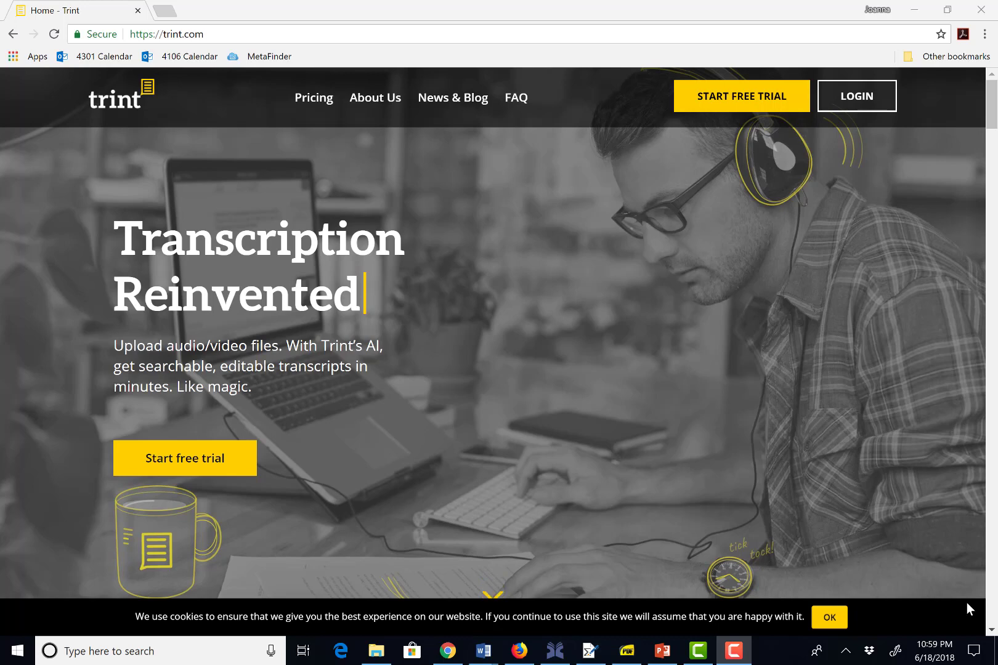
Sign in via LOGIN with Google to reach the My Trints home page
click(858, 96)
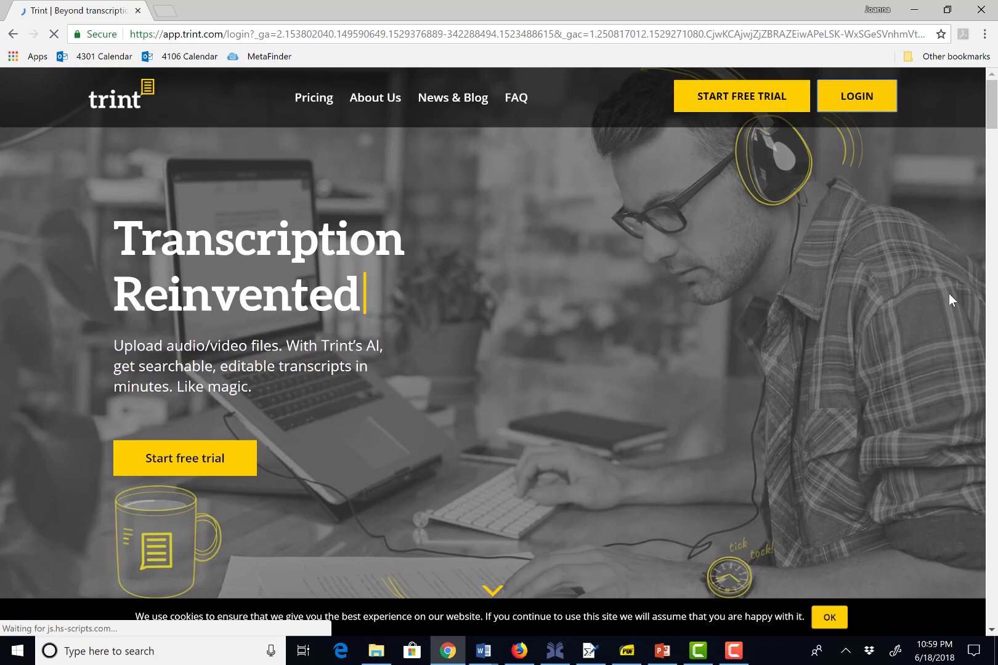
click(858, 96)
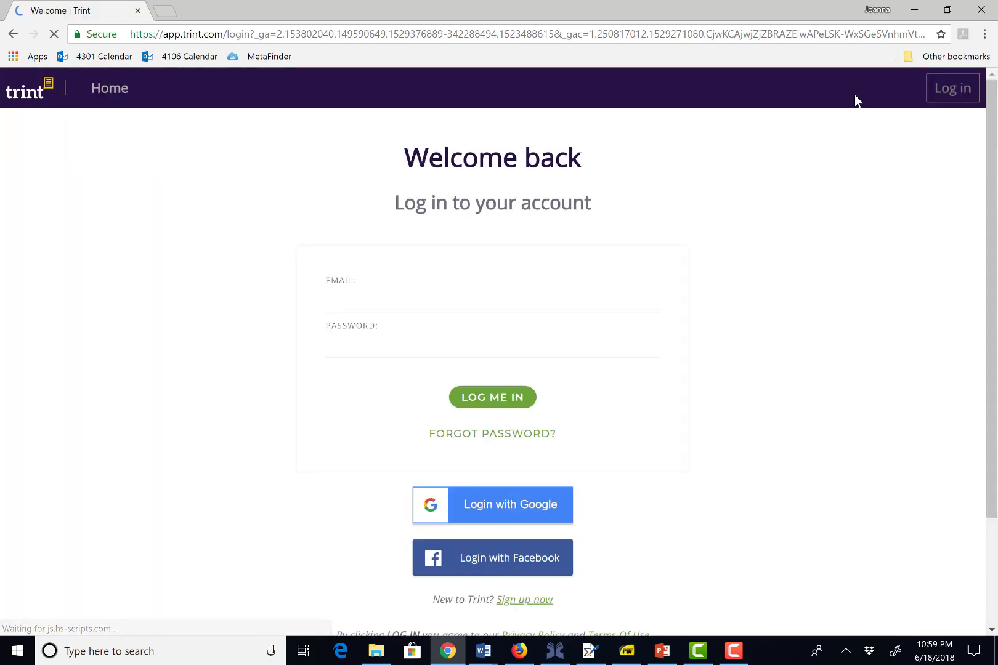
click(493, 506)
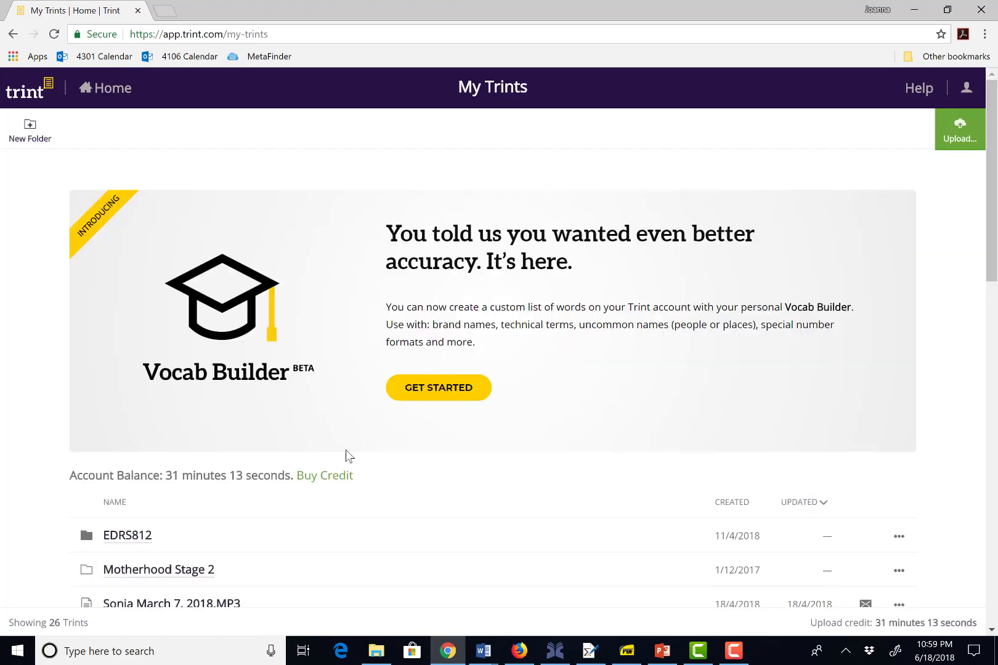
mouse_move(222, 380)
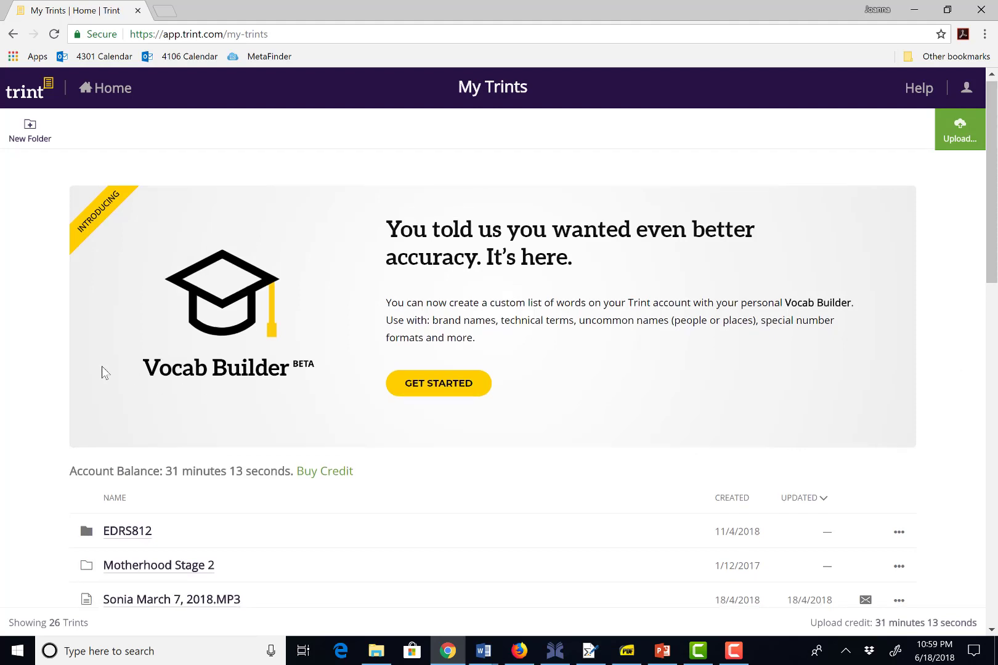
mouse_move(4, 506)
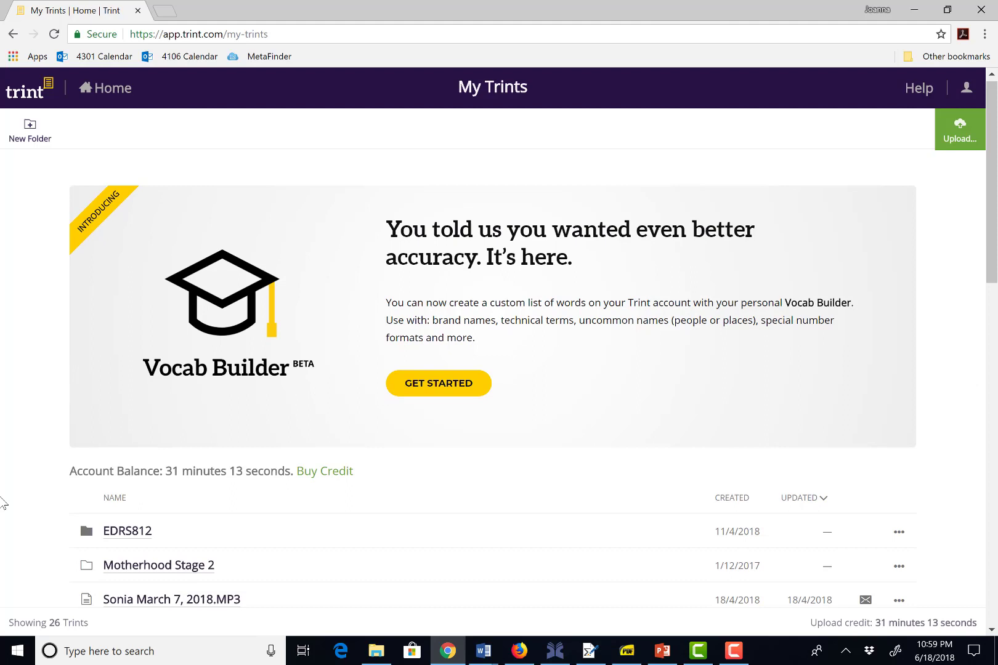
mouse_move(99, 364)
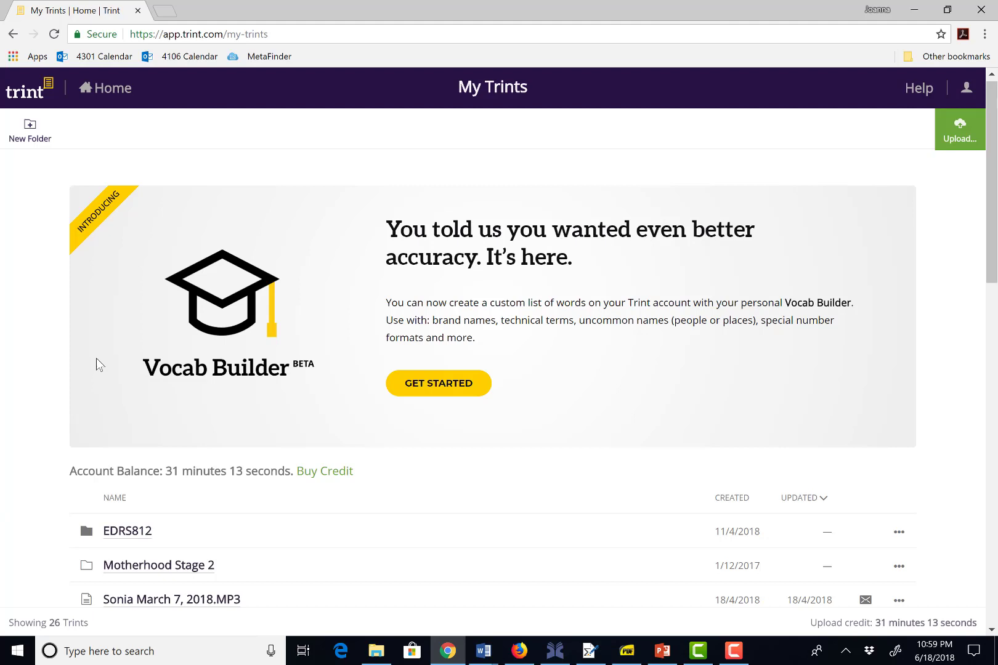
scroll(down, 3)
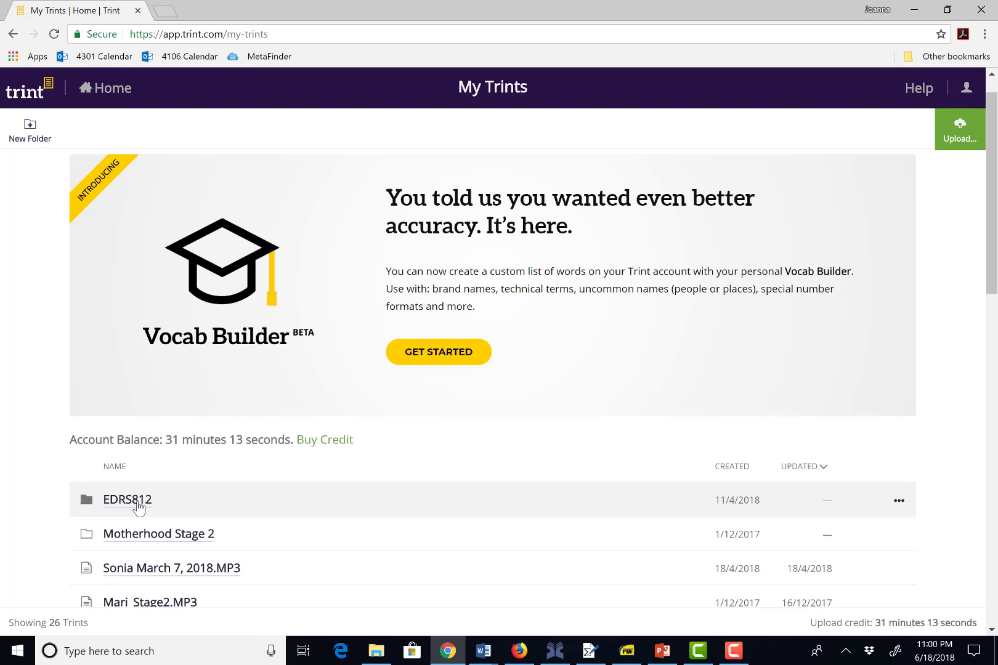
scroll(down, 3)
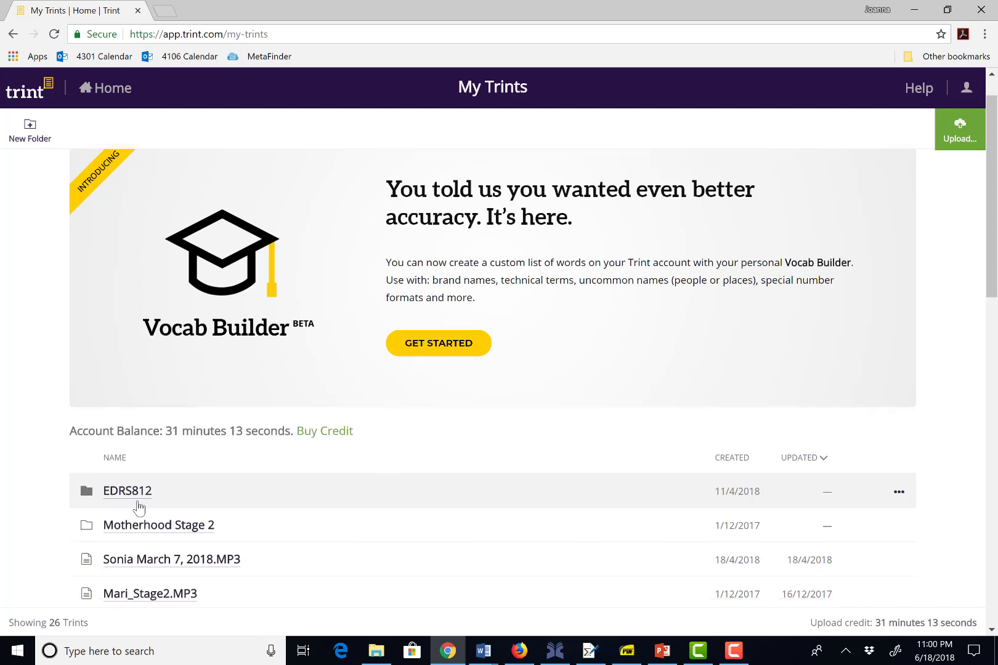
scroll(down, 3)
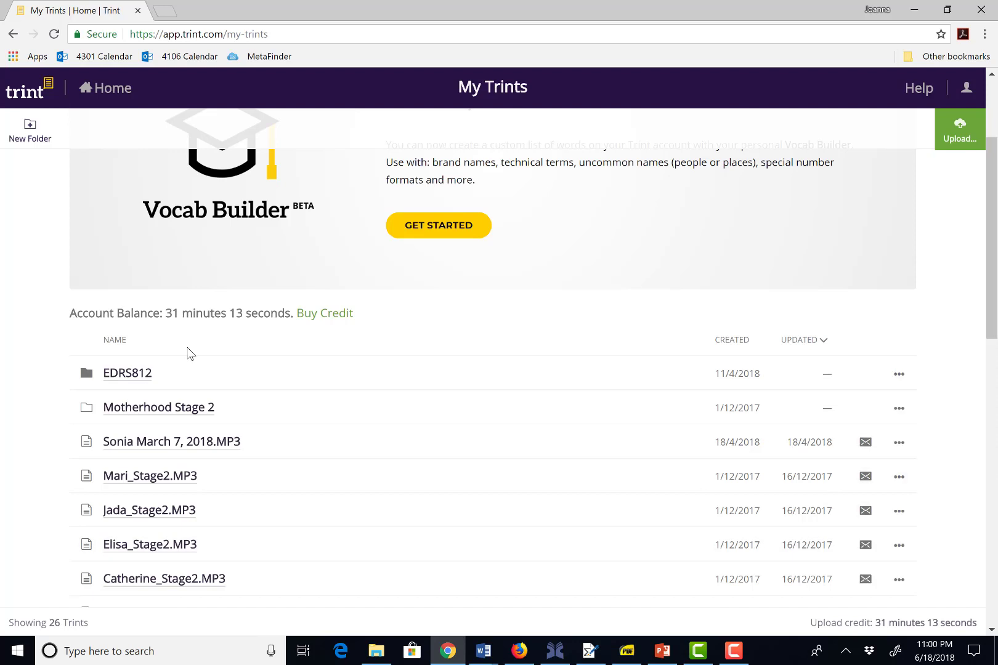
scroll(down, 3)
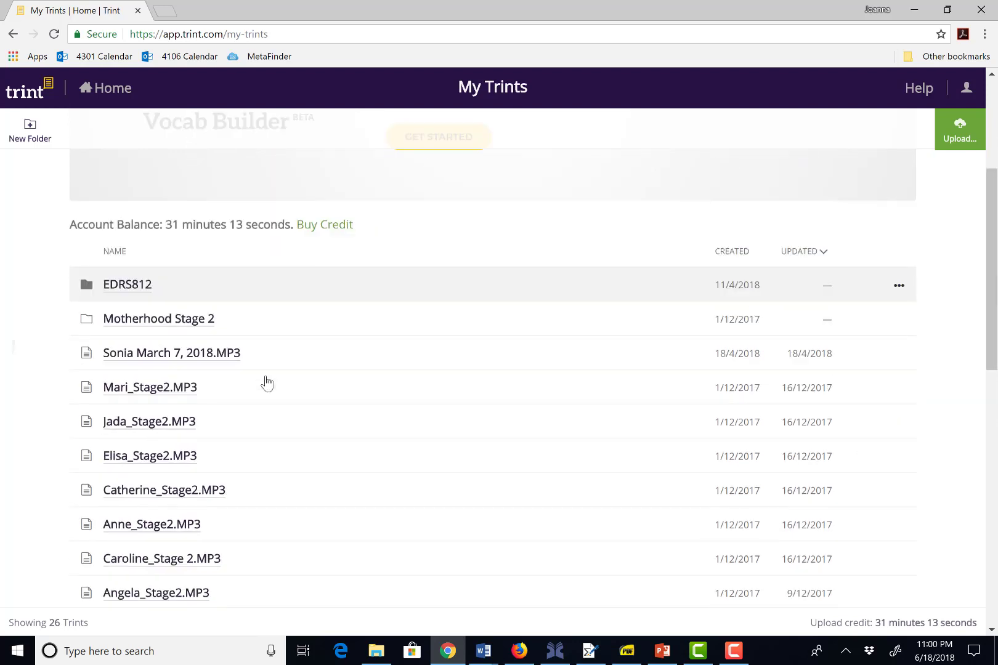
scroll(down, 3)
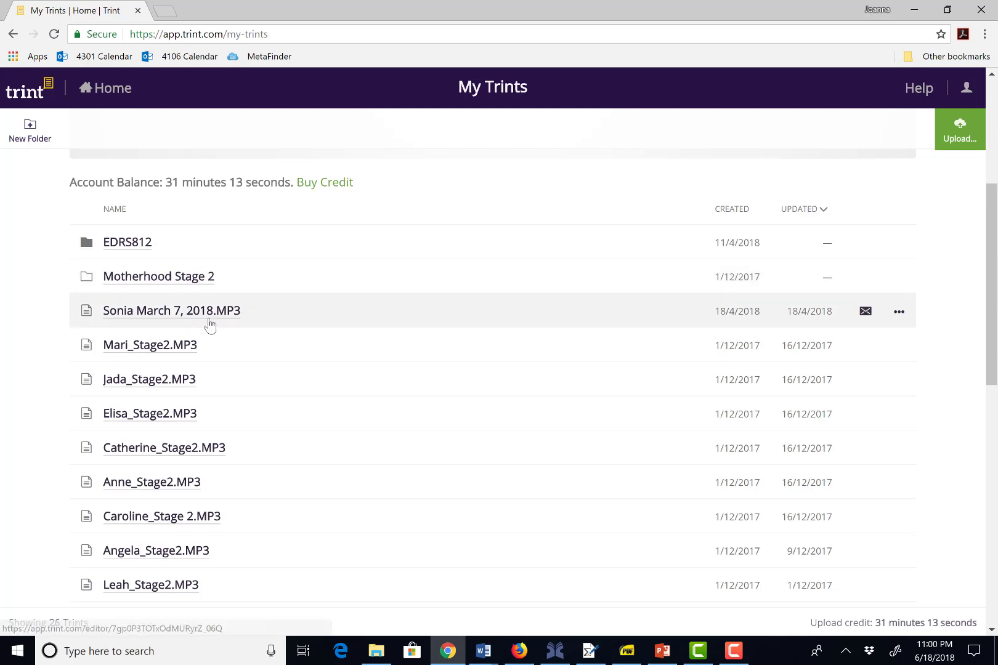
scroll(down, 3)
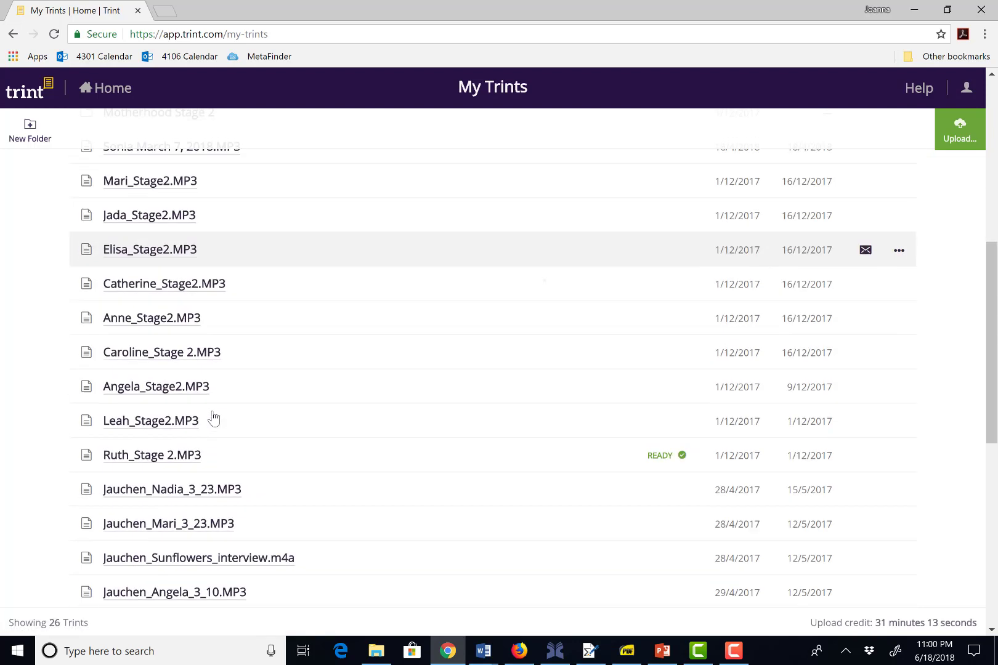
scroll(down, 3)
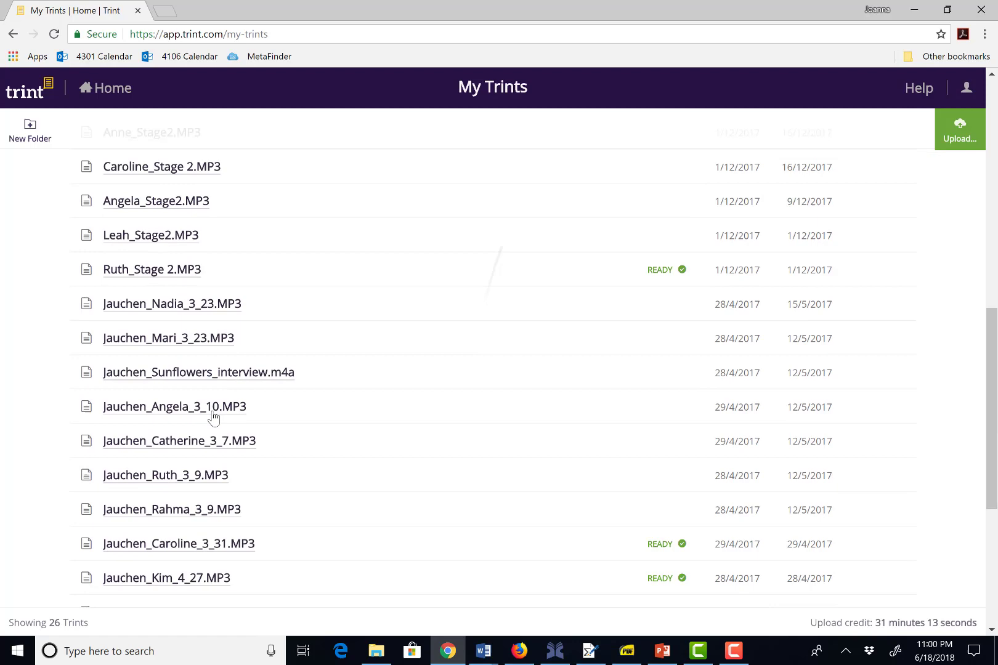
scroll(up, 3)
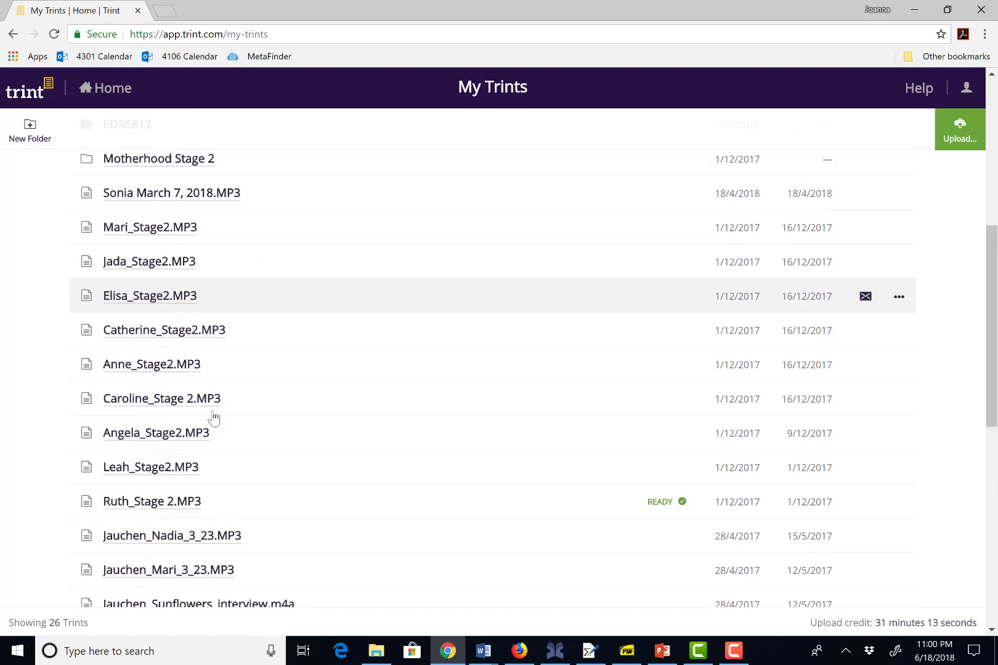
scroll(up, 3)
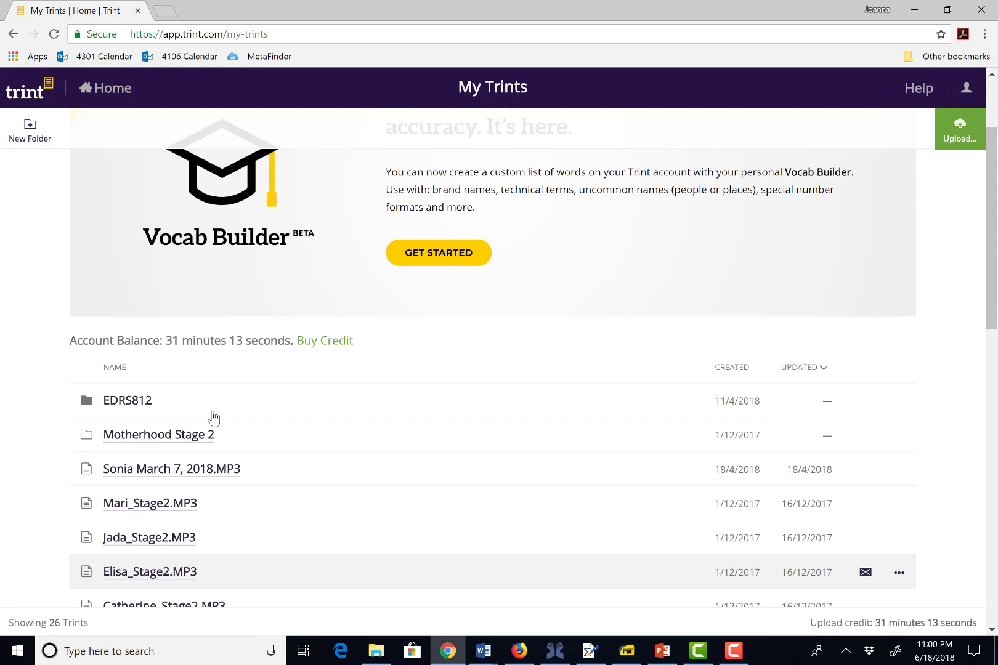
scroll(up, 3)
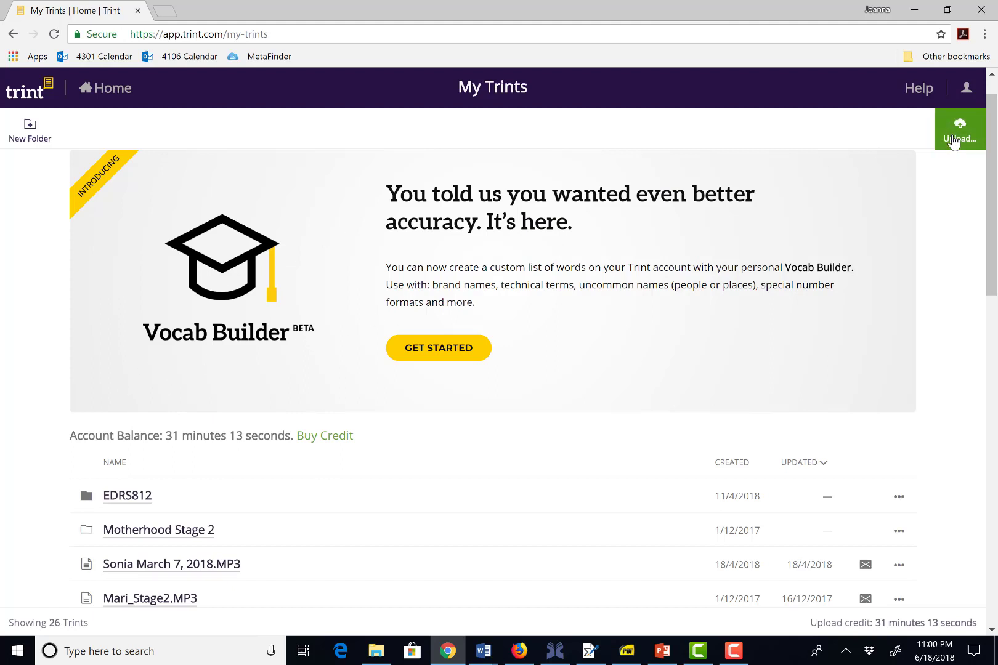
Queue Munchkin 2018-01-05 09.01.58.mp4 in the upload dialog without starting the upload
click(959, 129)
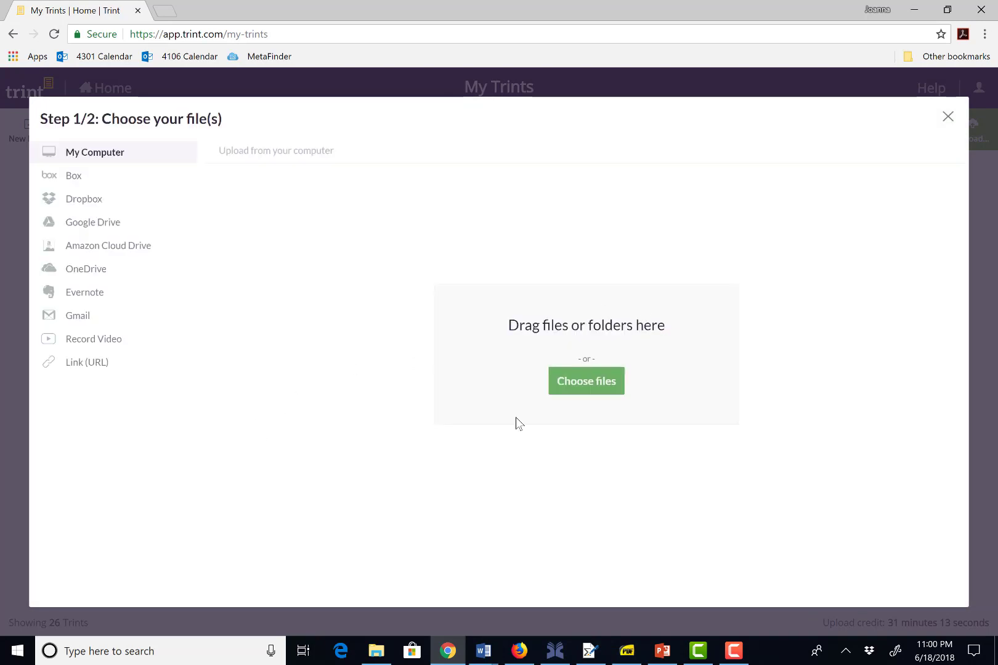
mouse_move(304, 550)
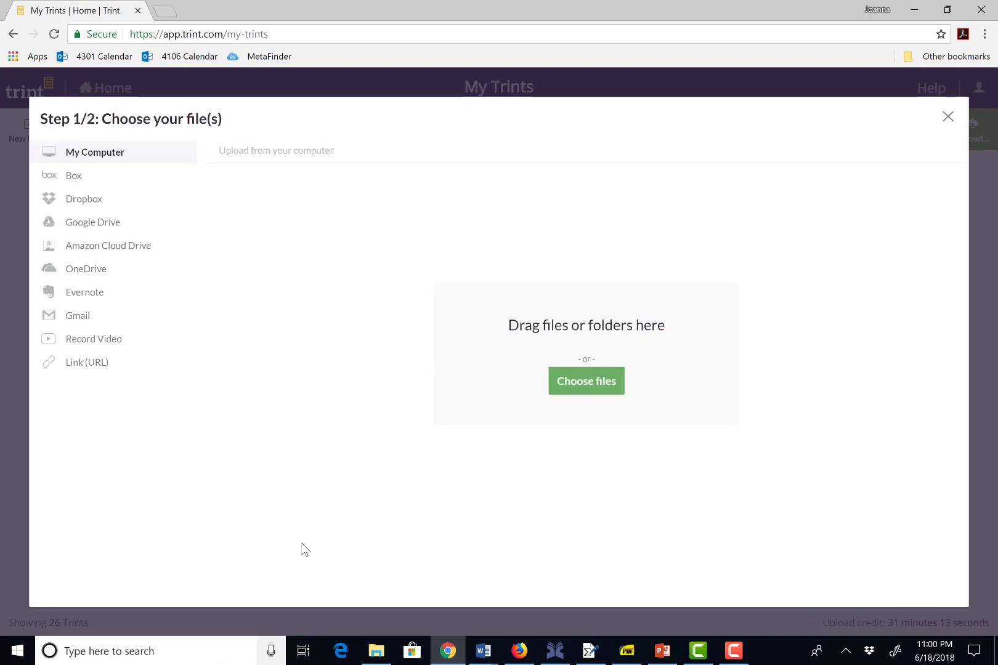
mouse_move(590, 394)
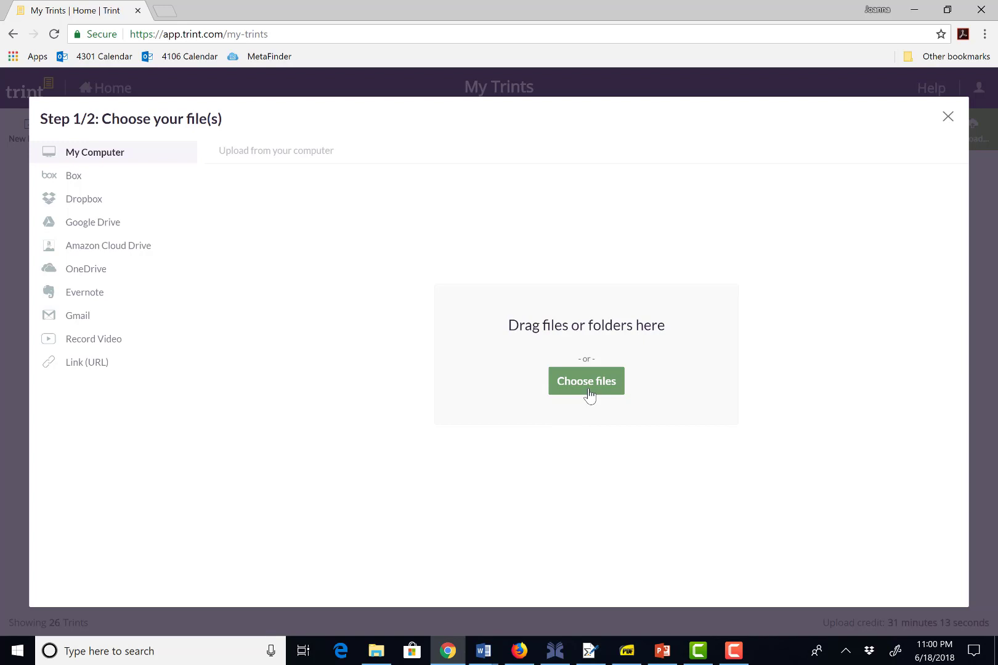
mouse_move(343, 654)
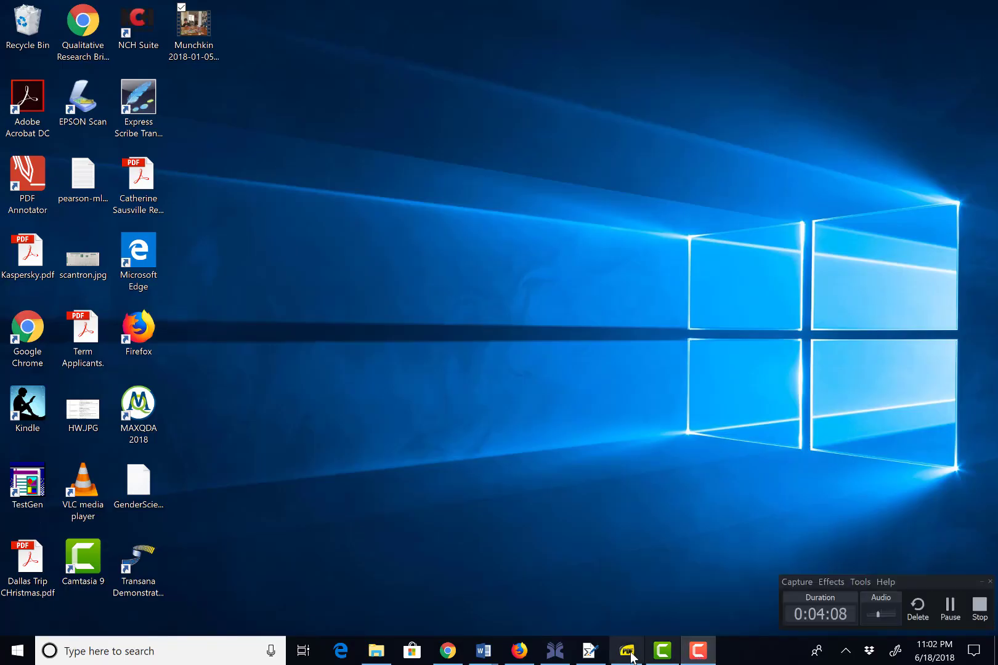
click(449, 650)
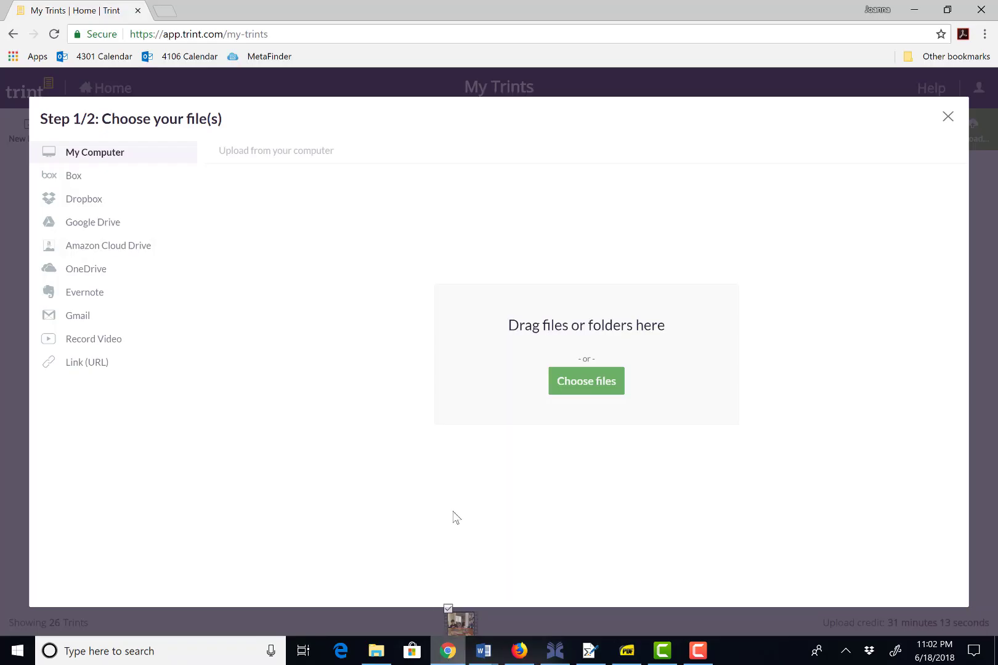
drag(459, 621, 491, 376)
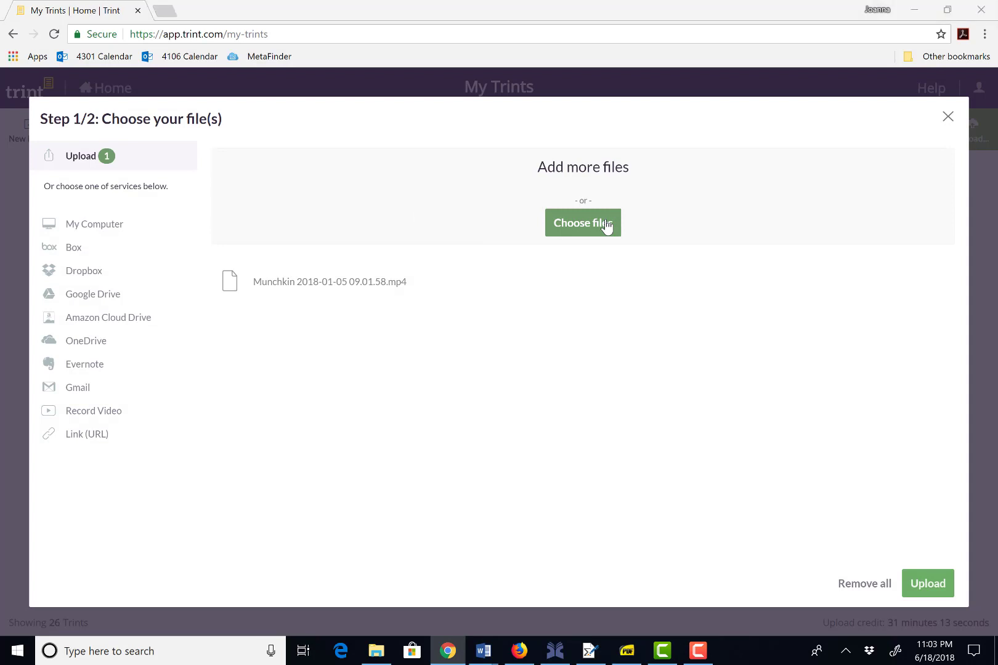
click(583, 223)
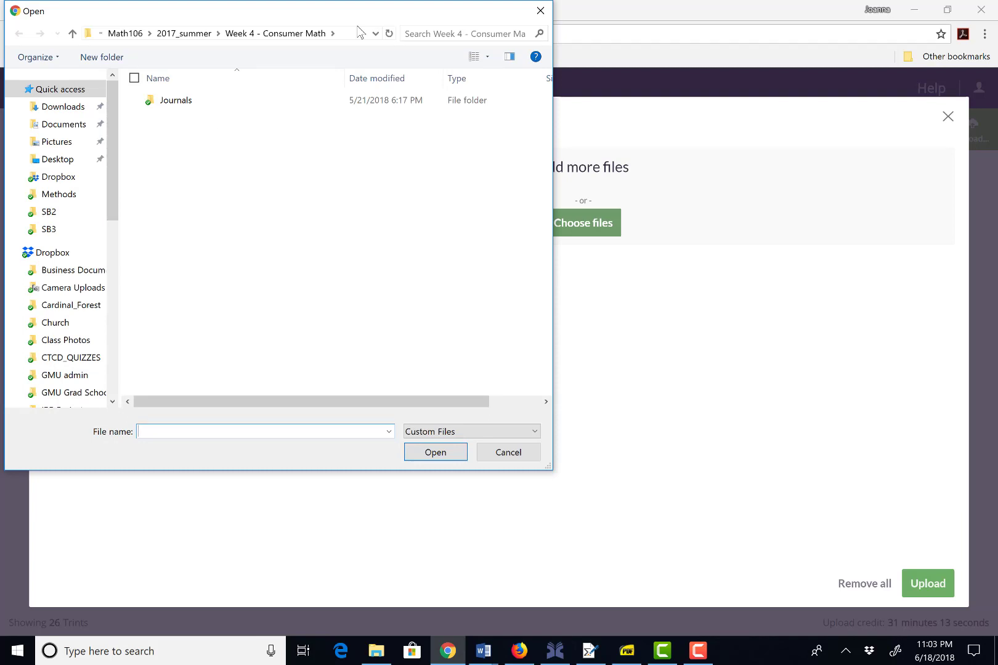
mouse_move(538, 11)
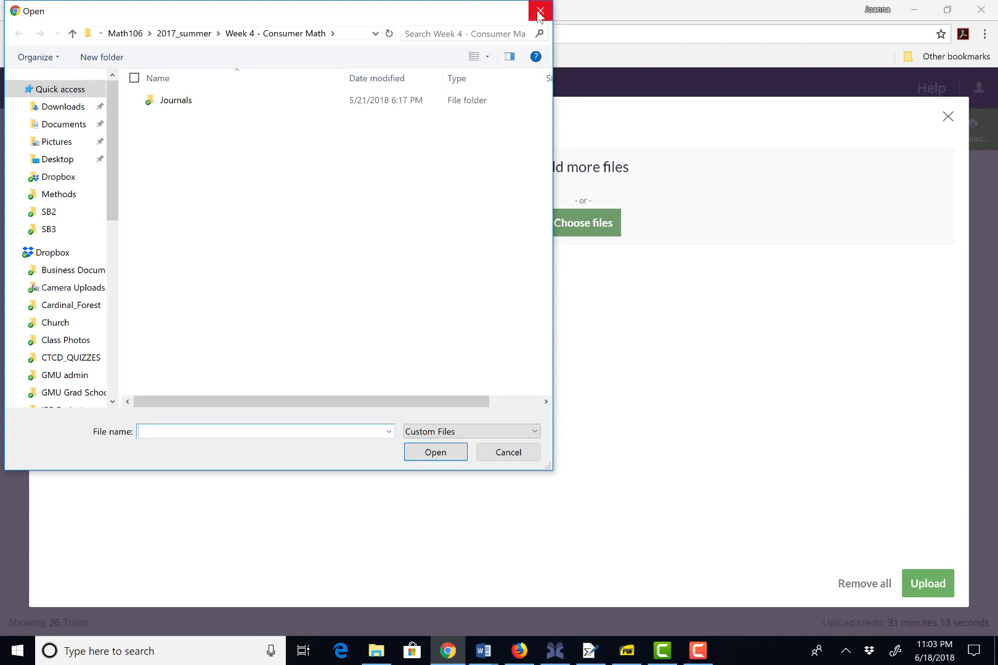
click(535, 11)
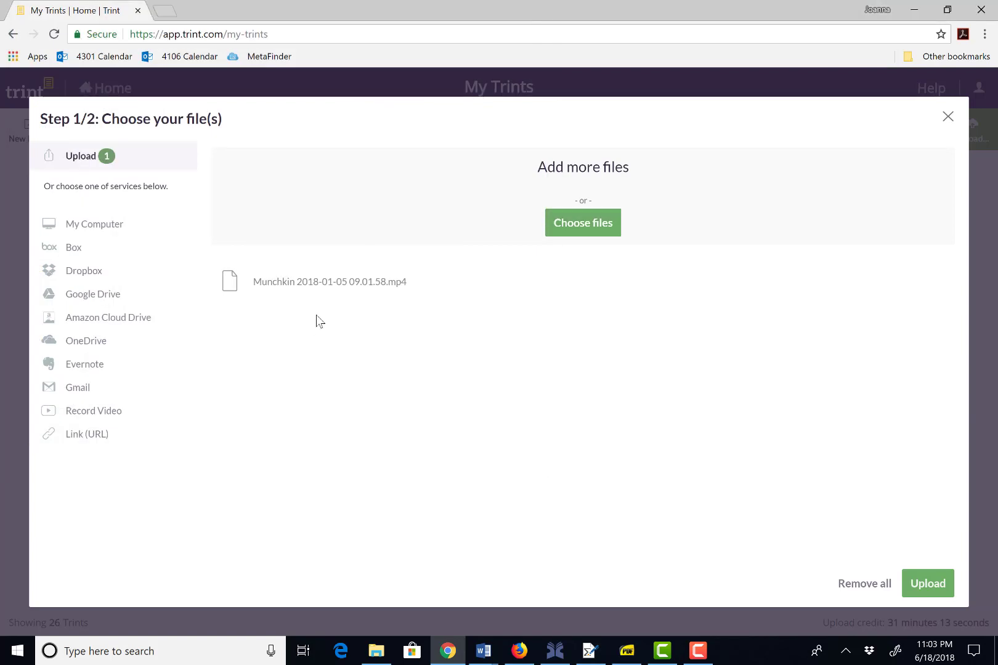
mouse_move(434, 296)
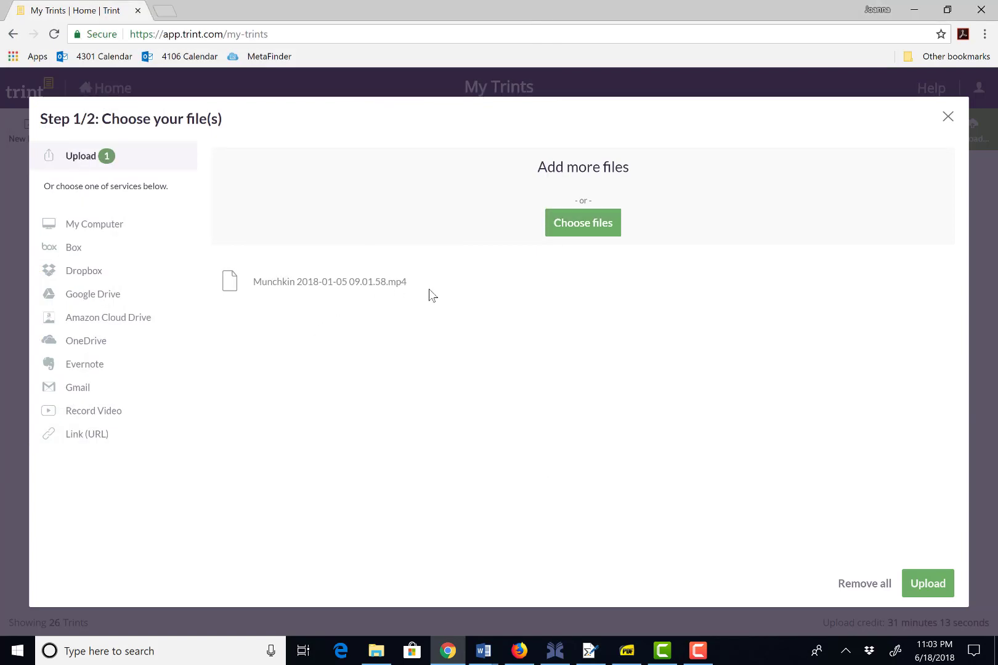
mouse_move(512, 501)
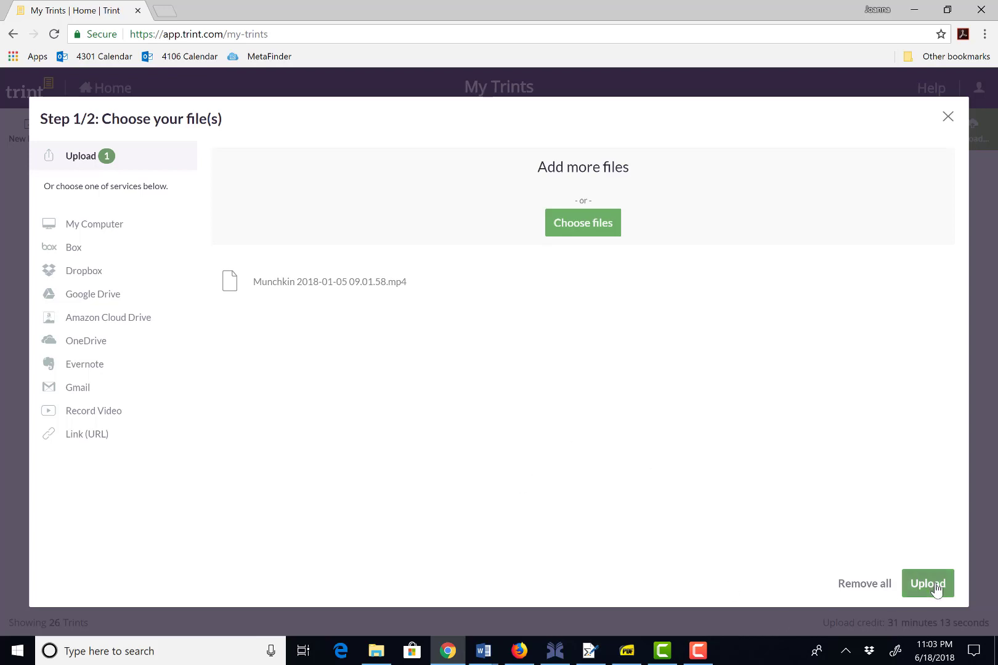
Upload the queued Munchkin video and request transcription in North American English
click(928, 584)
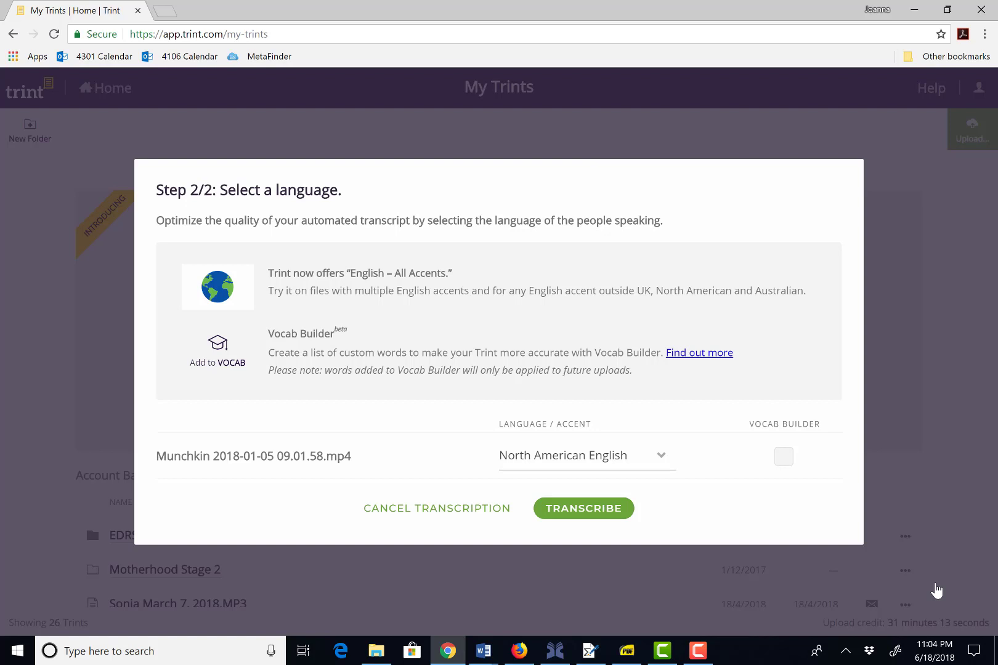
mouse_move(427, 391)
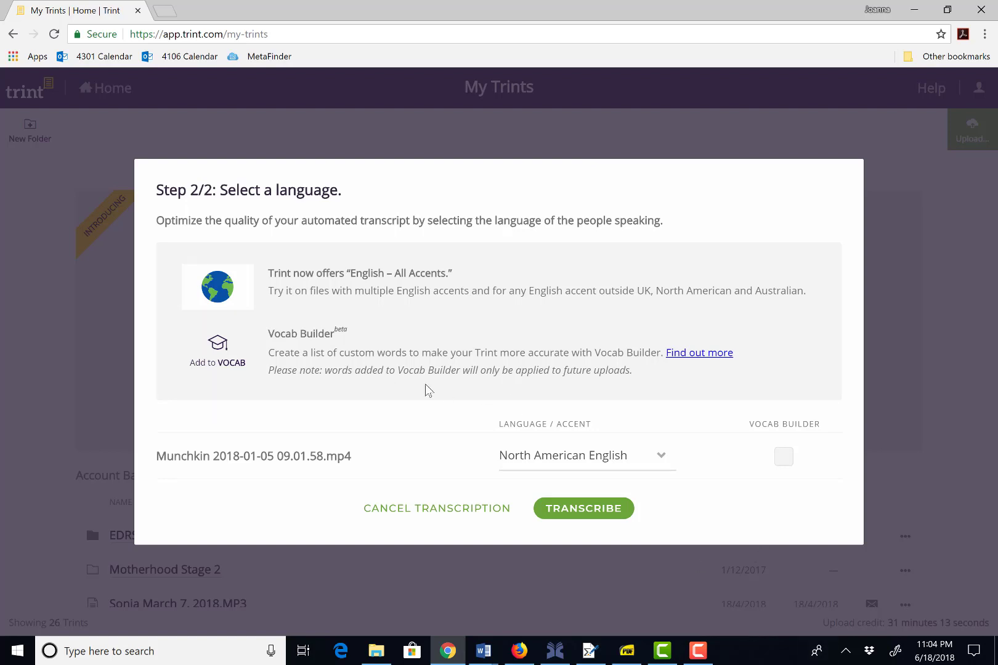
mouse_move(562, 312)
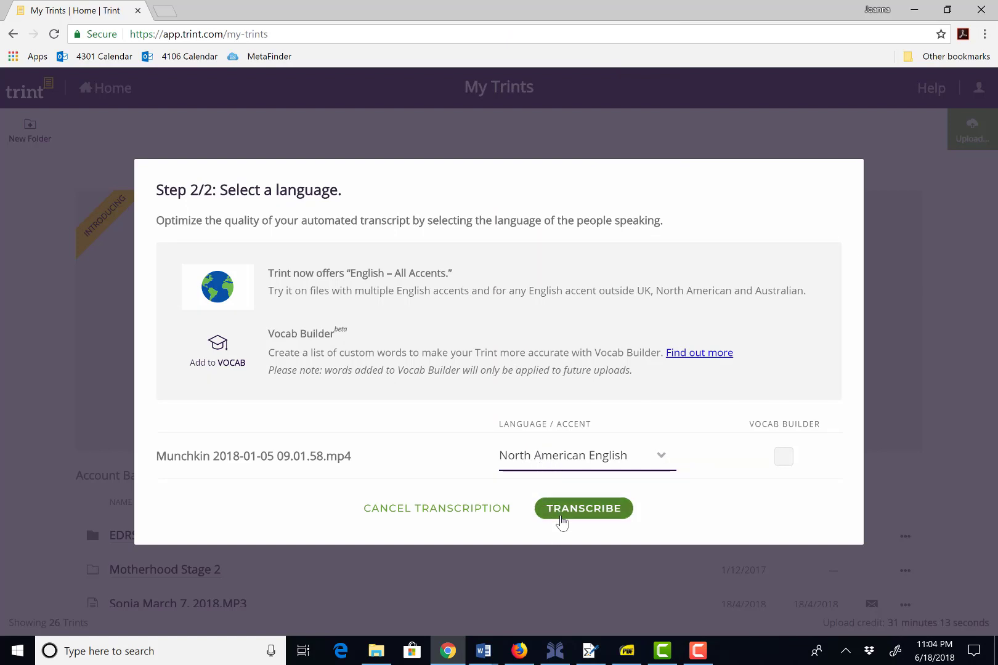
click(584, 509)
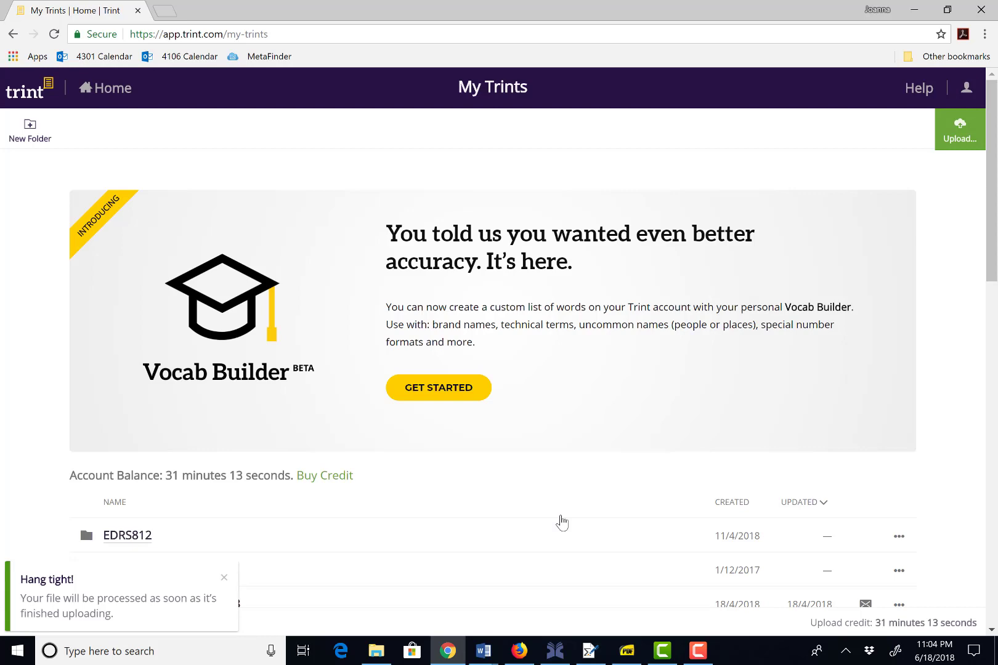
Wait for the Munchkin file to show READY and open its transcript in the editor
scroll(down, 3)
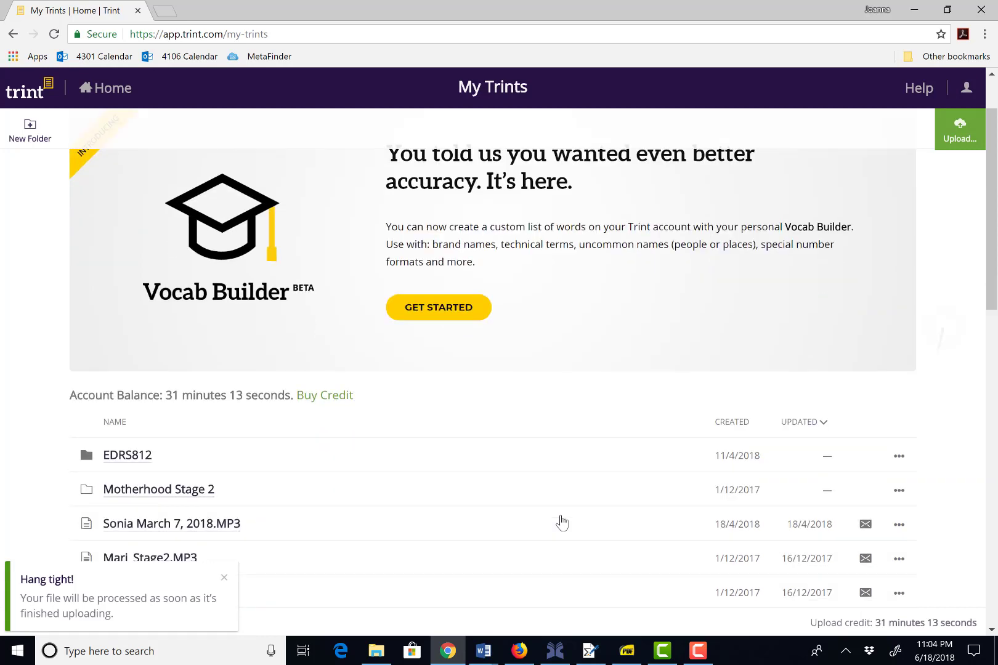
scroll(down, 3)
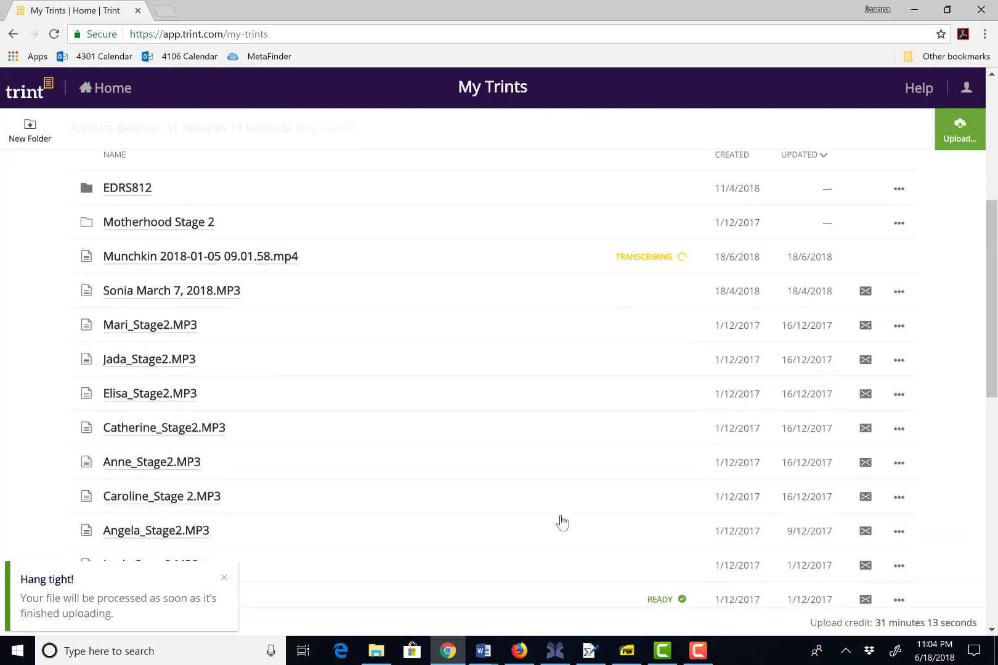
mouse_move(653, 269)
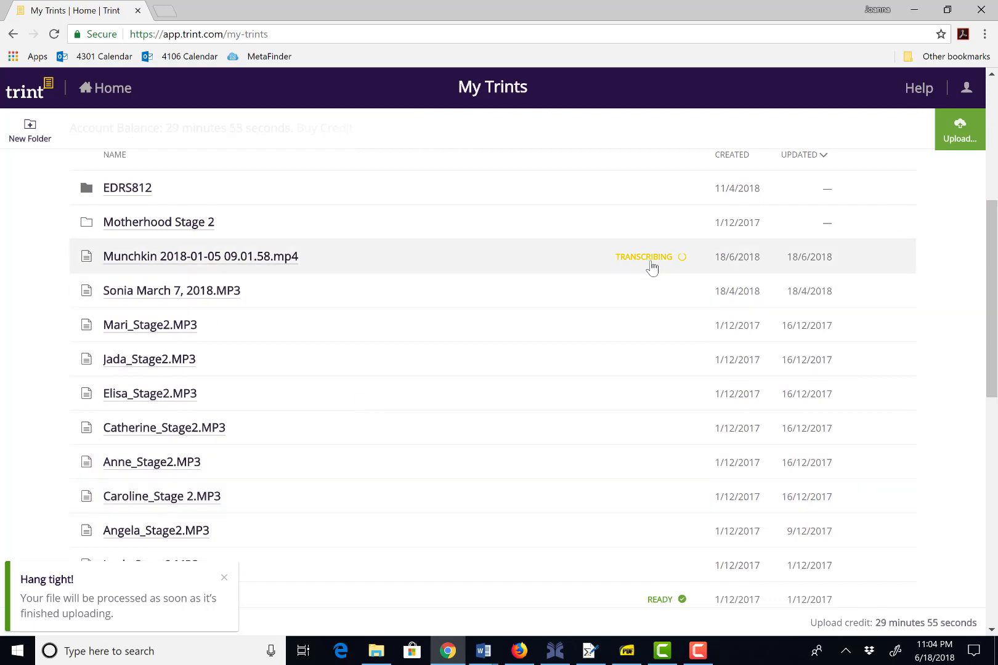
mouse_move(639, 265)
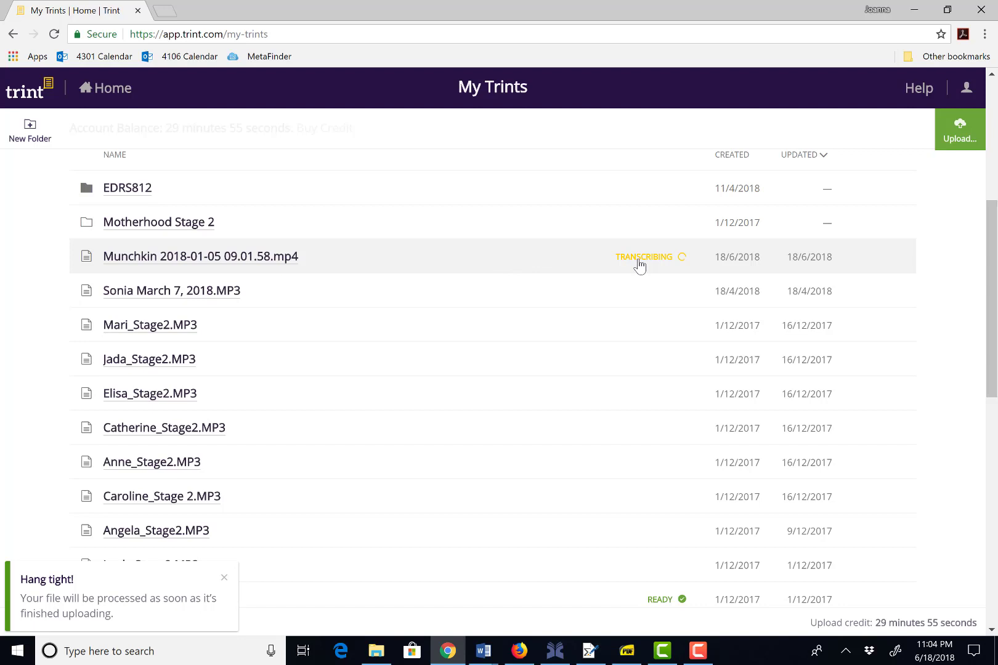
mouse_move(648, 264)
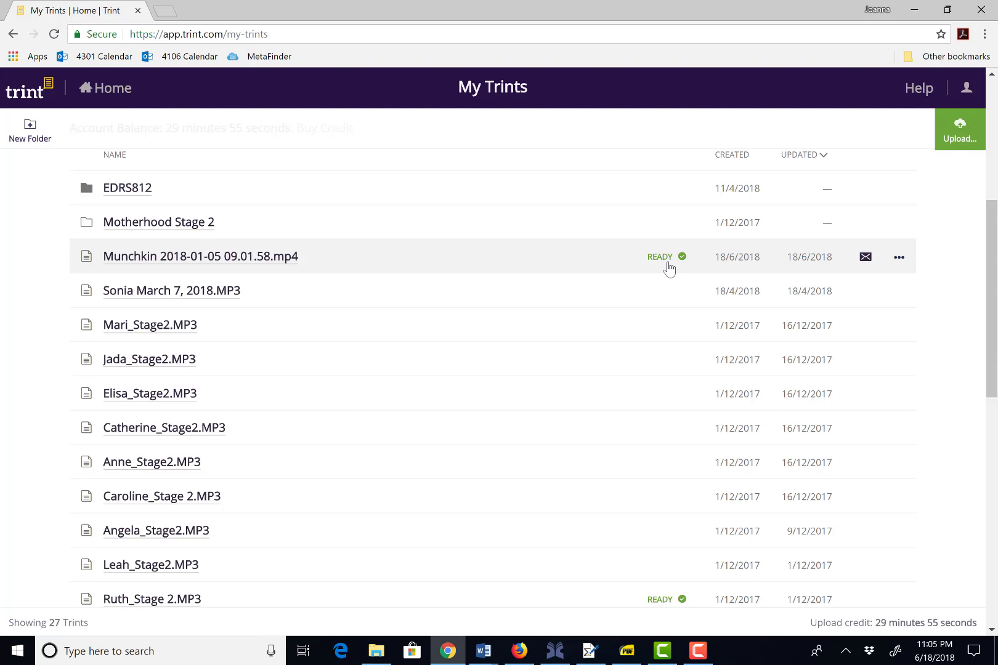
mouse_move(601, 255)
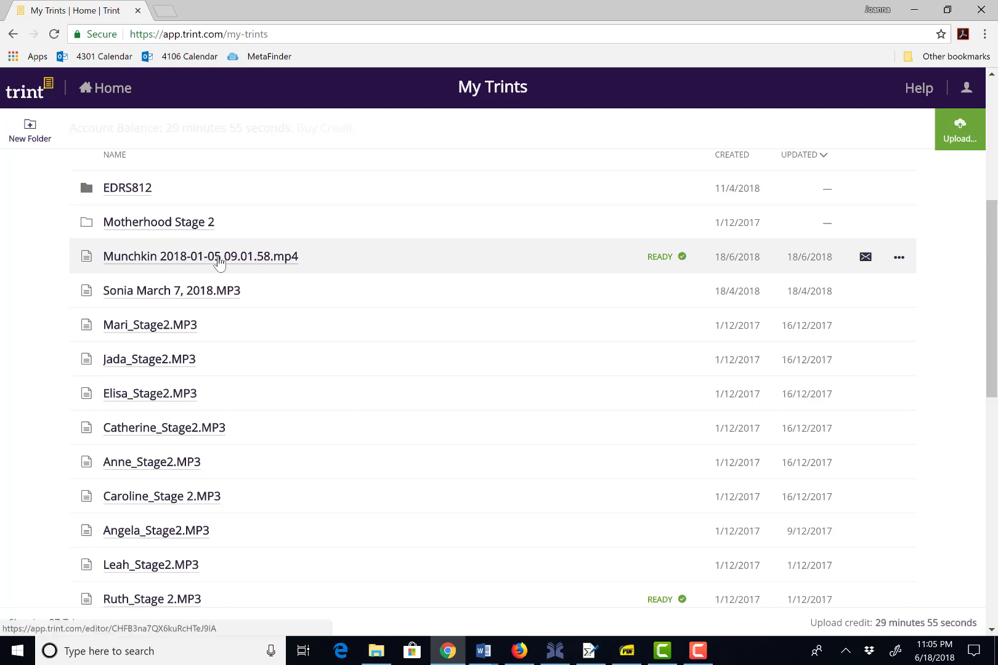
click(219, 257)
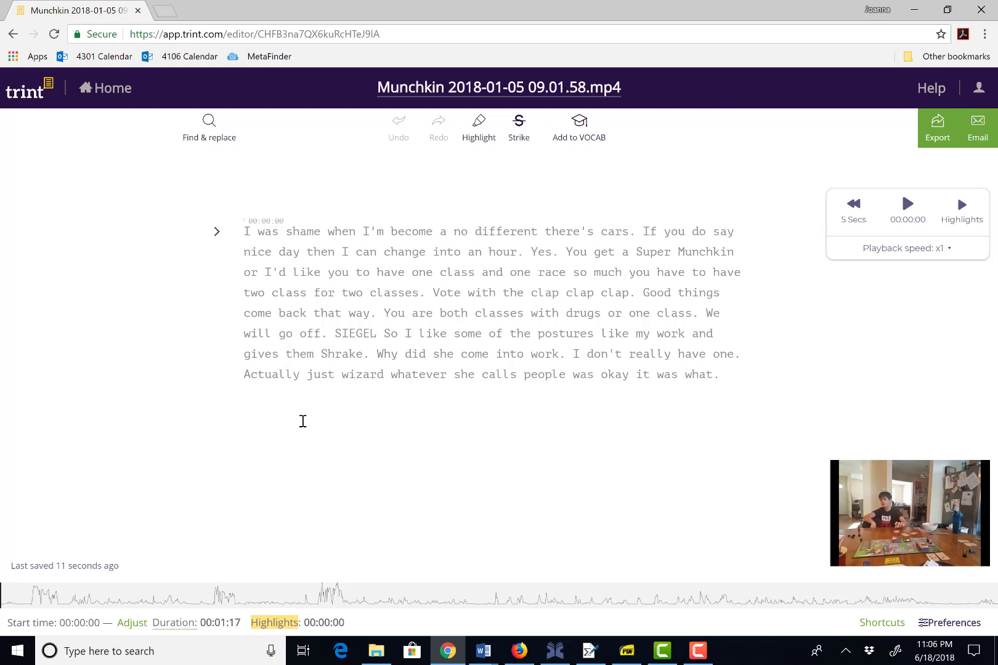
mouse_move(362, 400)
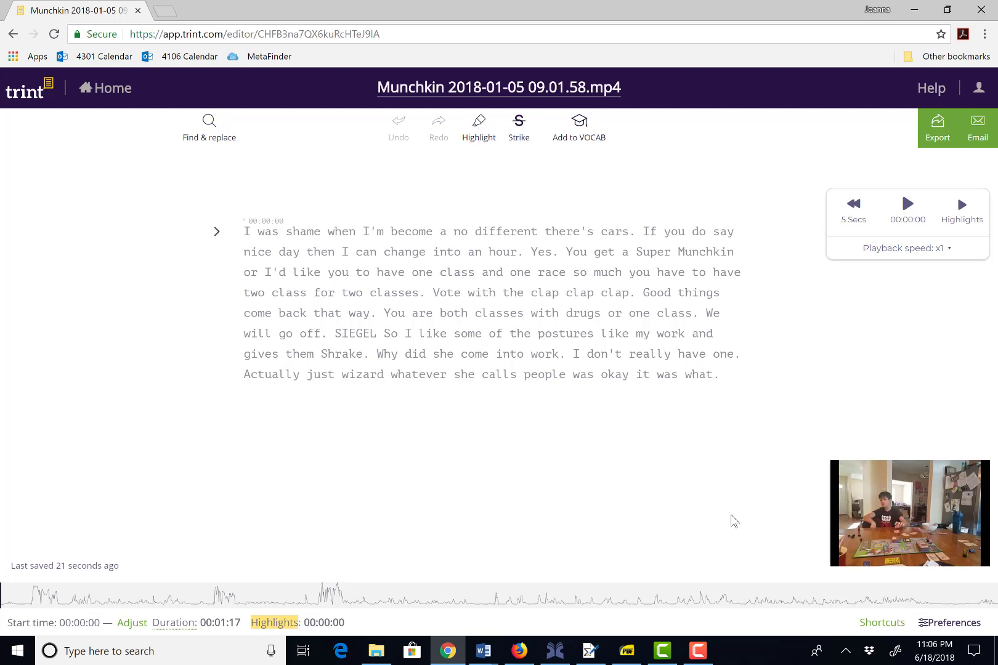
click(246, 238)
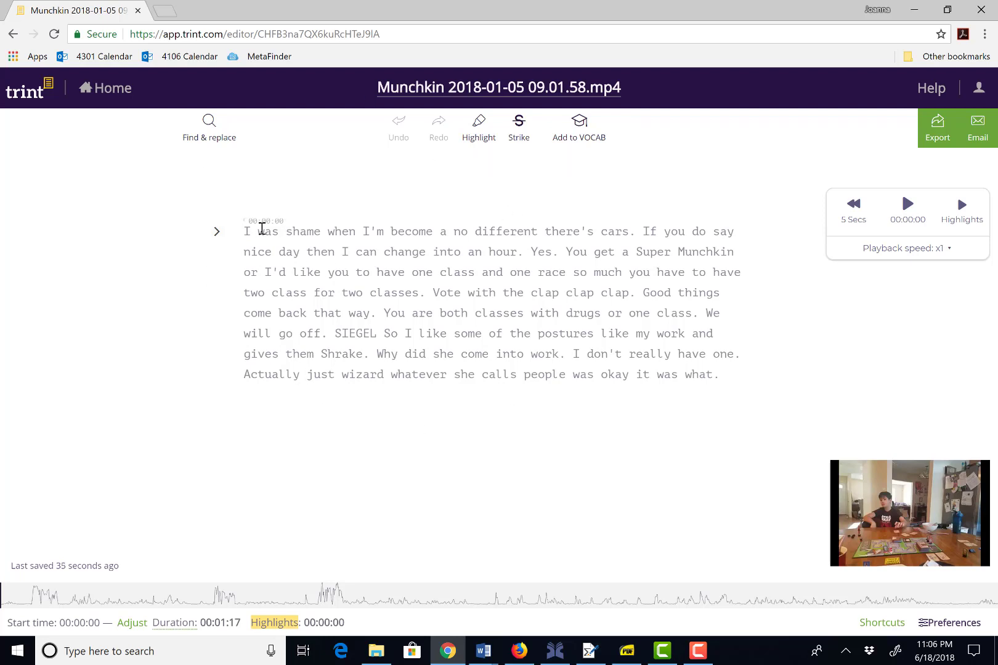
mouse_move(506, 357)
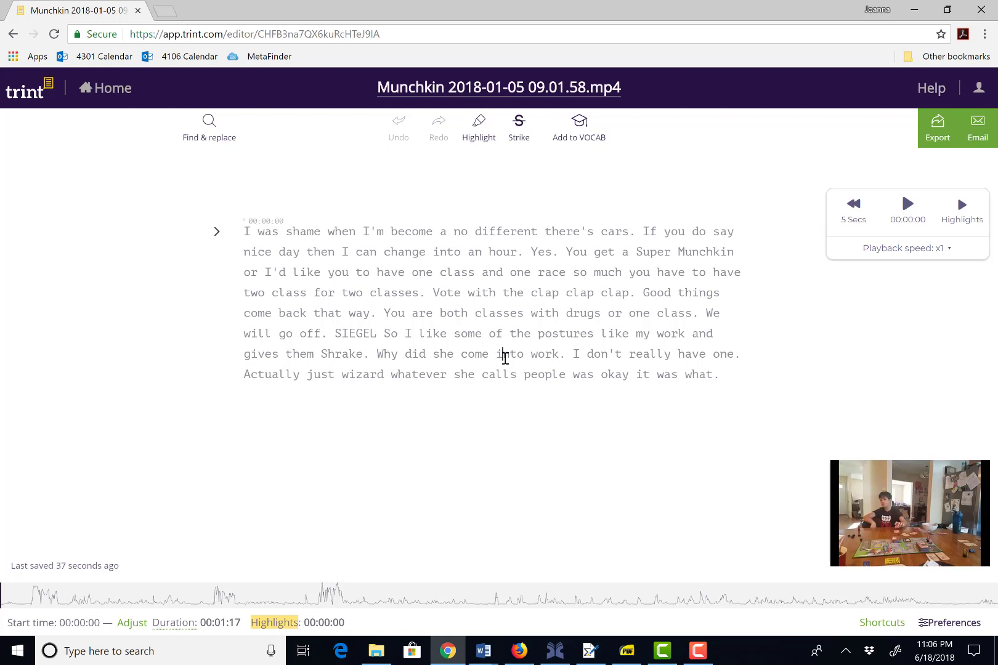
click(907, 205)
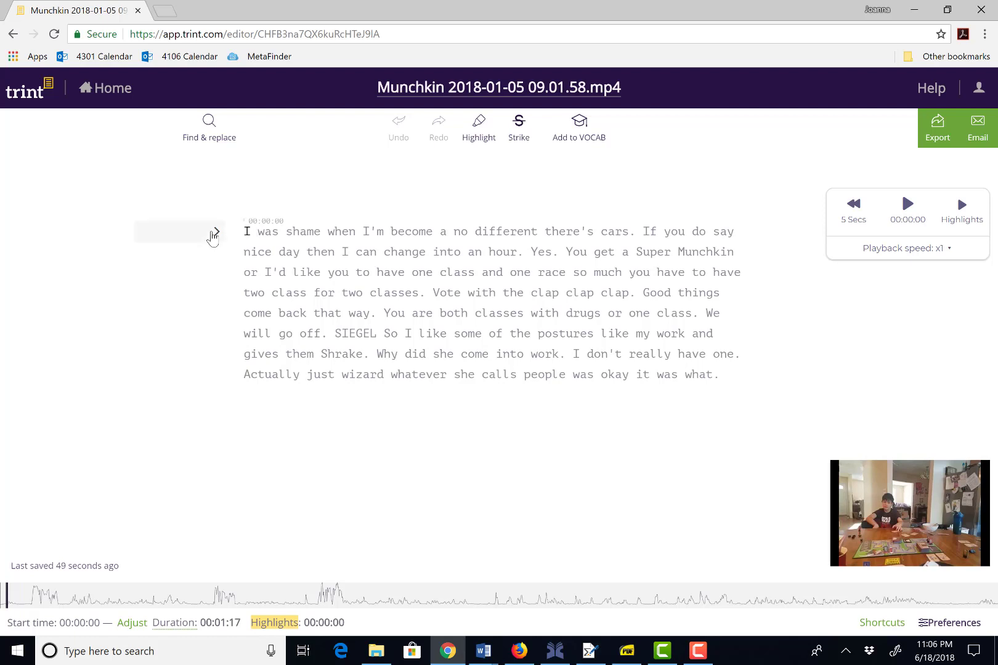
Name the first paragraph's speaker Joanna
click(178, 231)
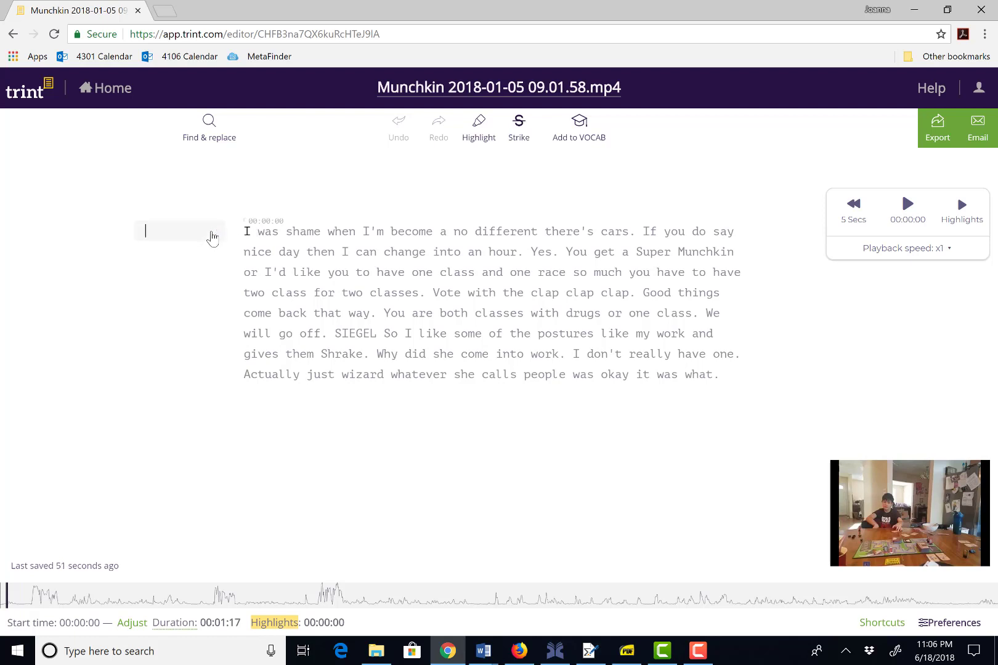
text(Jo)
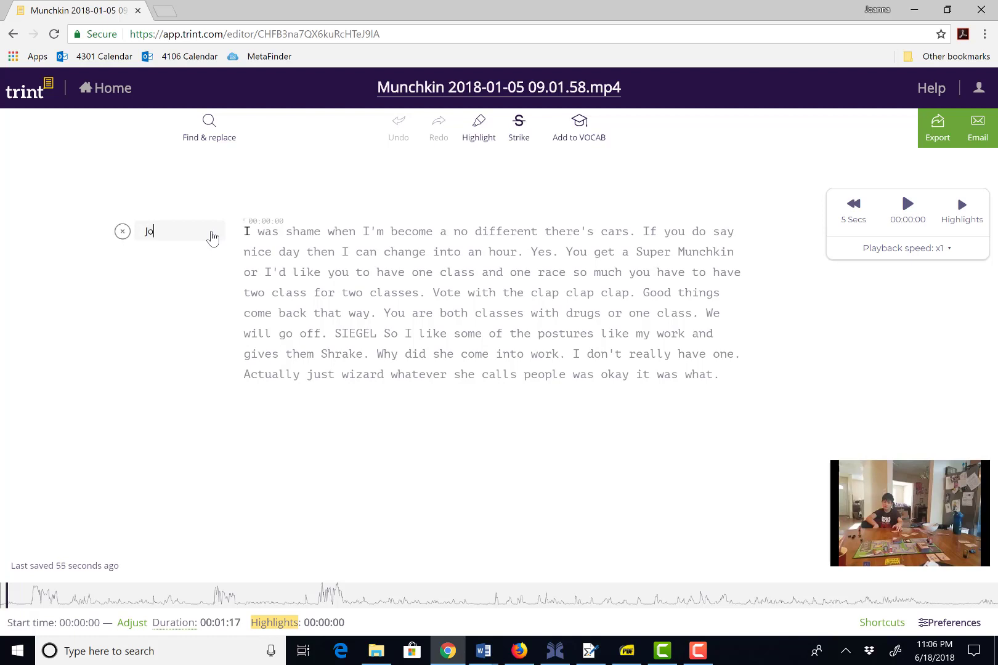
text(anna)
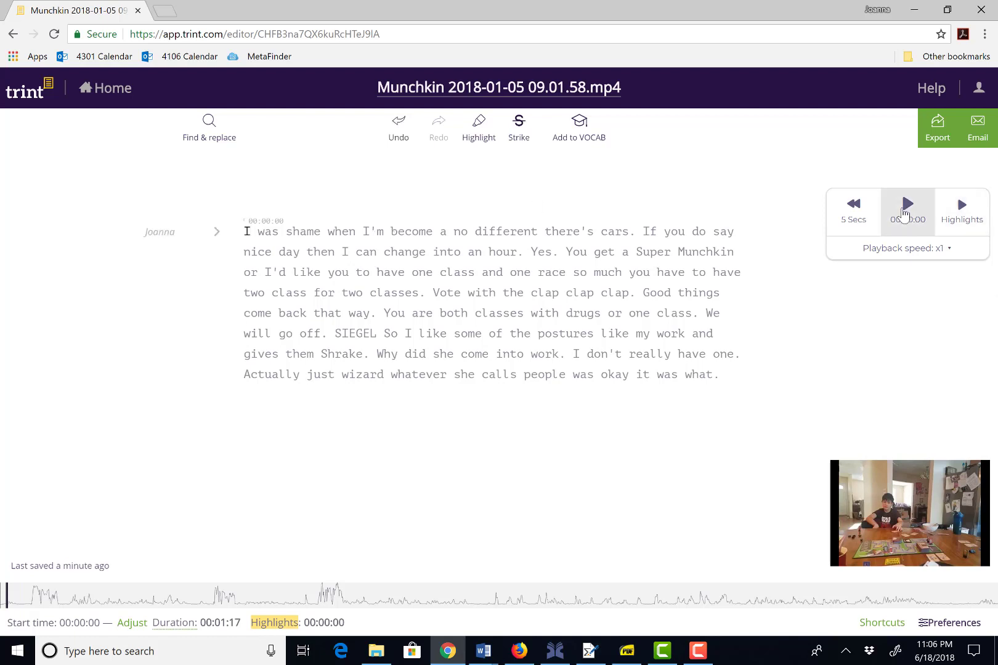
mouse_move(907, 206)
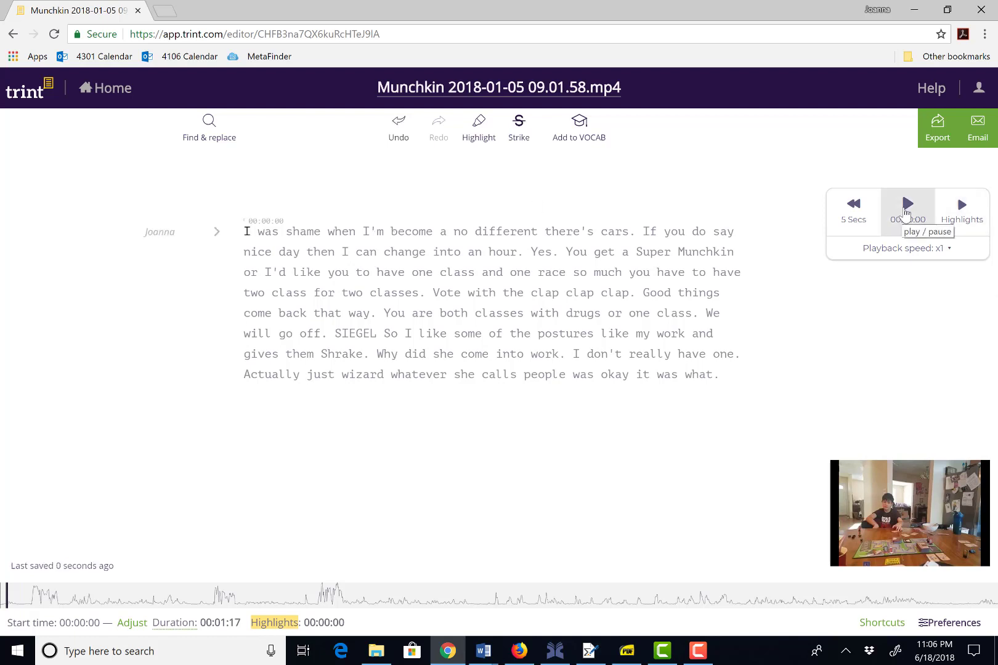
Play the recording up to about 7 seconds and pause it
click(907, 204)
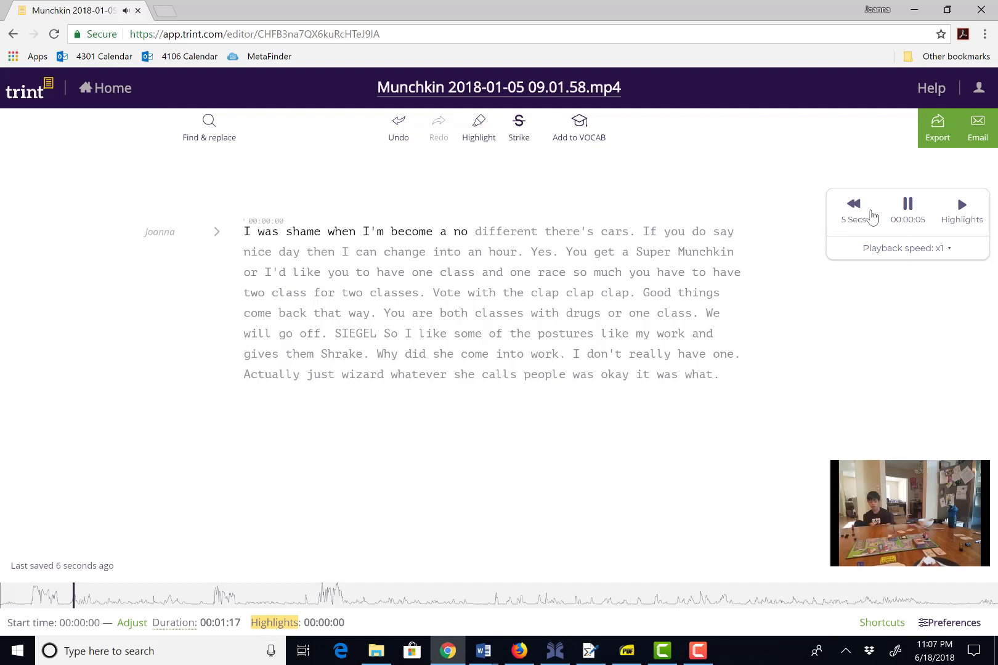
click(907, 205)
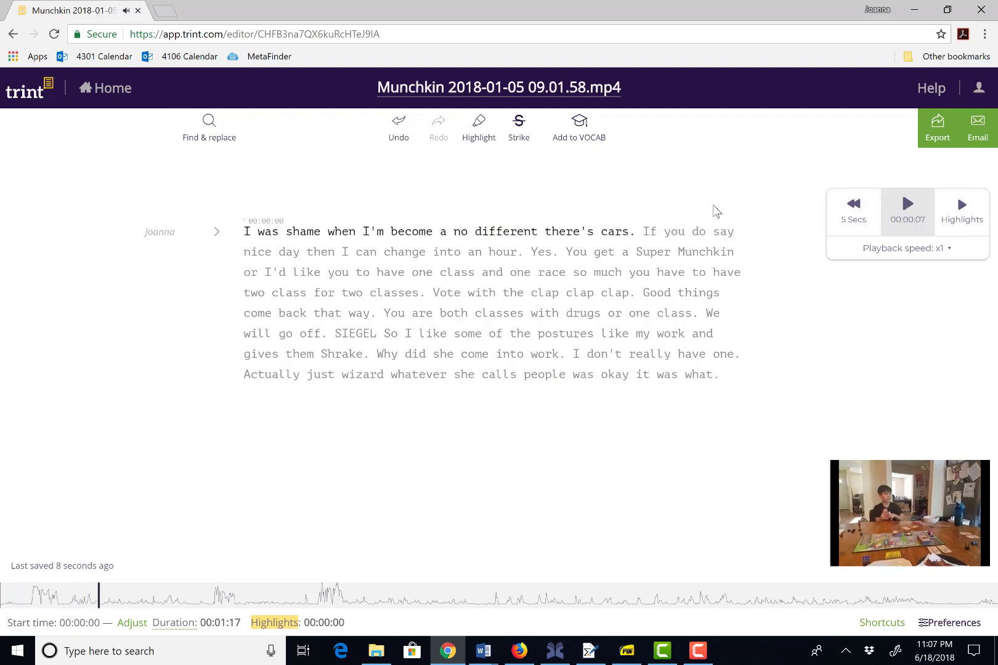
click(304, 251)
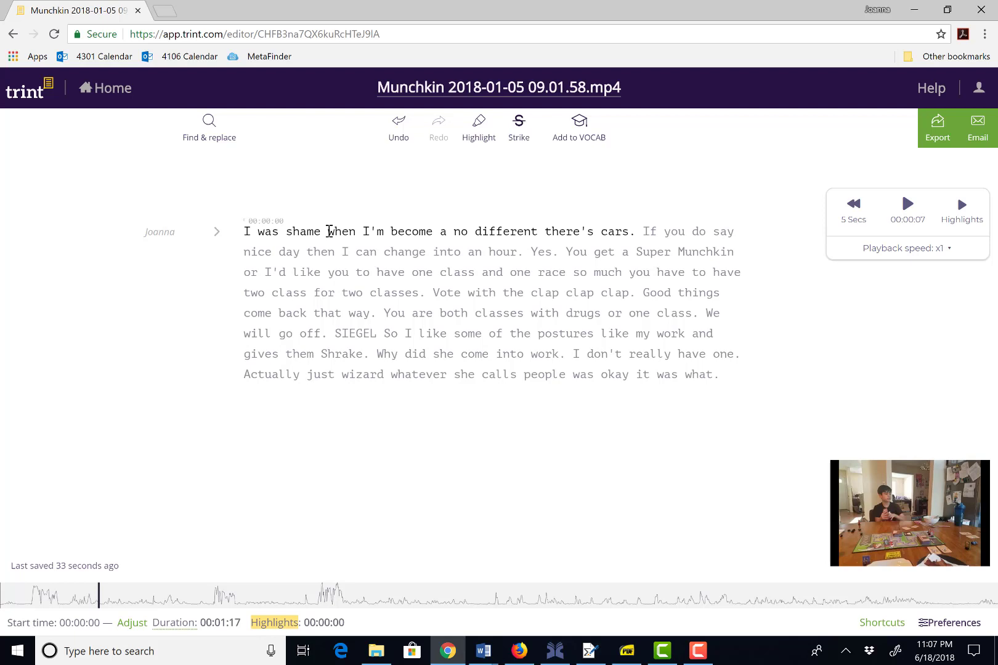
Split off the opening into its own paragraph and retype it as "... if I was an elf."
right_click(329, 232)
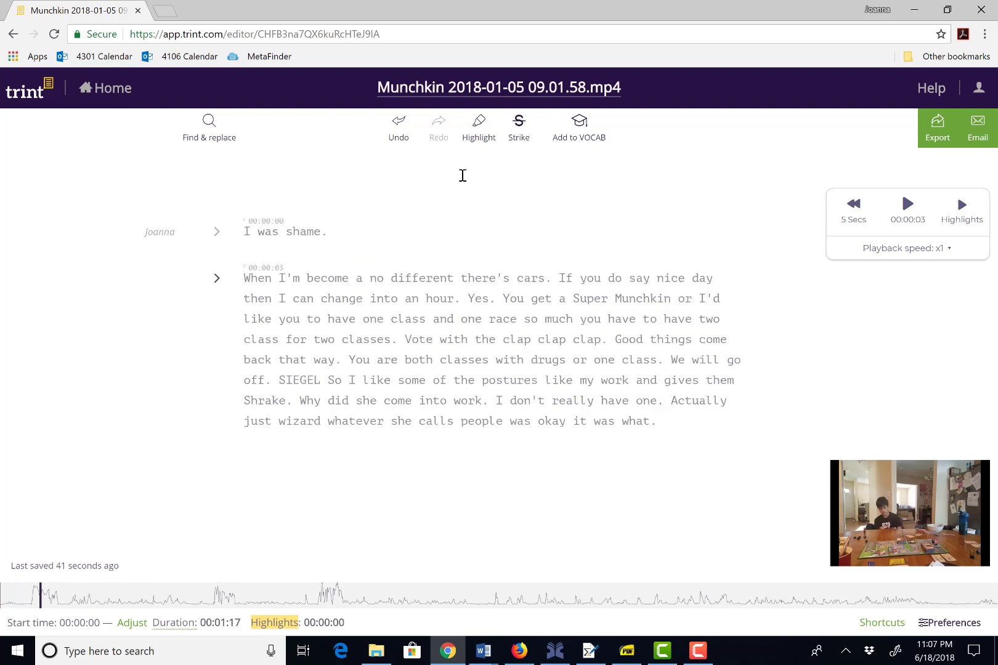
click(159, 231)
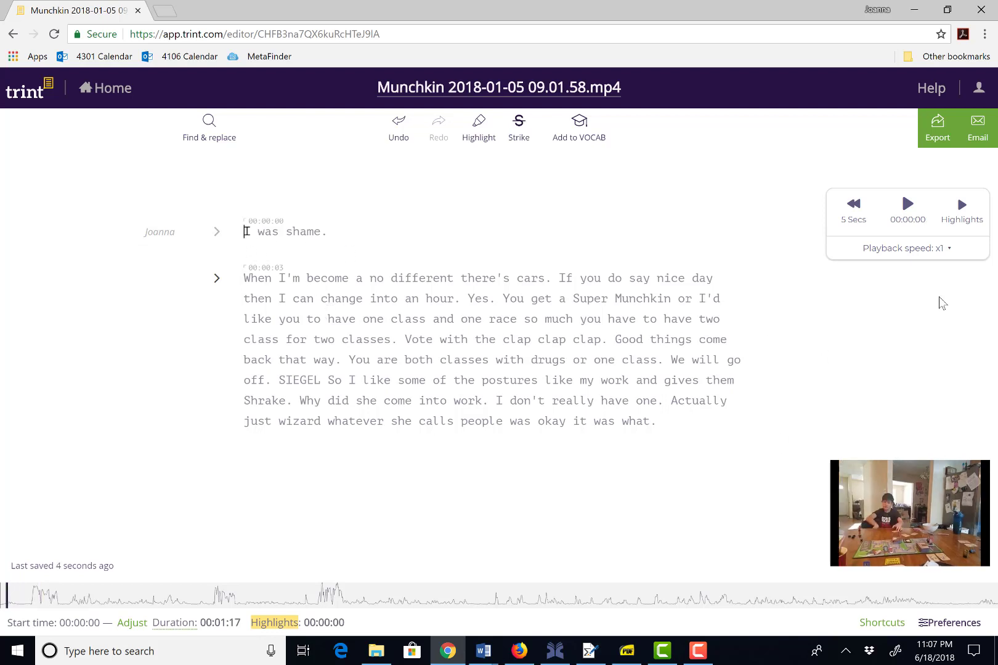
click(907, 204)
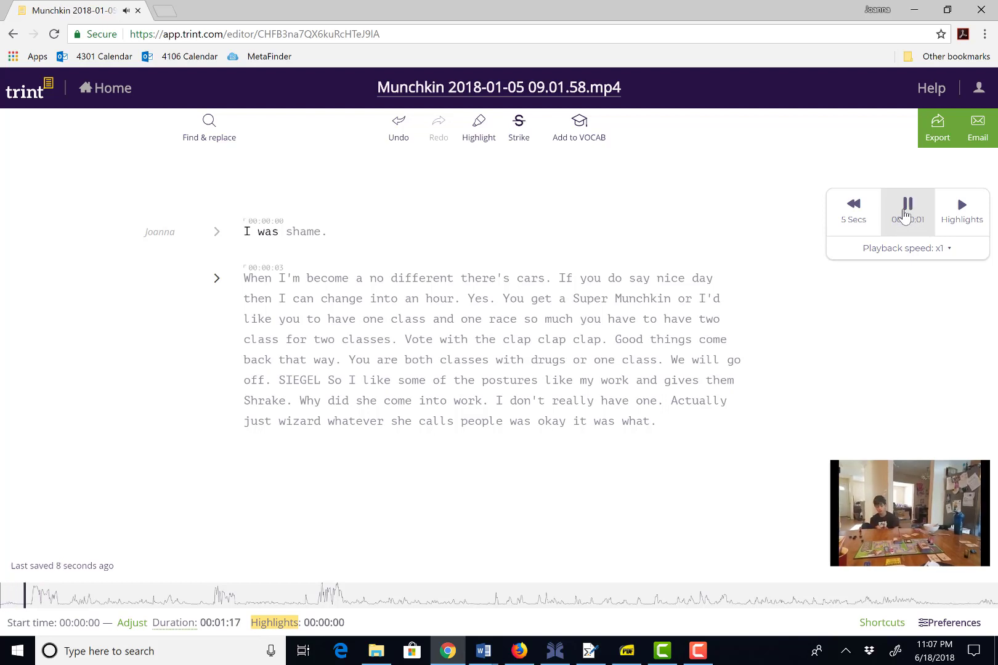
click(907, 205)
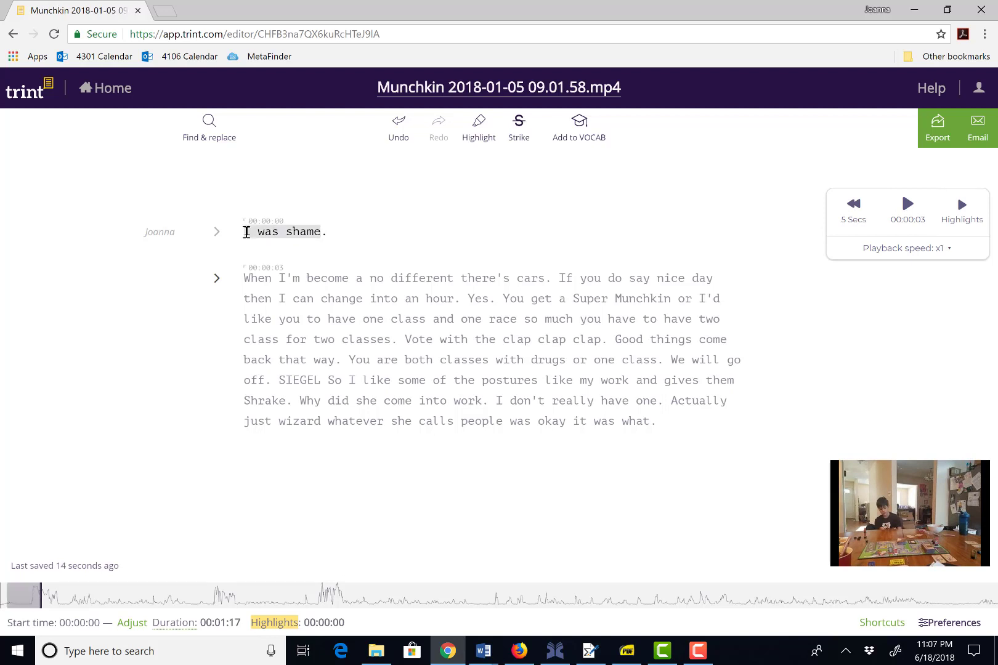
text(I.. if .)
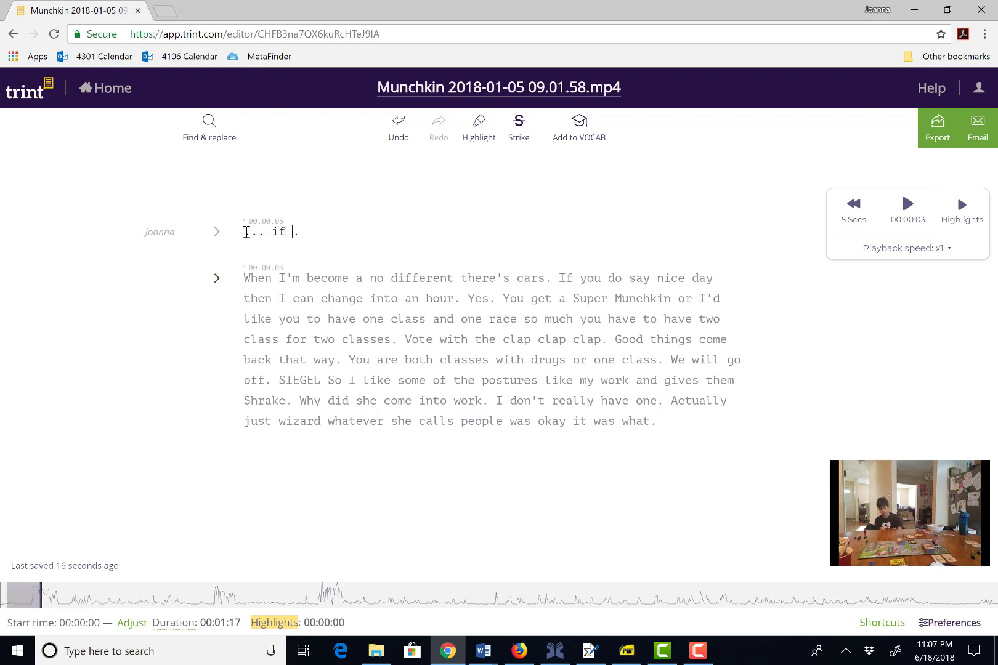
text(I was an elf)
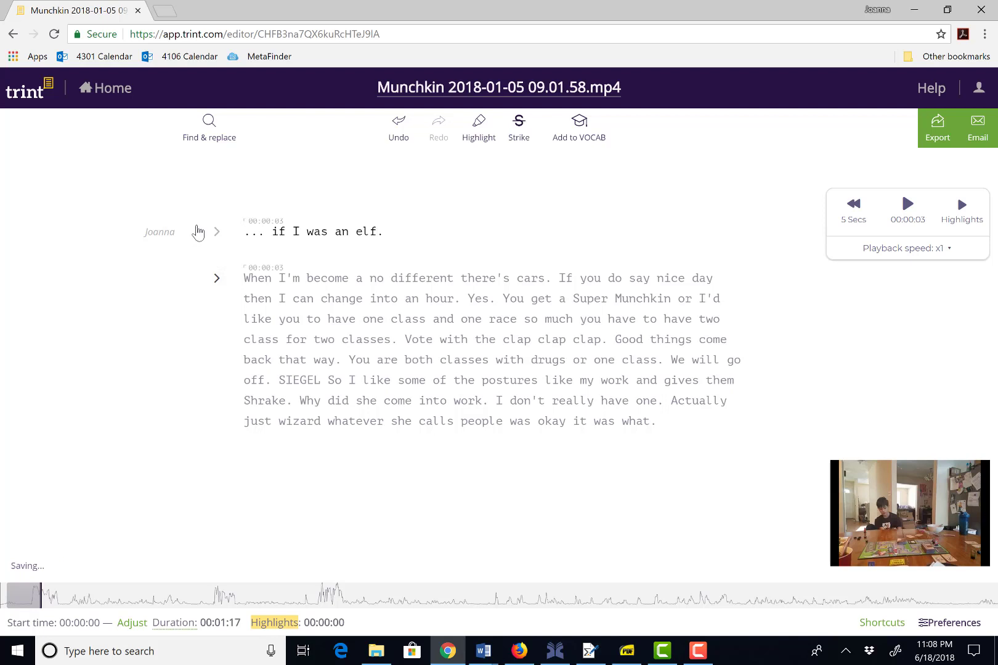
Credit the first paragraph to Son 1 and the second to Joanna
click(159, 232)
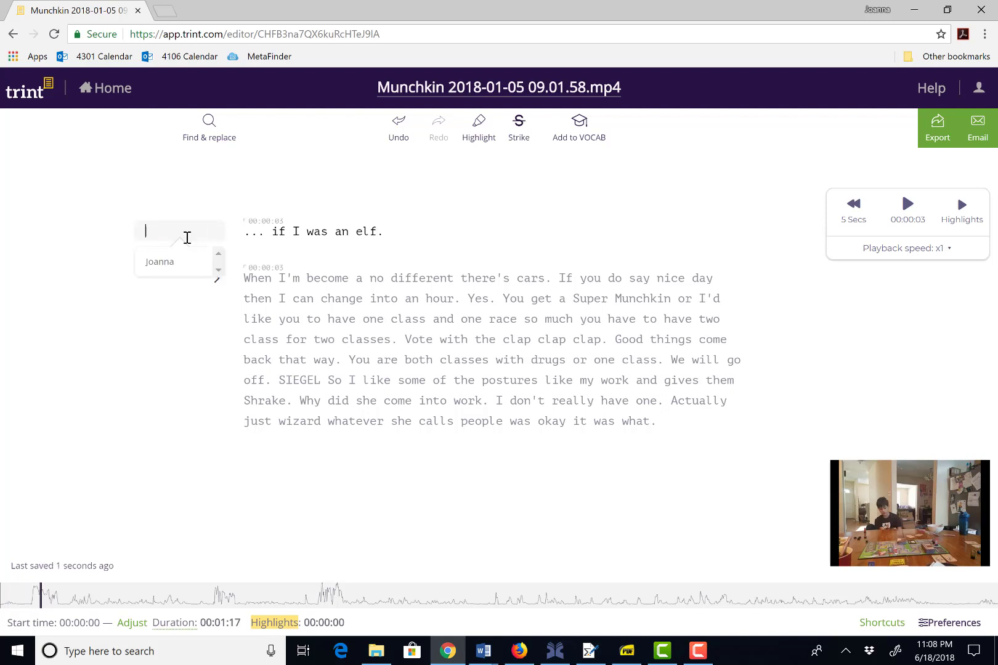
text(Son 1)
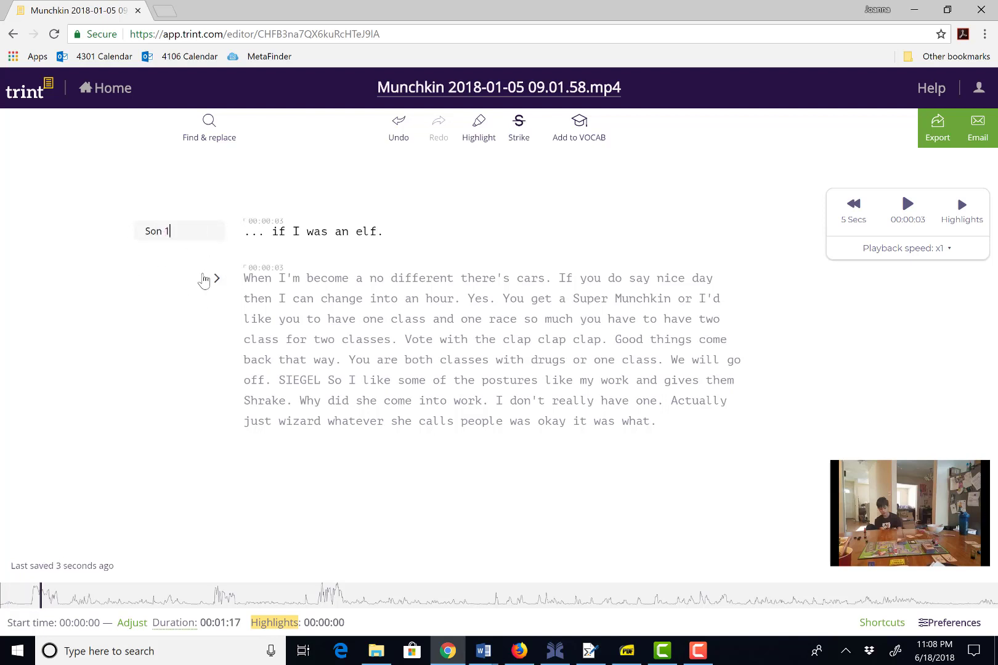
click(206, 278)
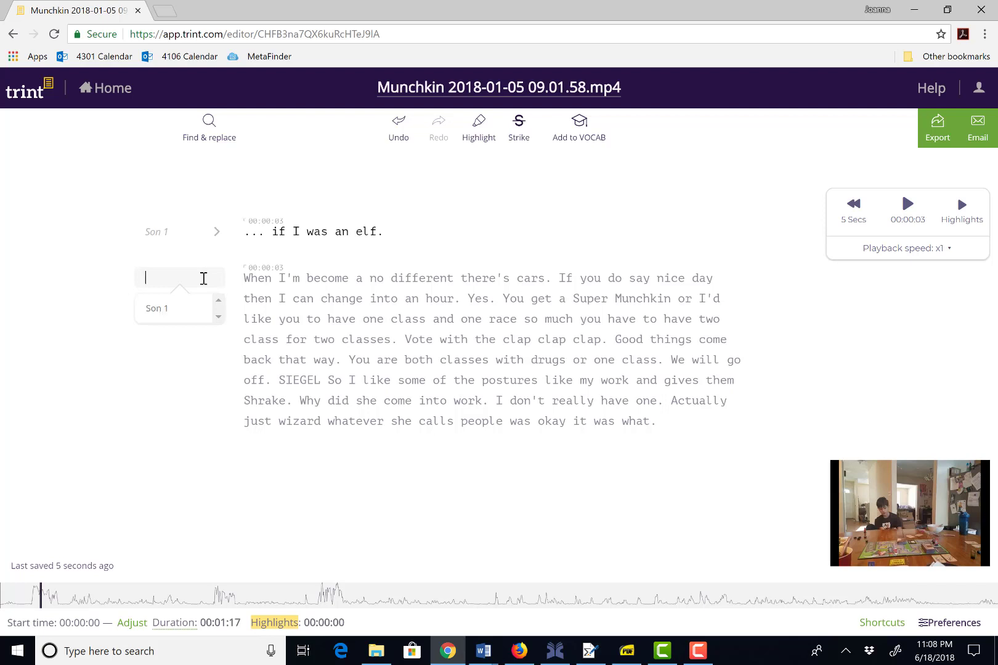
text(Jo)
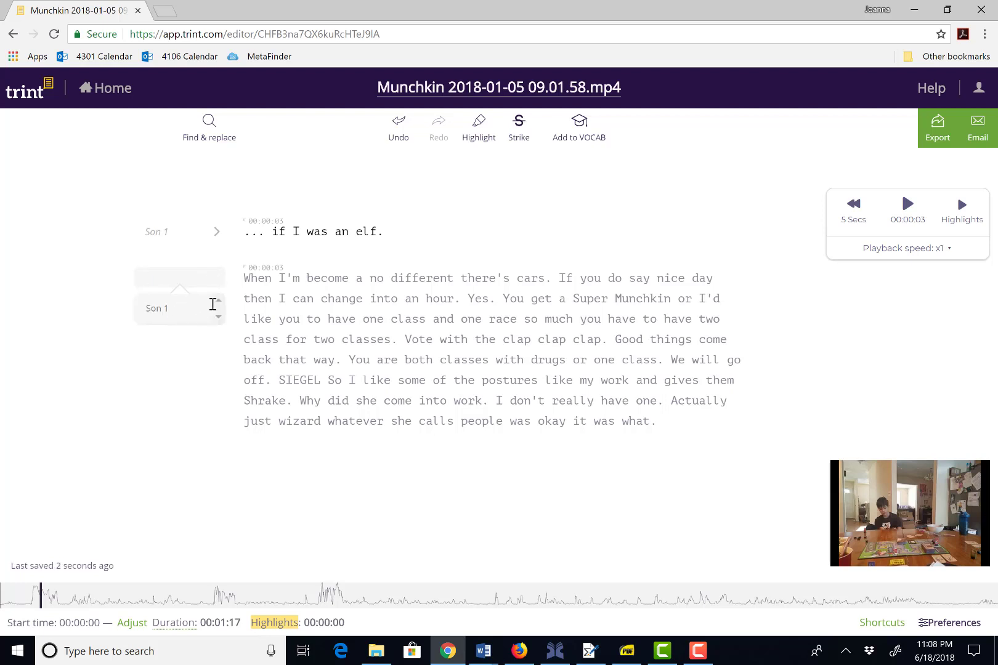
click(178, 278)
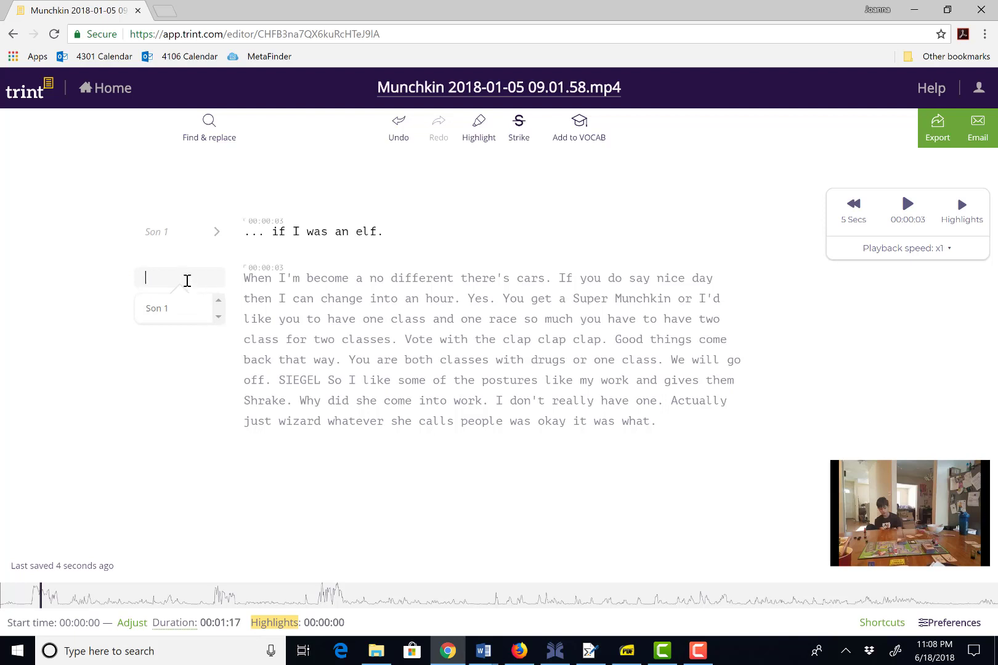
text(Joanna)
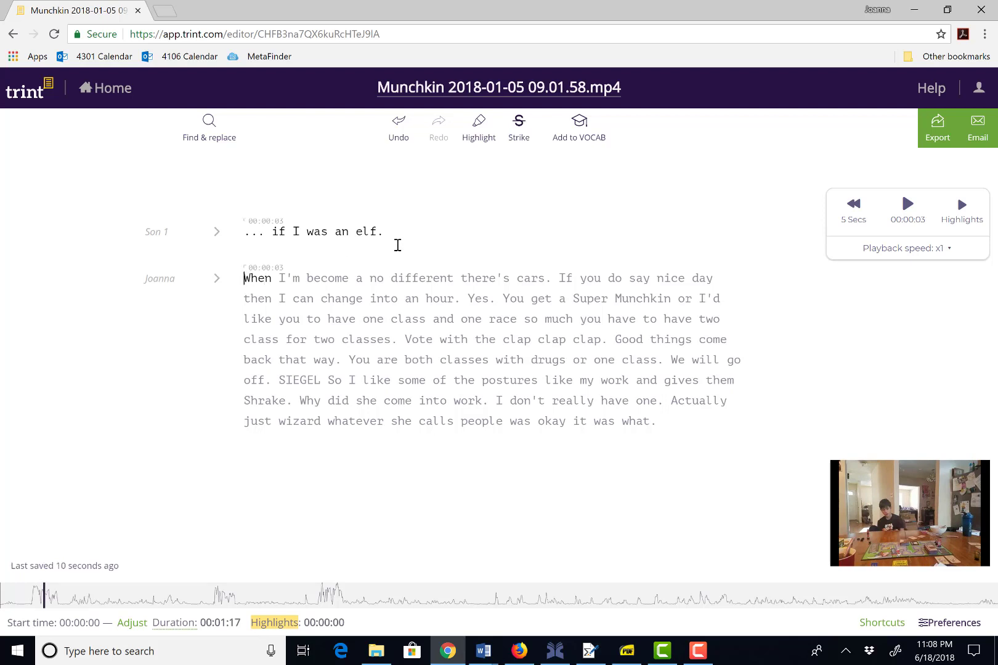
mouse_move(907, 205)
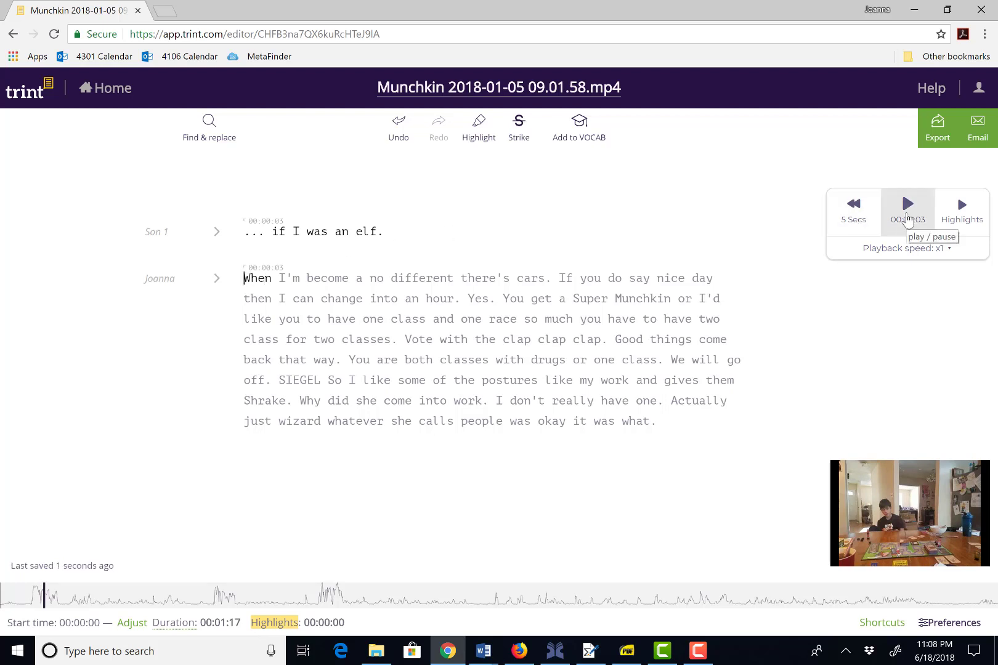
Correct Joanna's line to "When do I become an elf?" and split the rest into a new paragraph
click(907, 205)
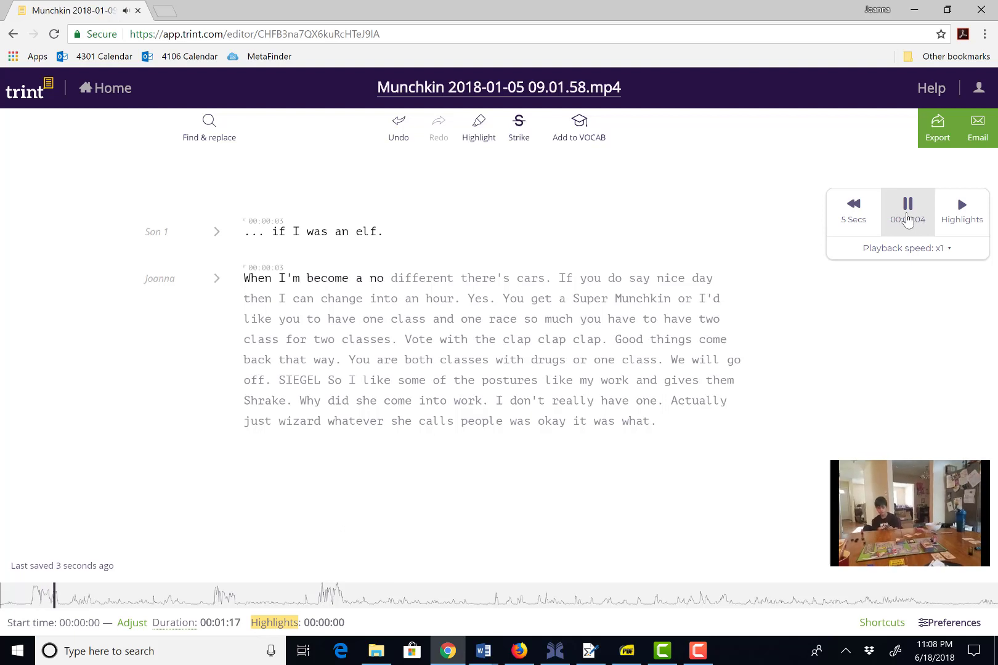
click(907, 204)
text(do )
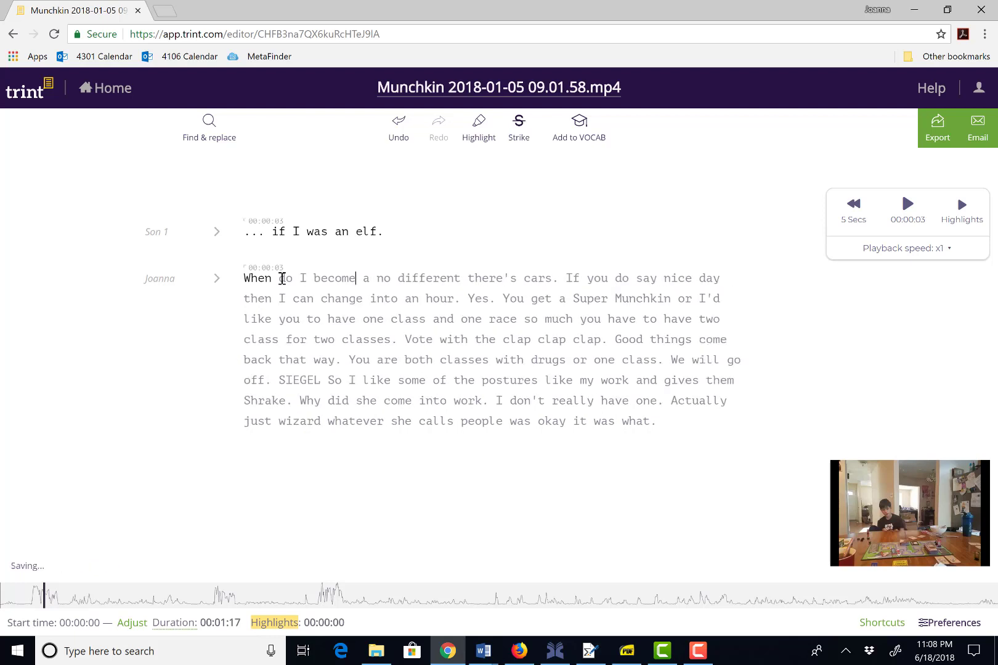
text(an elf? A)
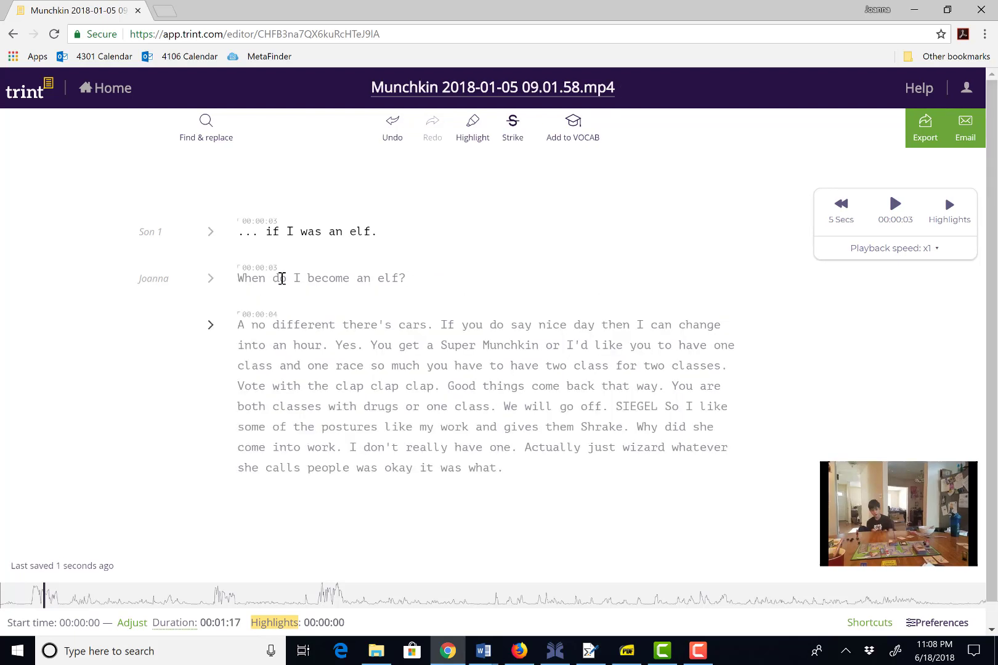
Assign Son 1 as the third paragraph's speaker and play its audio
click(209, 325)
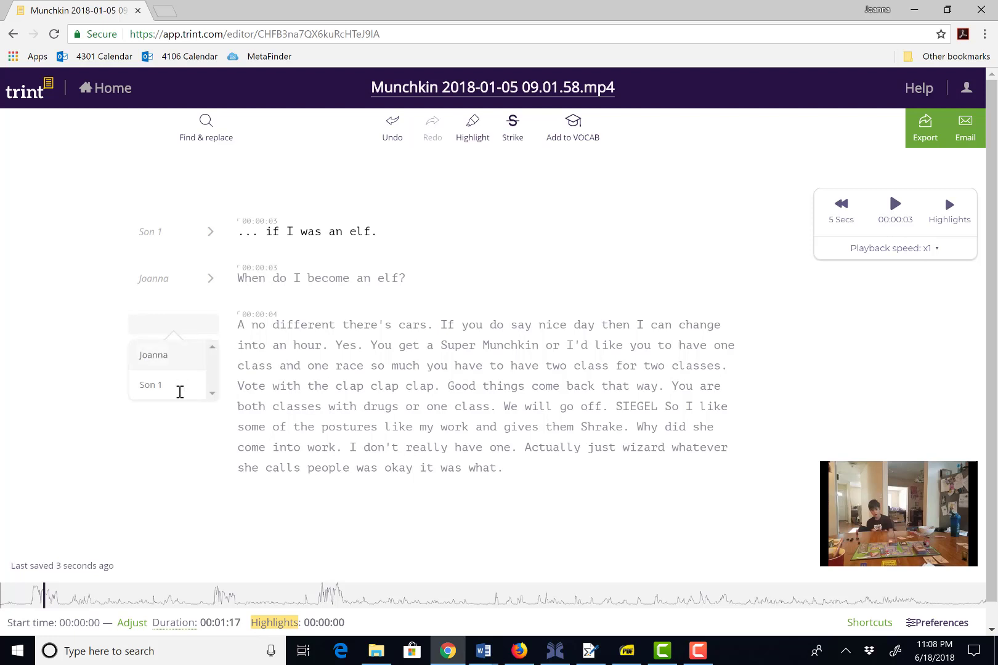
click(150, 384)
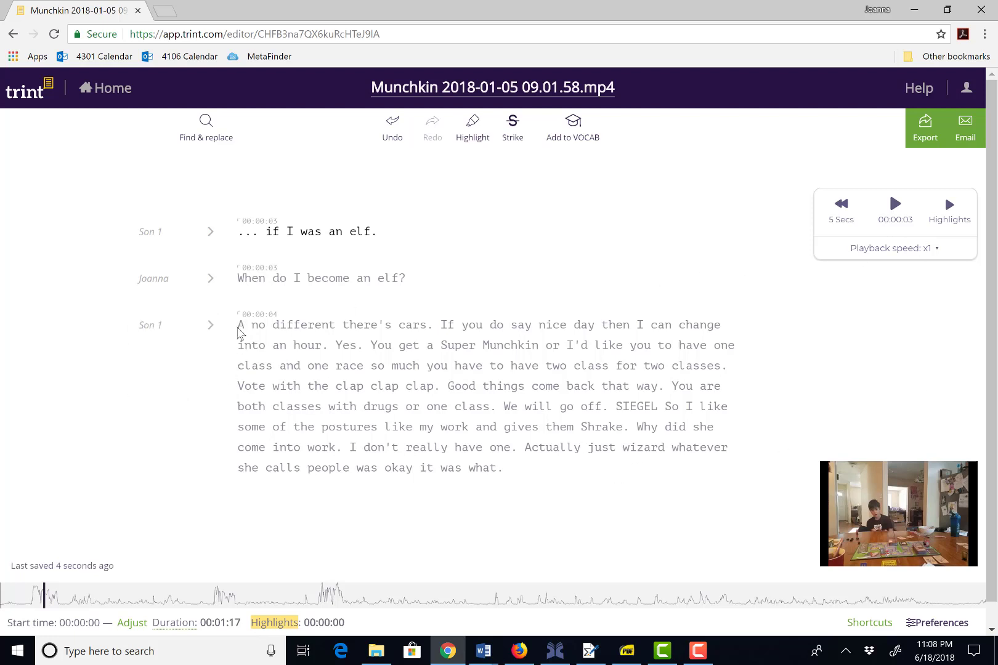
click(895, 206)
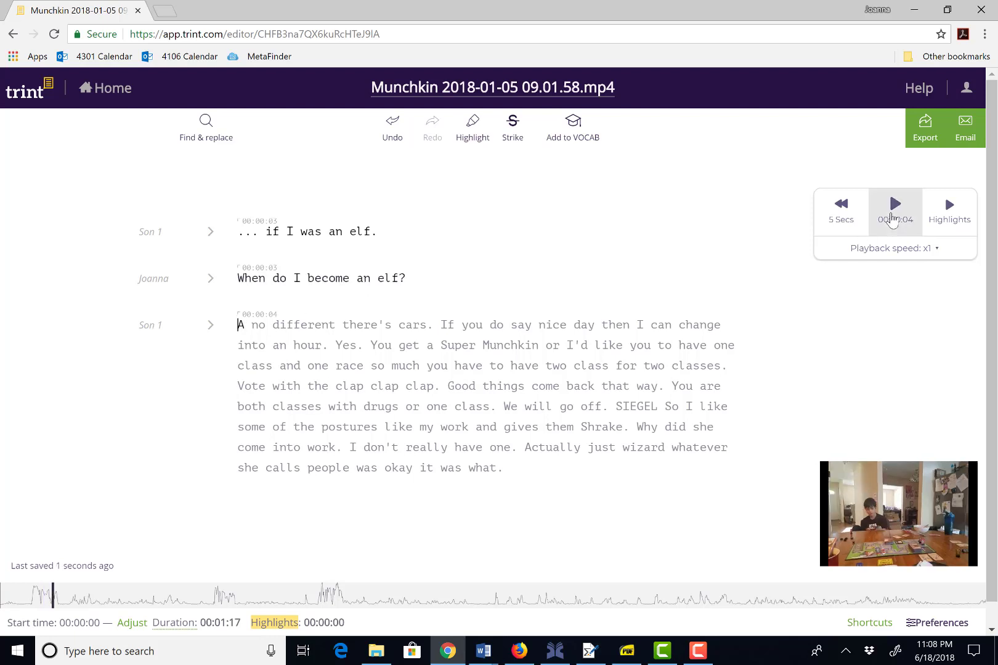
click(894, 205)
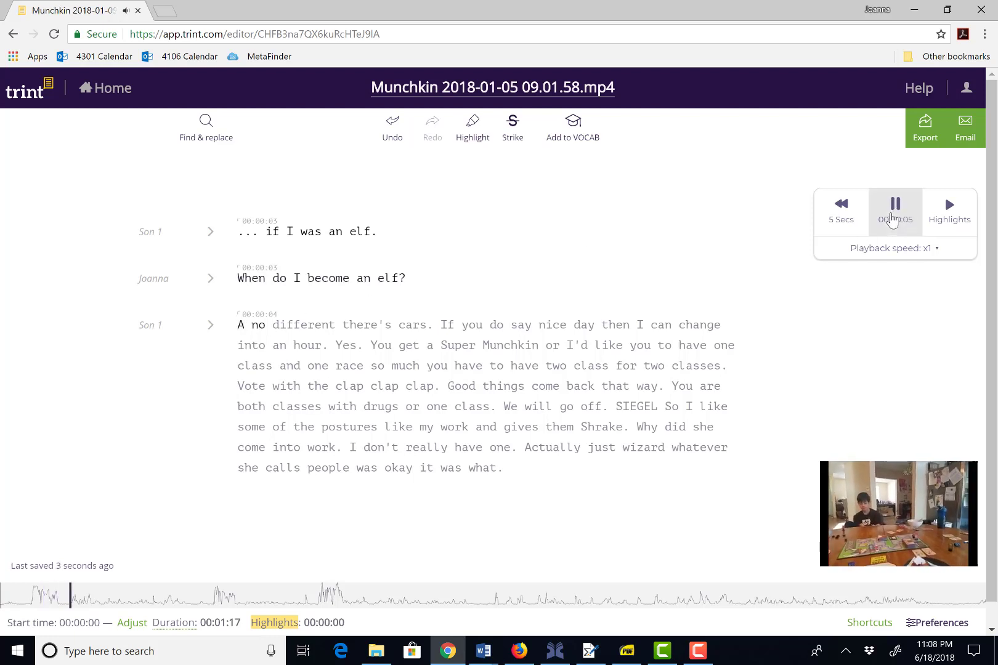
Retype Son 1's paragraph opening as "Well, there's different... There's cards."
click(895, 206)
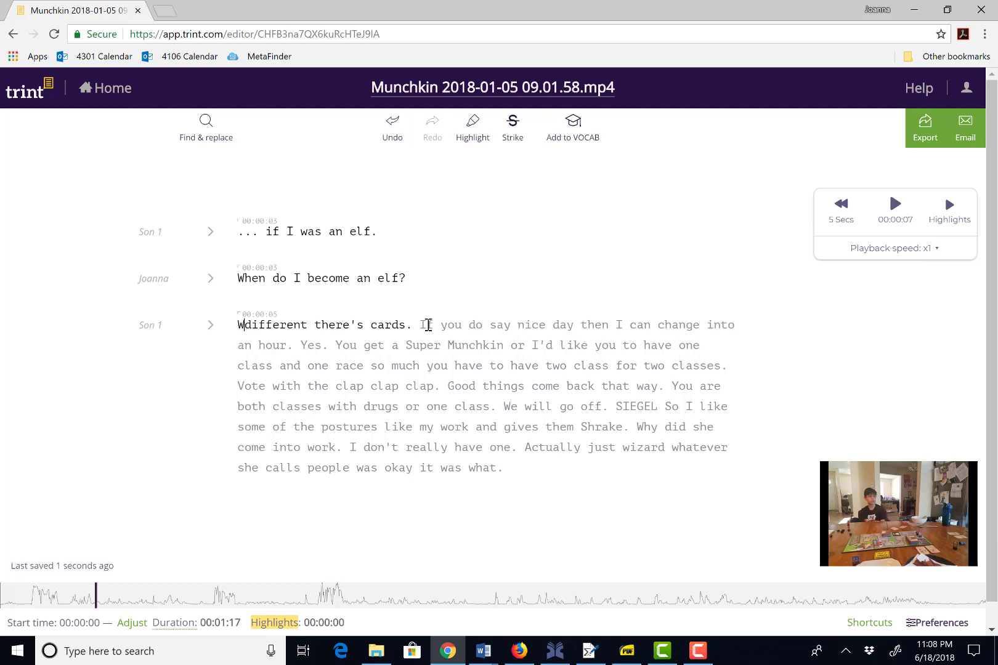
text(ellm)
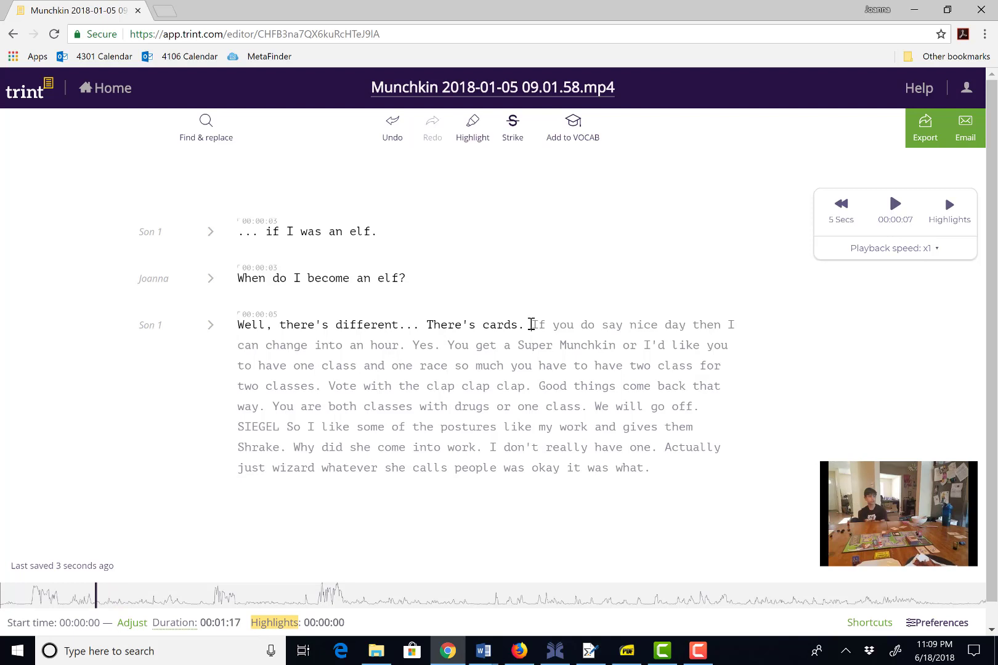
click(251, 326)
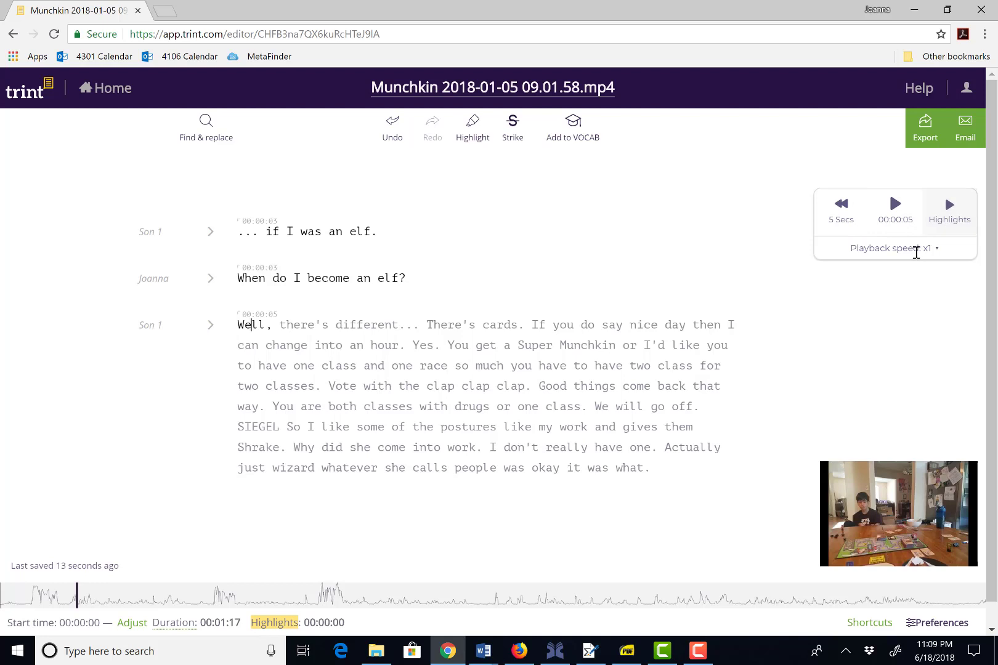
Show the Adjust Playback Speed slider and play on to about 13 seconds before pausing
click(894, 249)
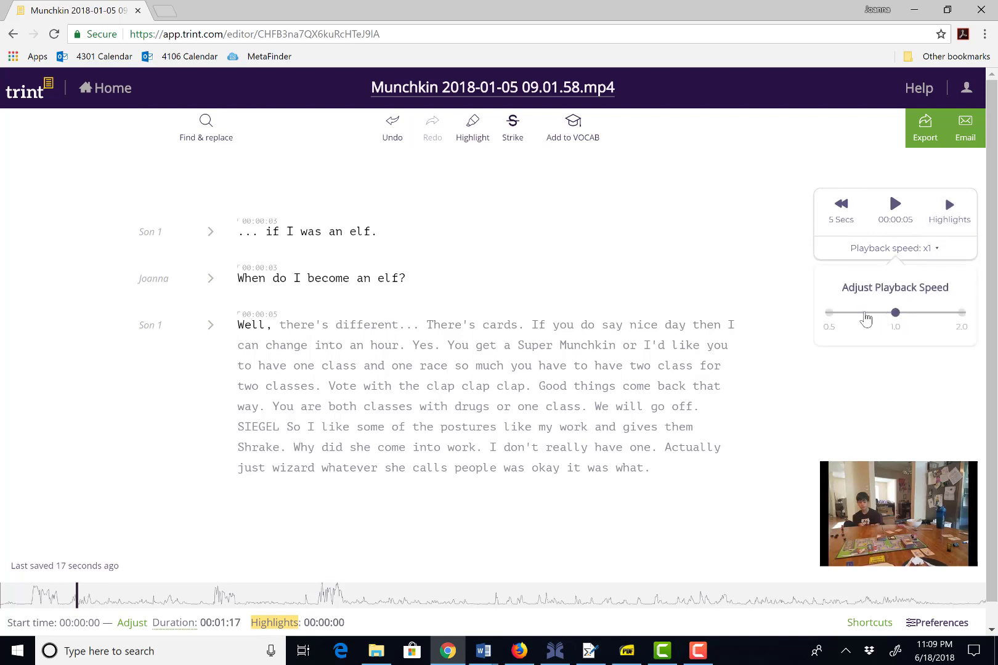
mouse_move(874, 319)
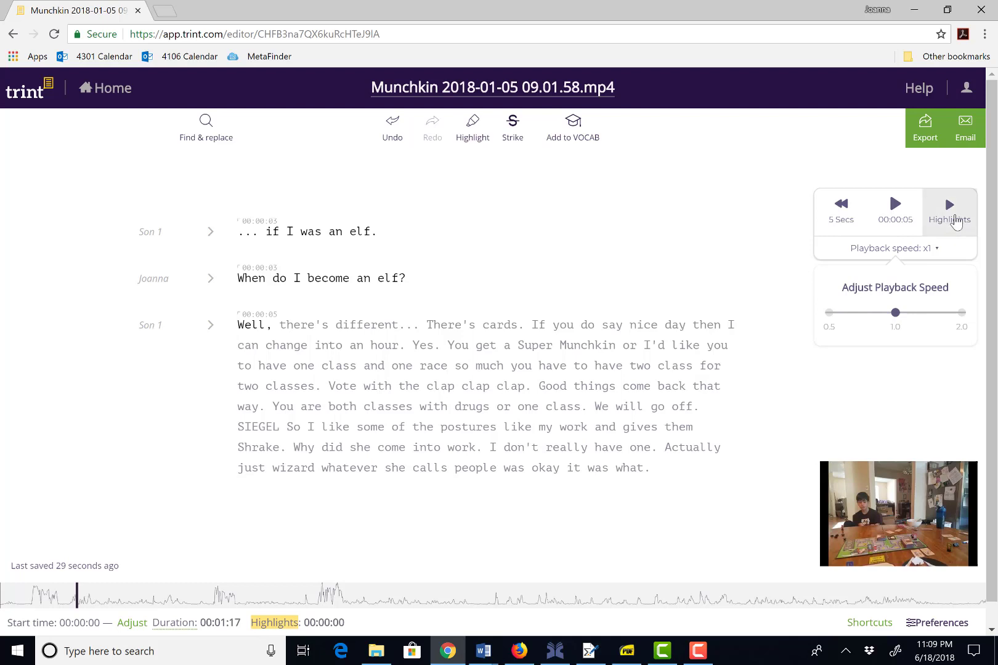
mouse_move(951, 214)
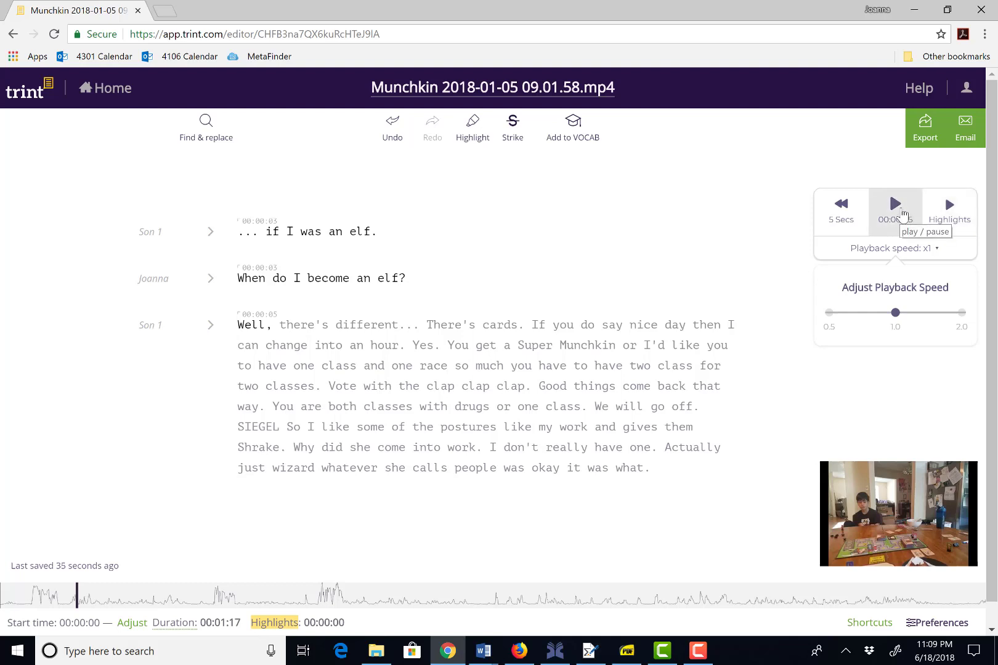
click(895, 205)
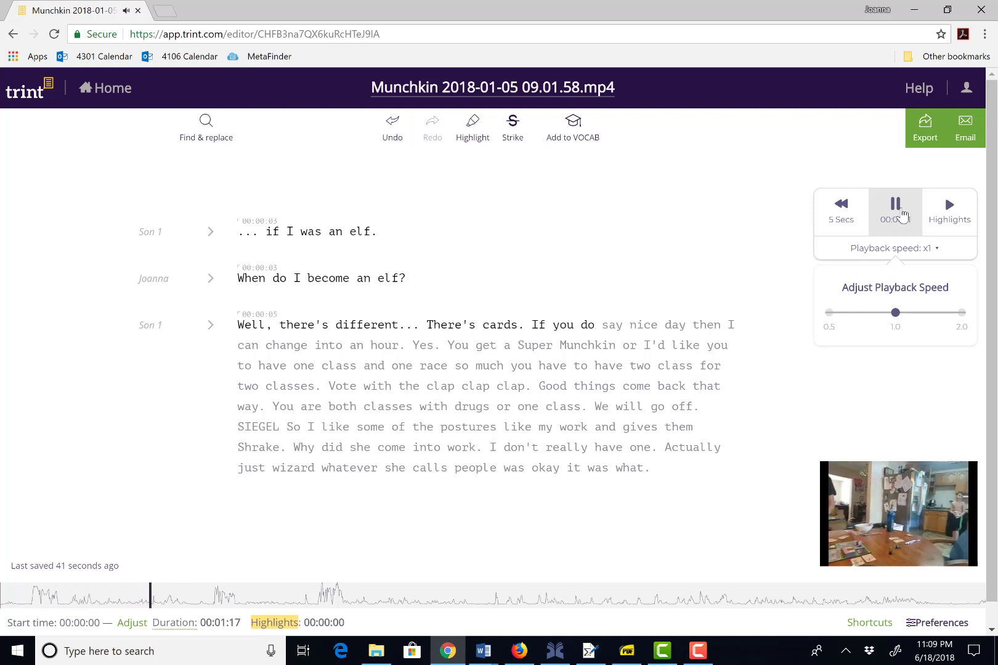
click(894, 205)
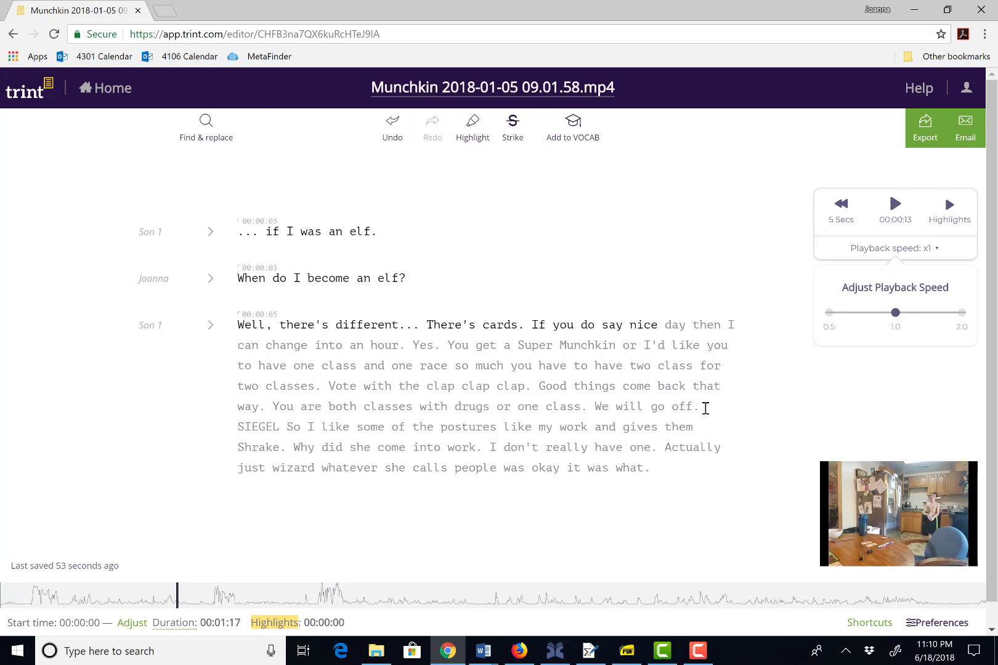
mouse_move(870, 623)
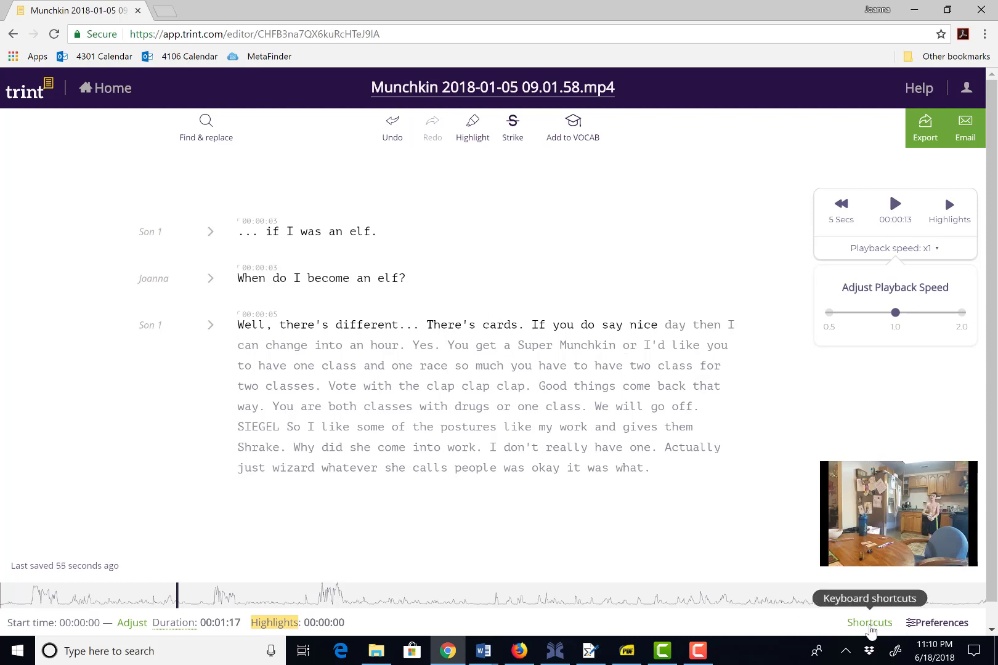
View the Editor Keyboard Shortcuts reference, then close it to return to the Munchkin transcript
click(870, 622)
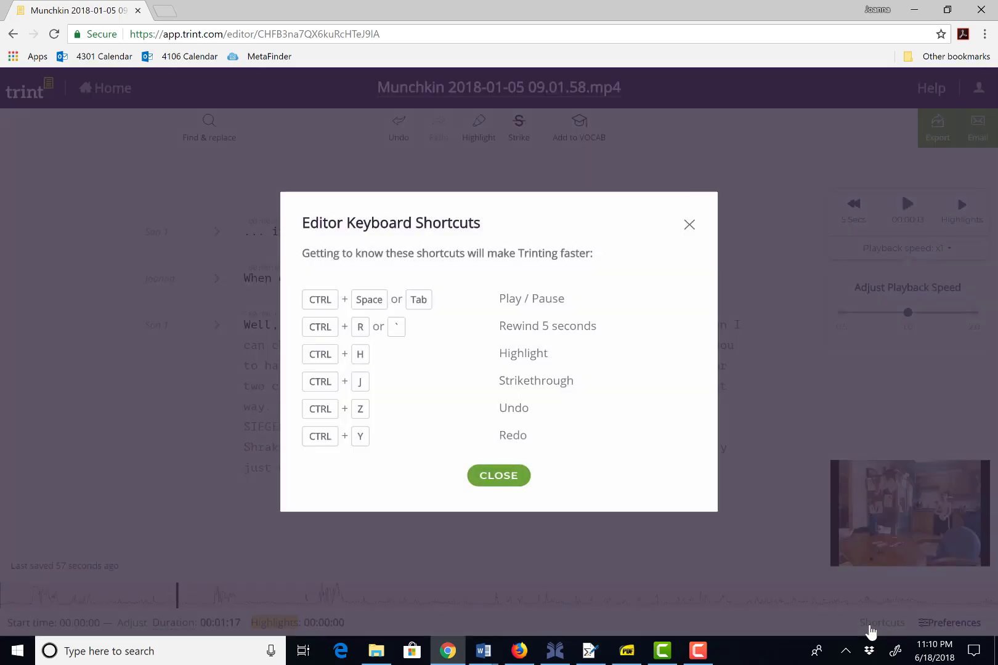
mouse_move(541, 334)
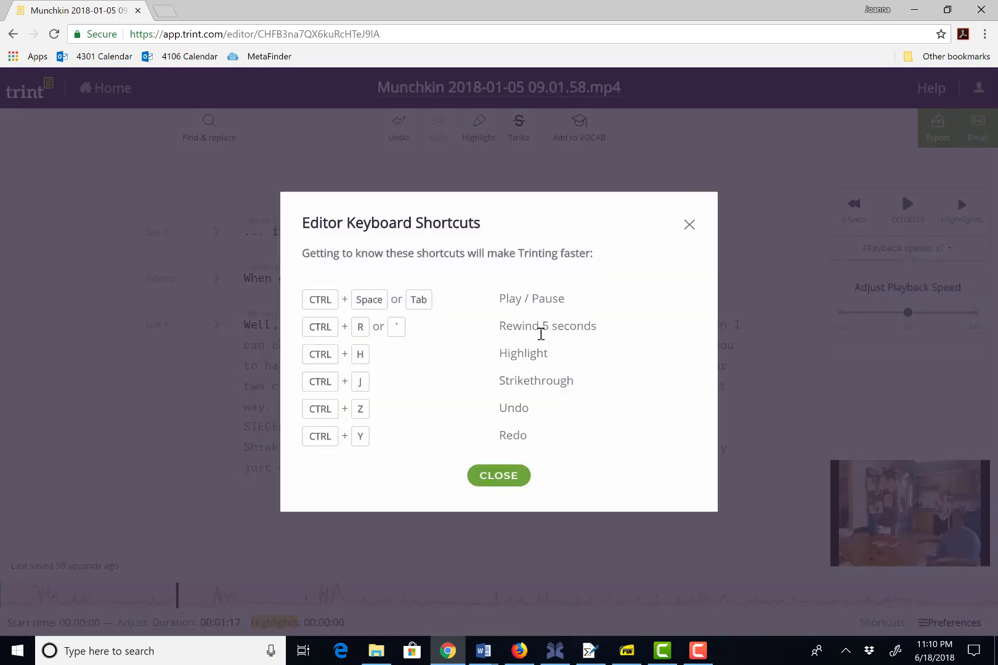
mouse_move(542, 369)
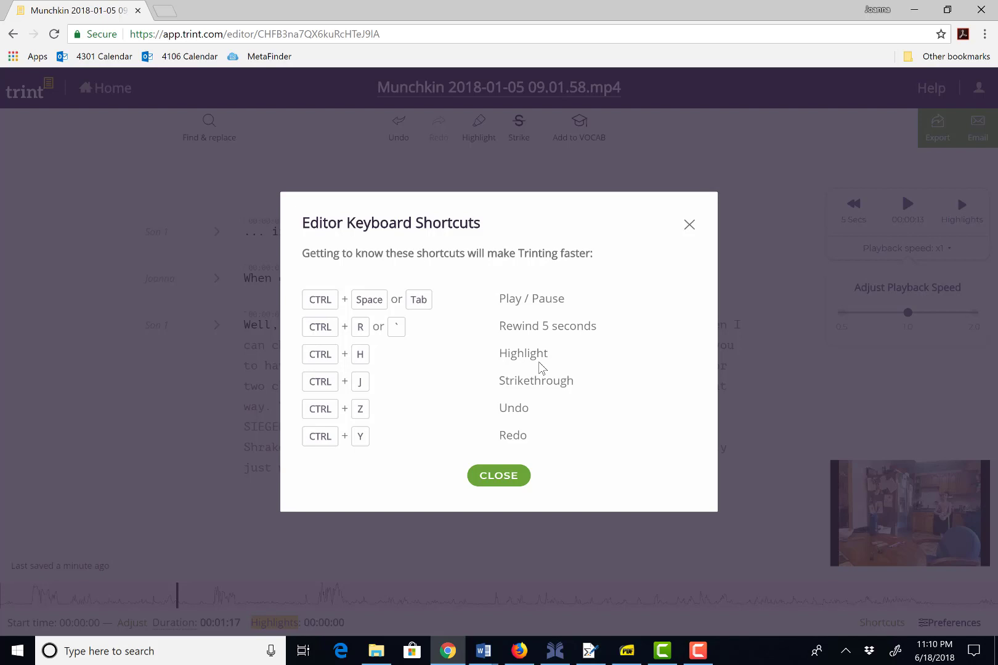
mouse_move(550, 419)
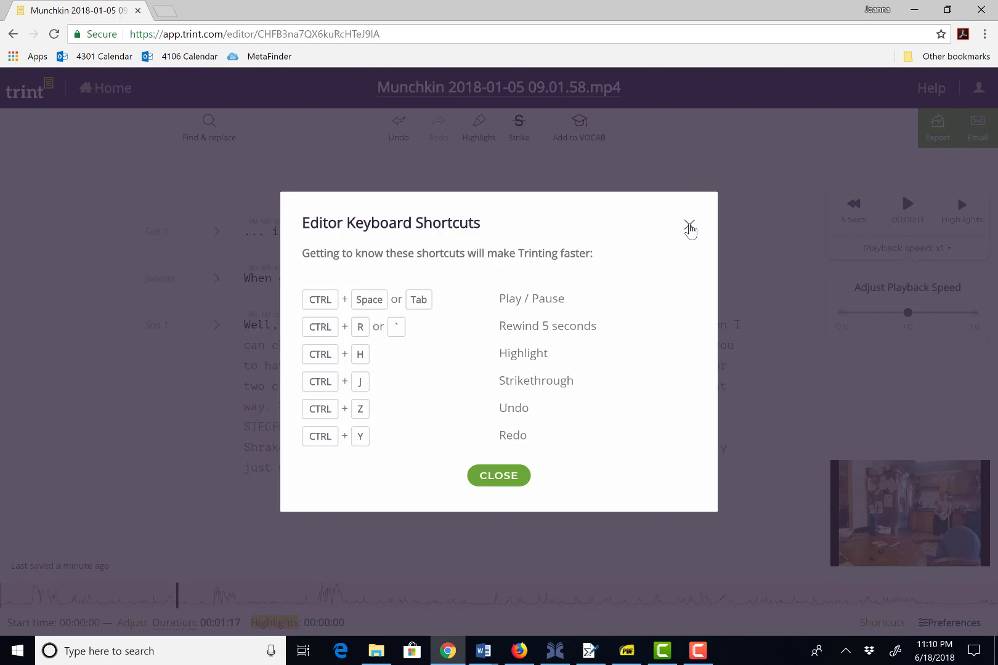
click(690, 226)
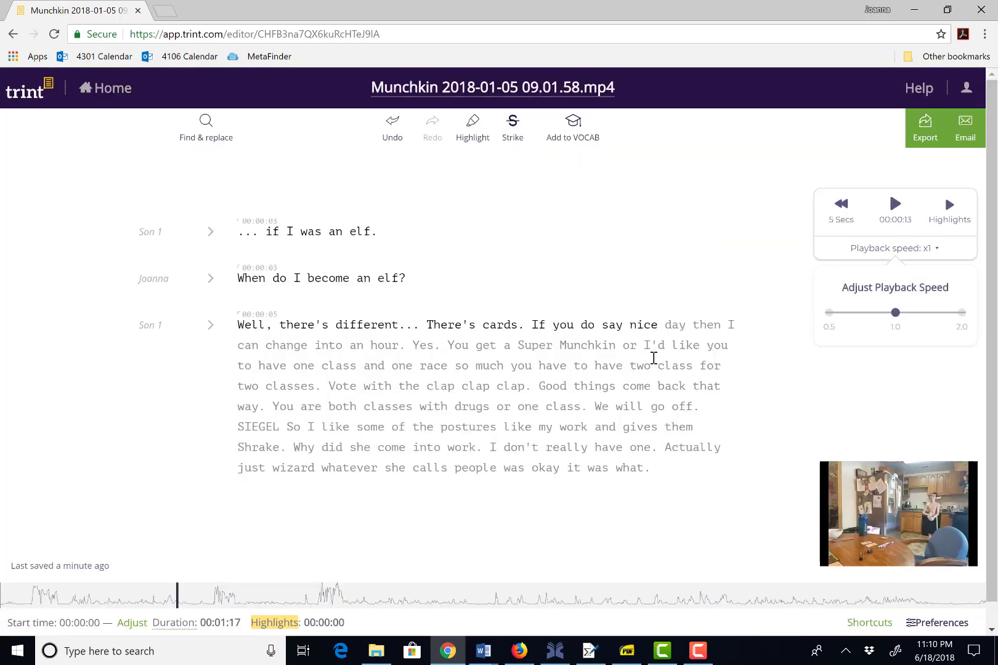
mouse_move(914, 631)
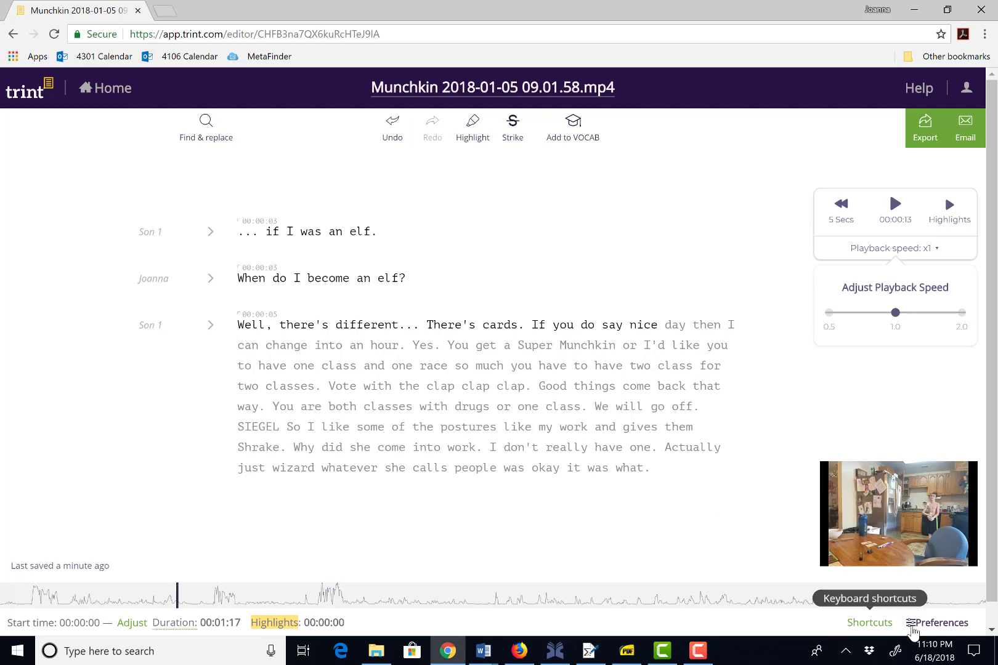
click(959, 636)
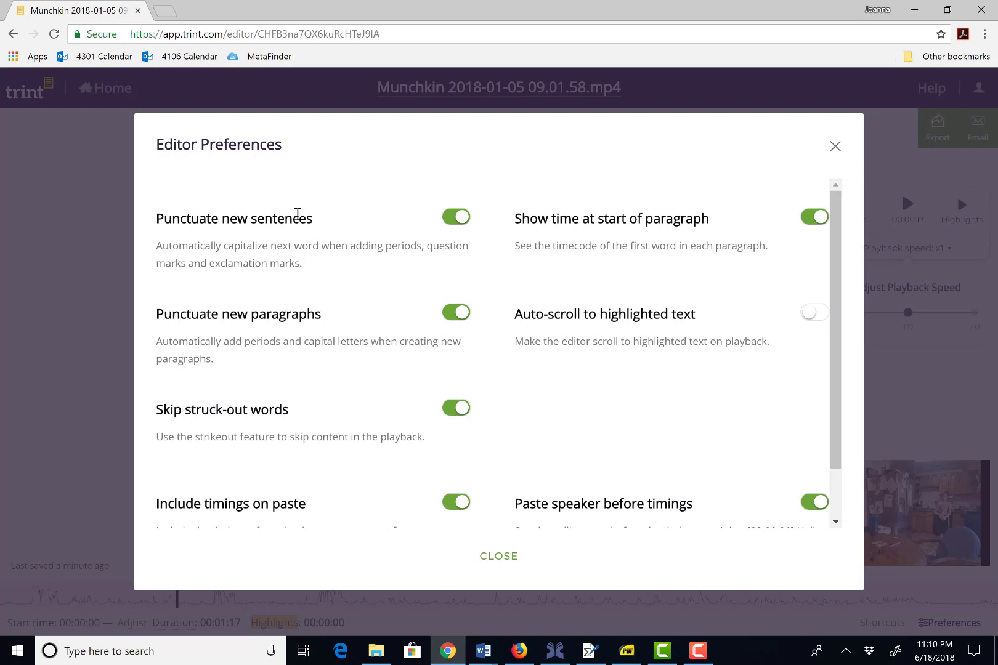
mouse_move(299, 263)
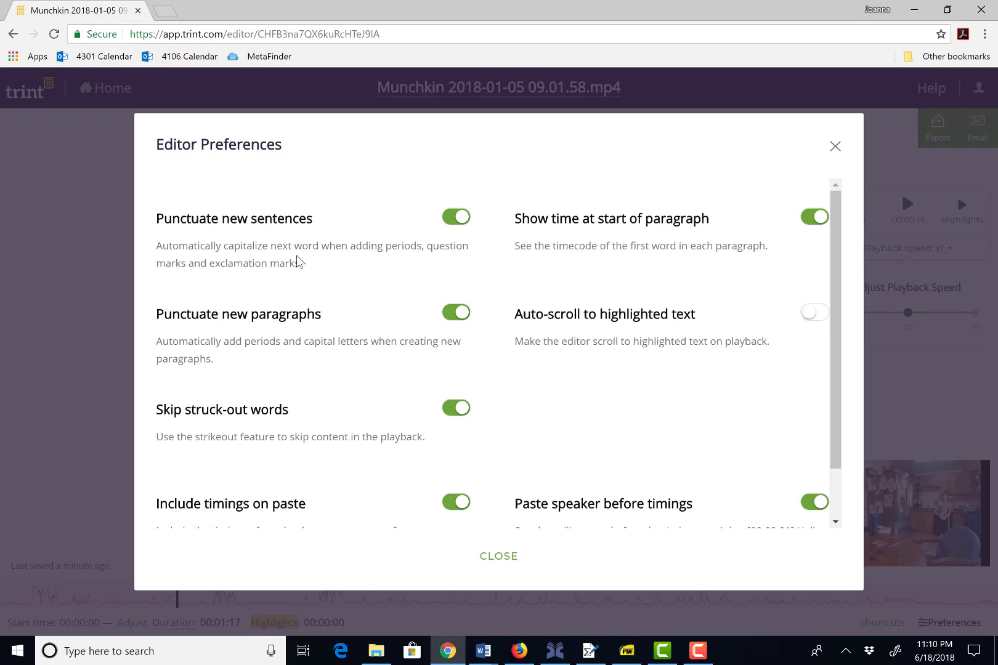
mouse_move(310, 333)
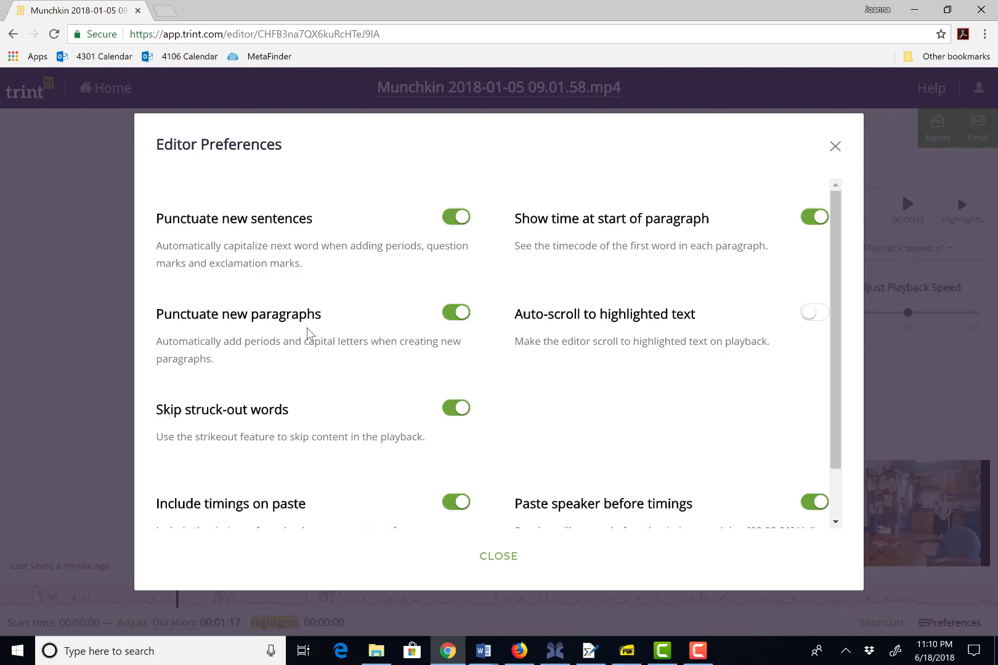
mouse_move(299, 513)
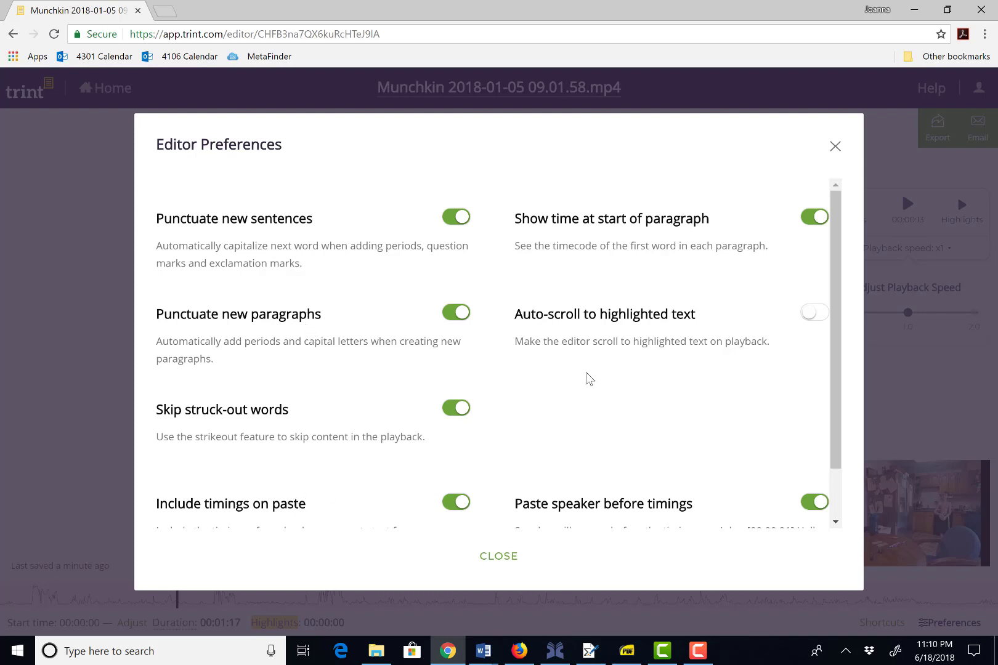
mouse_move(641, 250)
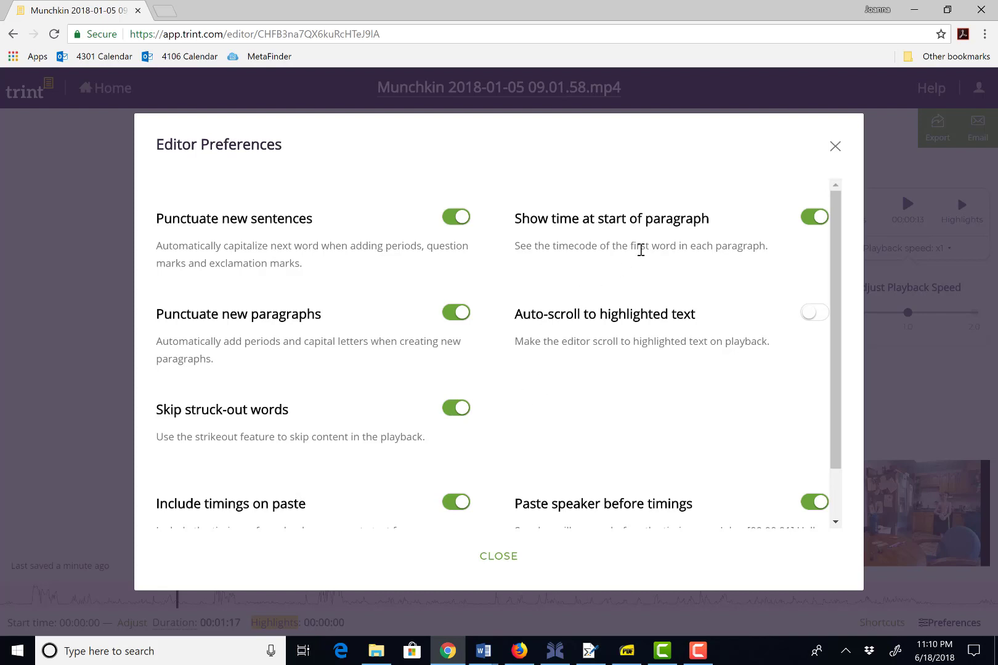
mouse_move(712, 455)
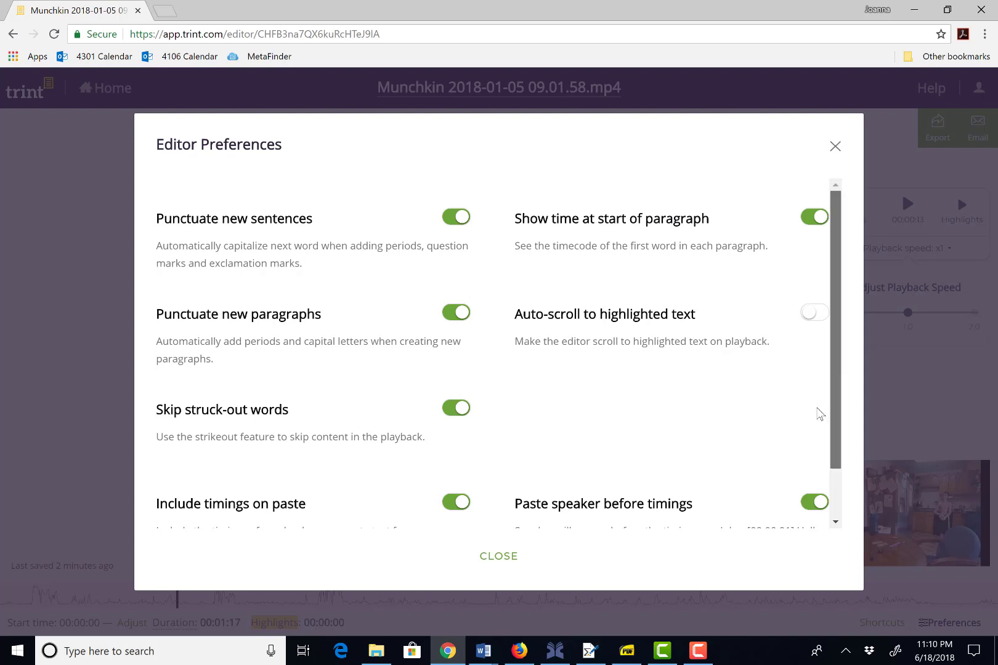
scroll(down, 3)
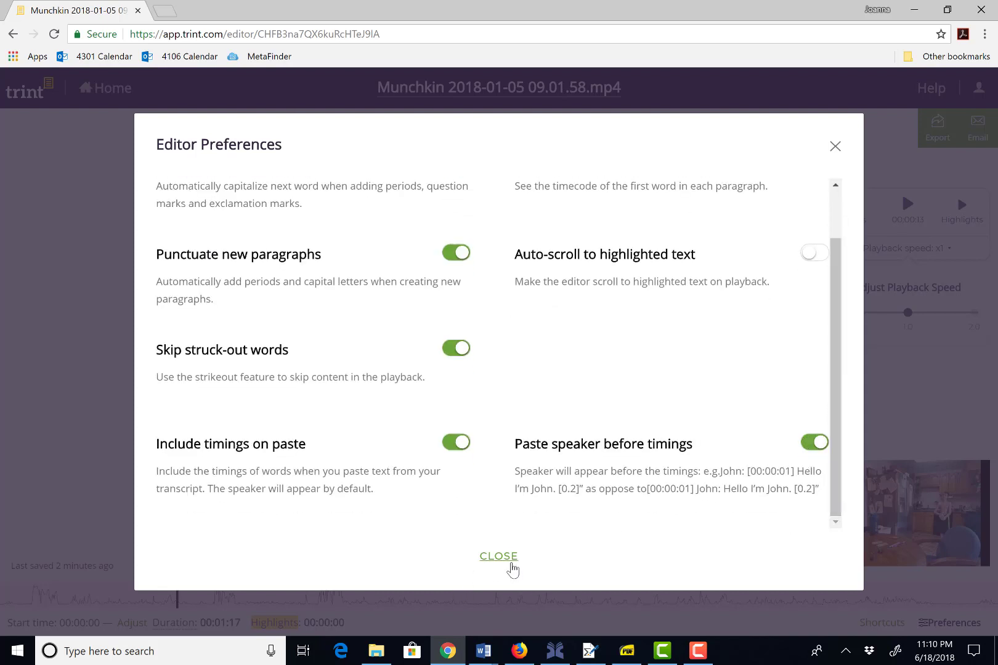
mouse_move(636, 454)
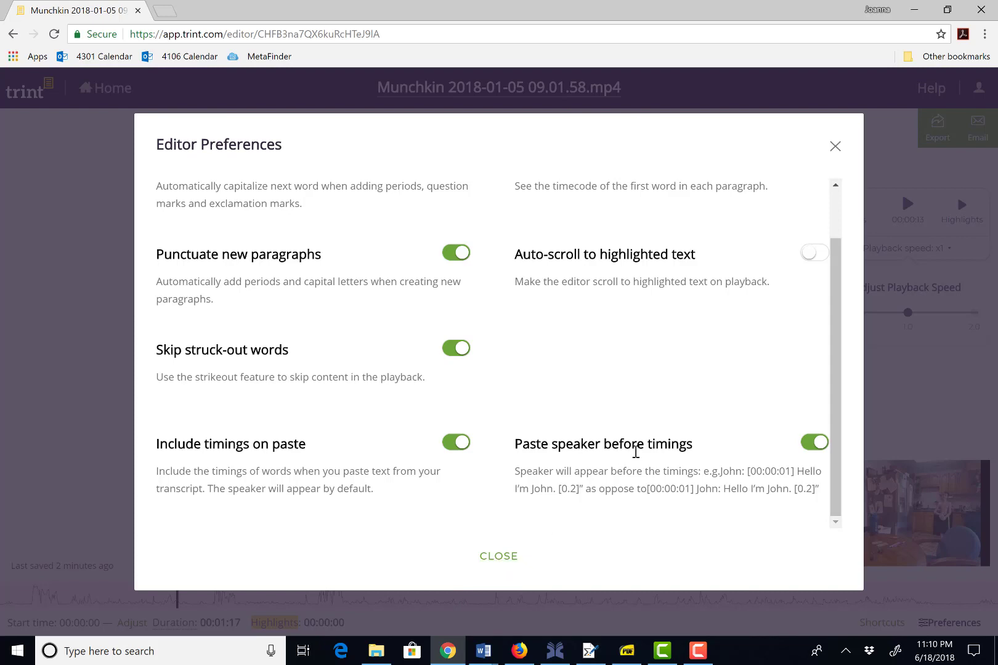
mouse_move(681, 493)
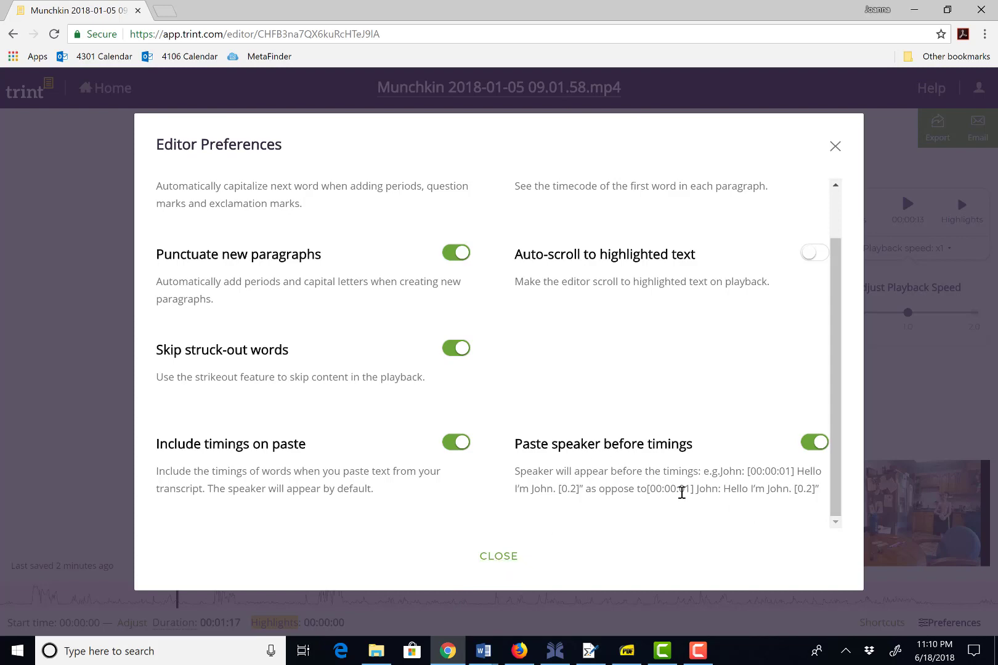
click(498, 557)
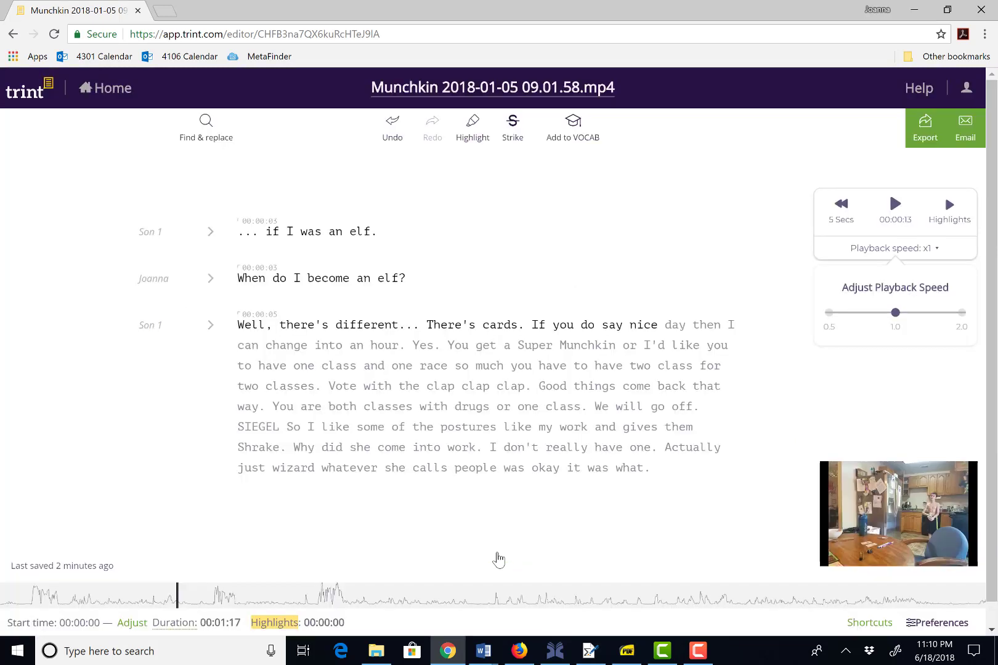
mouse_move(308, 623)
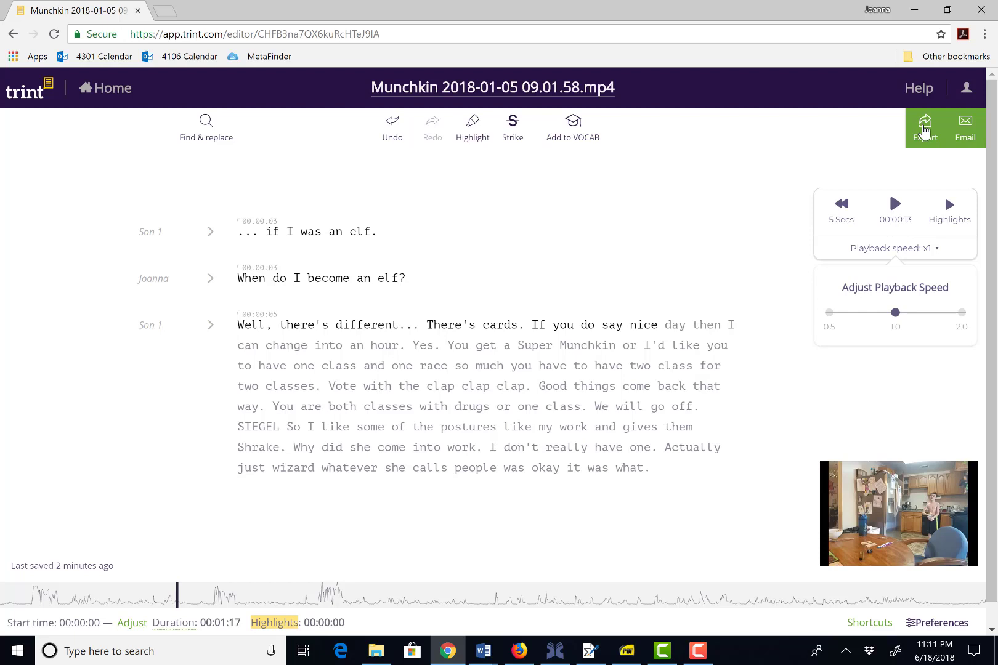
click(926, 127)
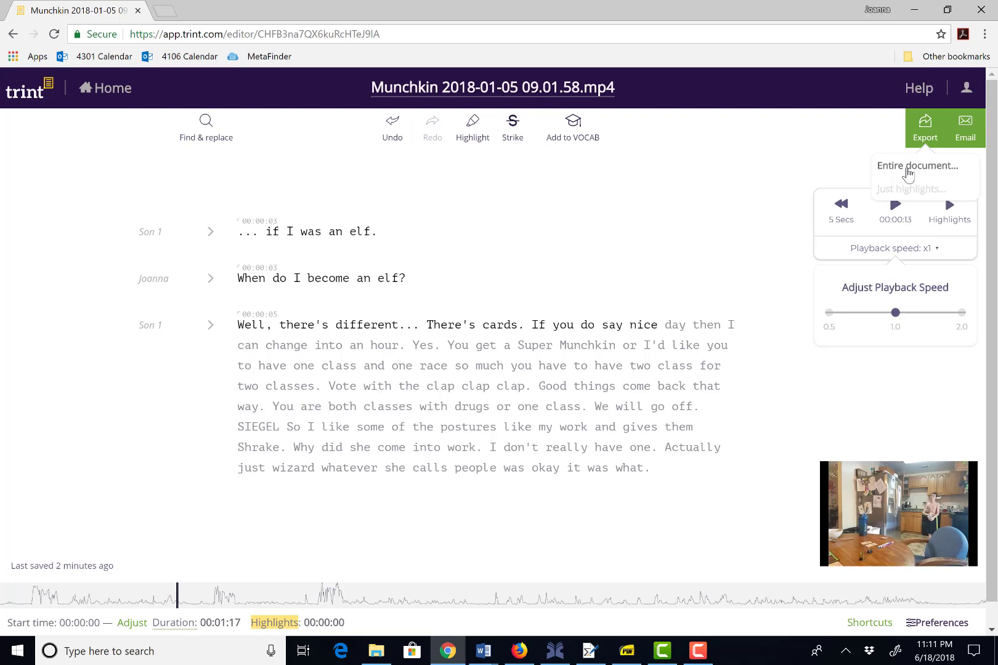
click(918, 166)
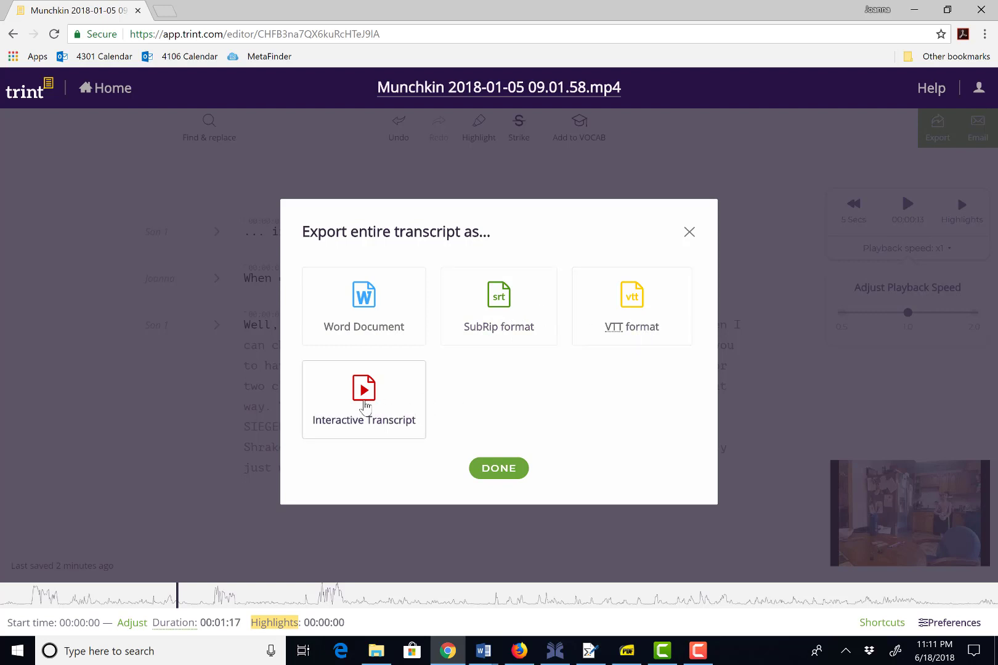
mouse_move(513, 487)
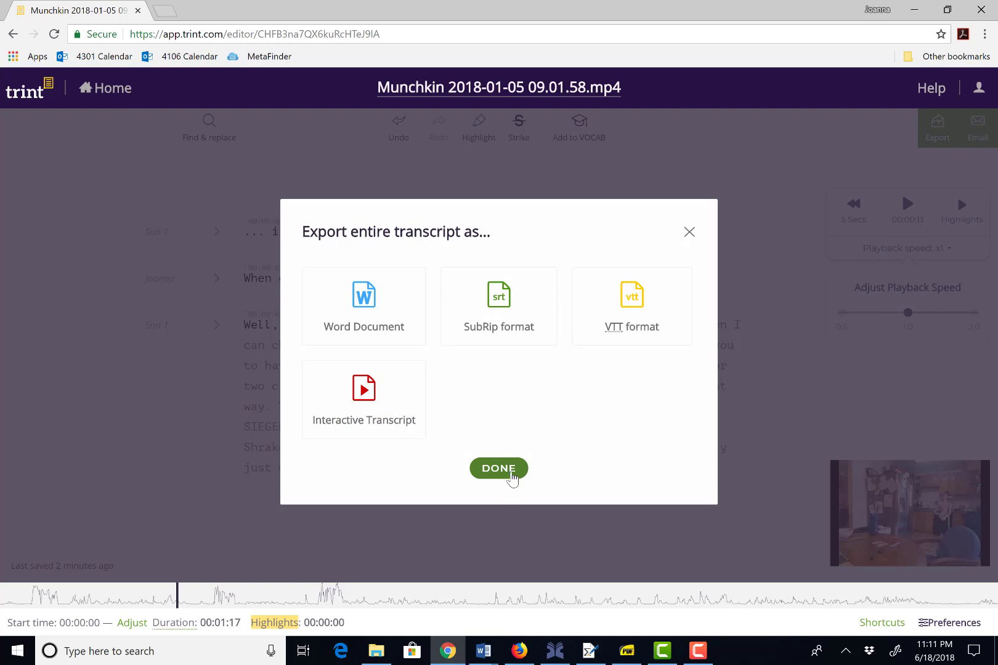
click(498, 468)
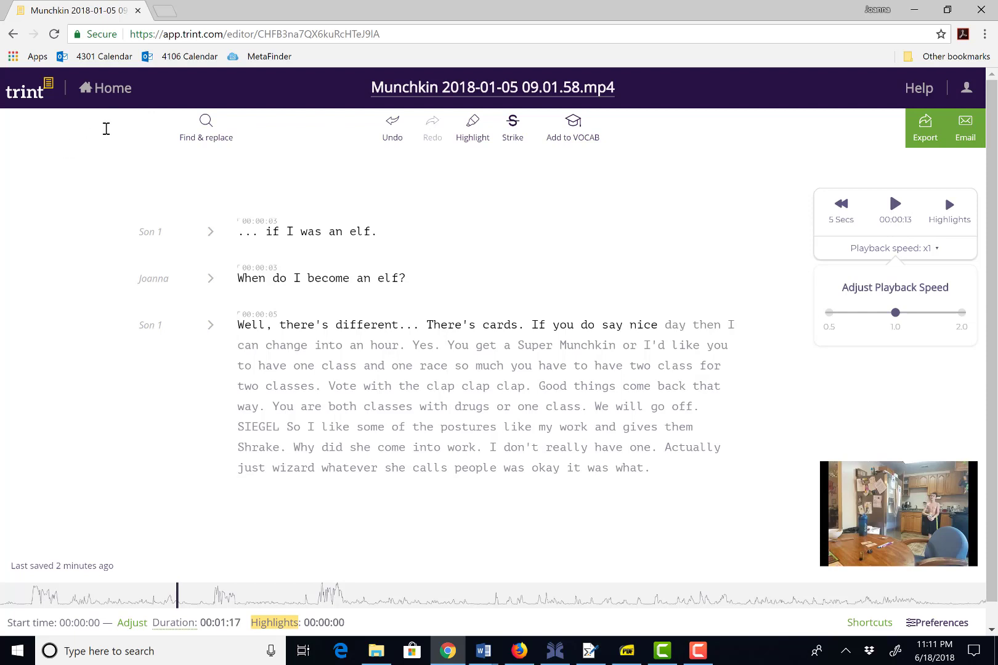
mouse_move(205, 138)
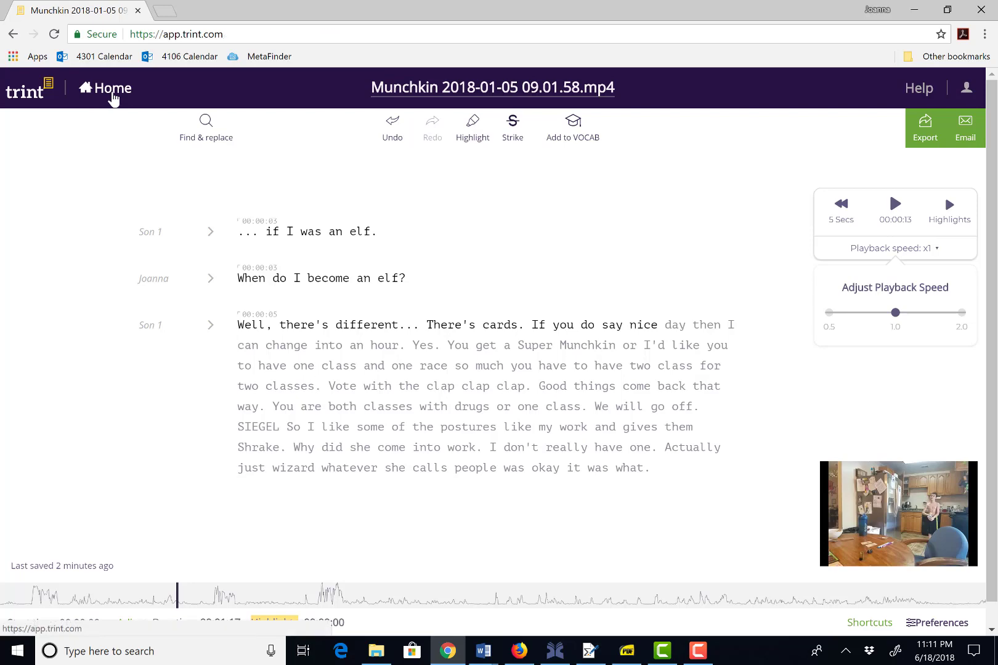
Go Home to My Trints and scroll the list showing the Munchkin transcript among the files
click(109, 89)
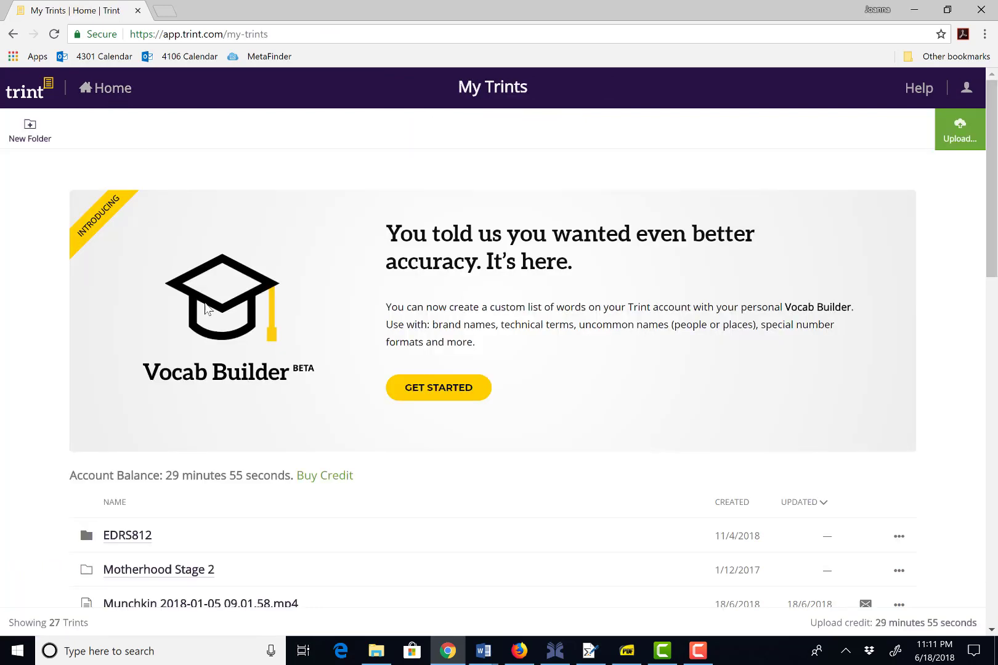
scroll(down, 3)
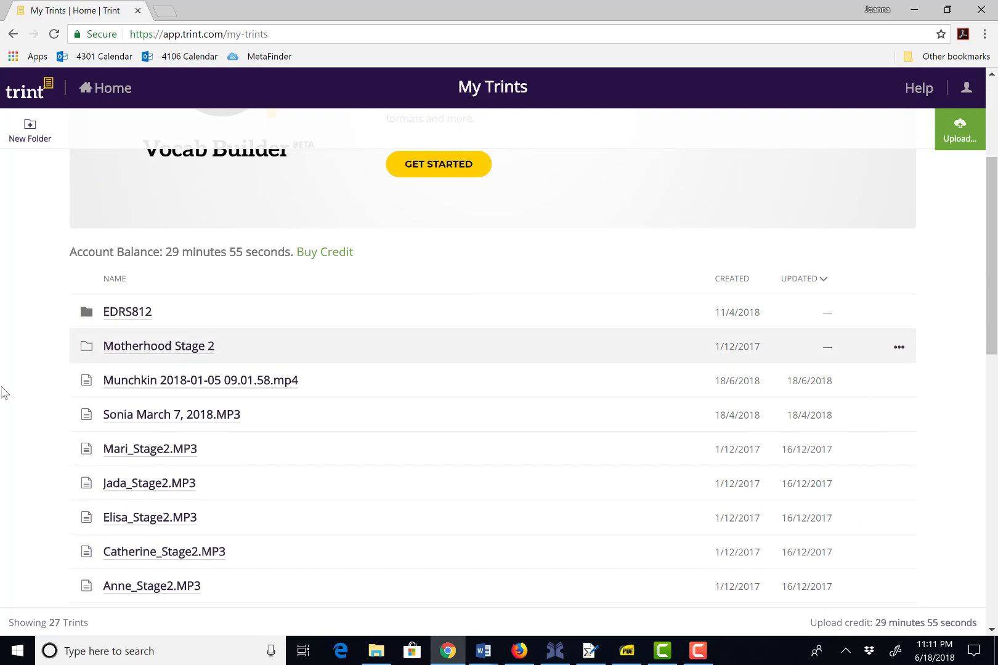
mouse_move(161, 386)
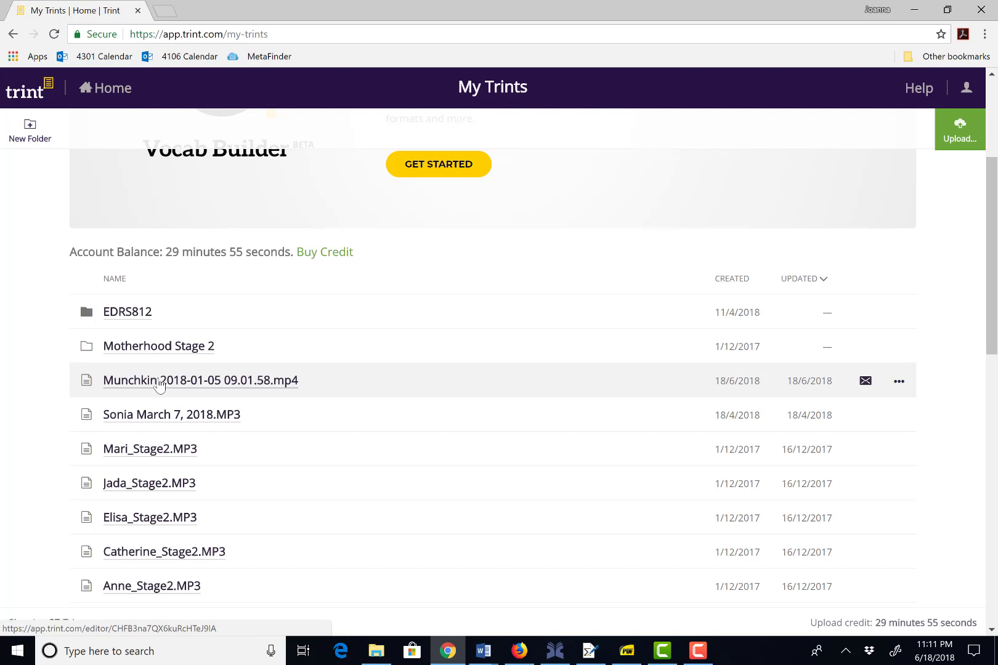
mouse_move(56, 220)
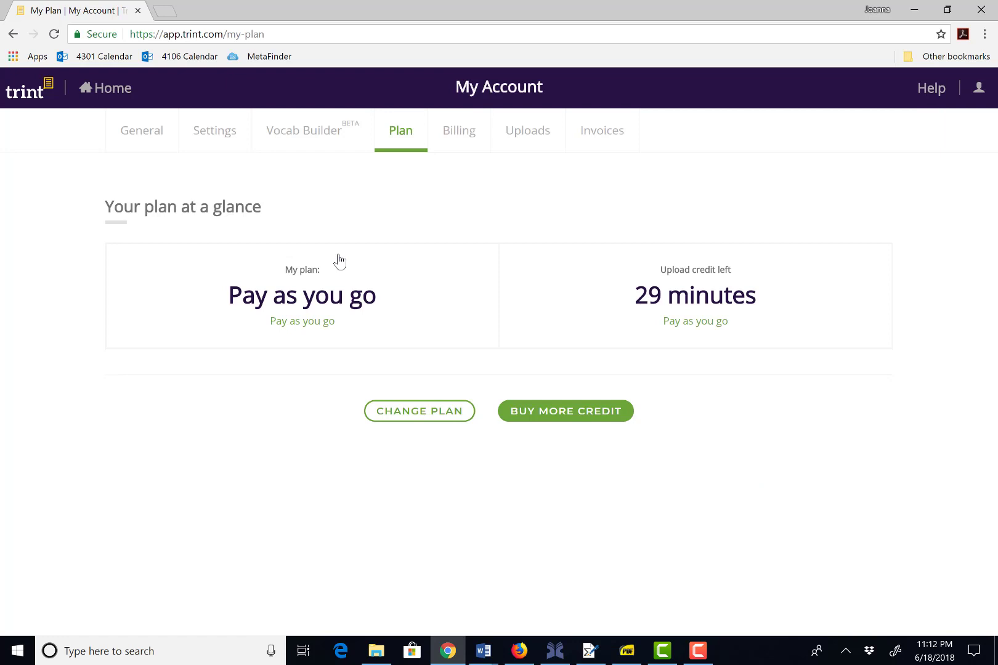
mouse_move(265, 326)
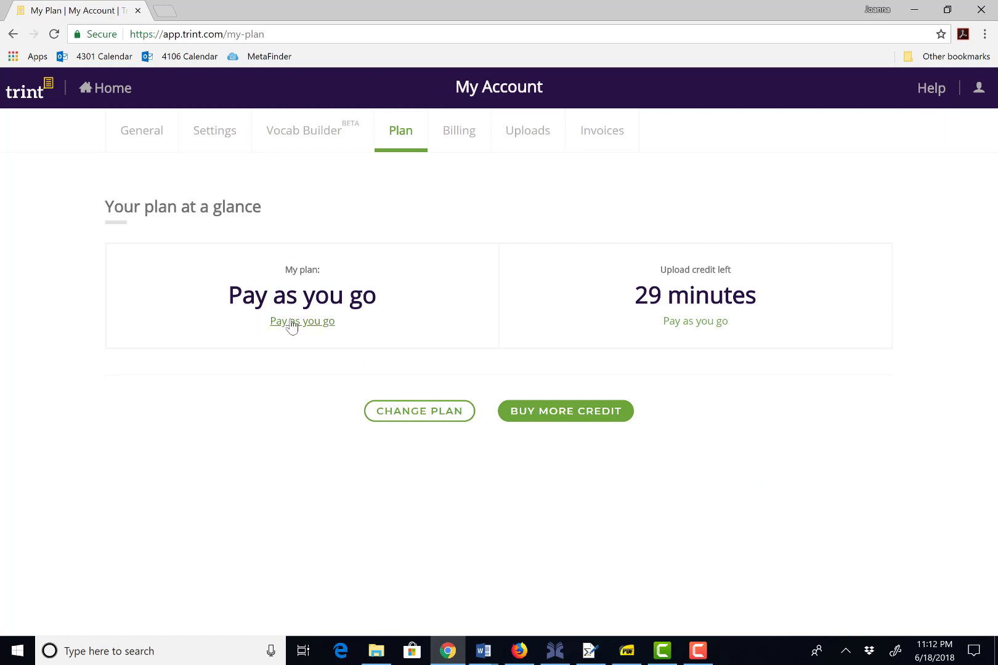
mouse_move(445, 307)
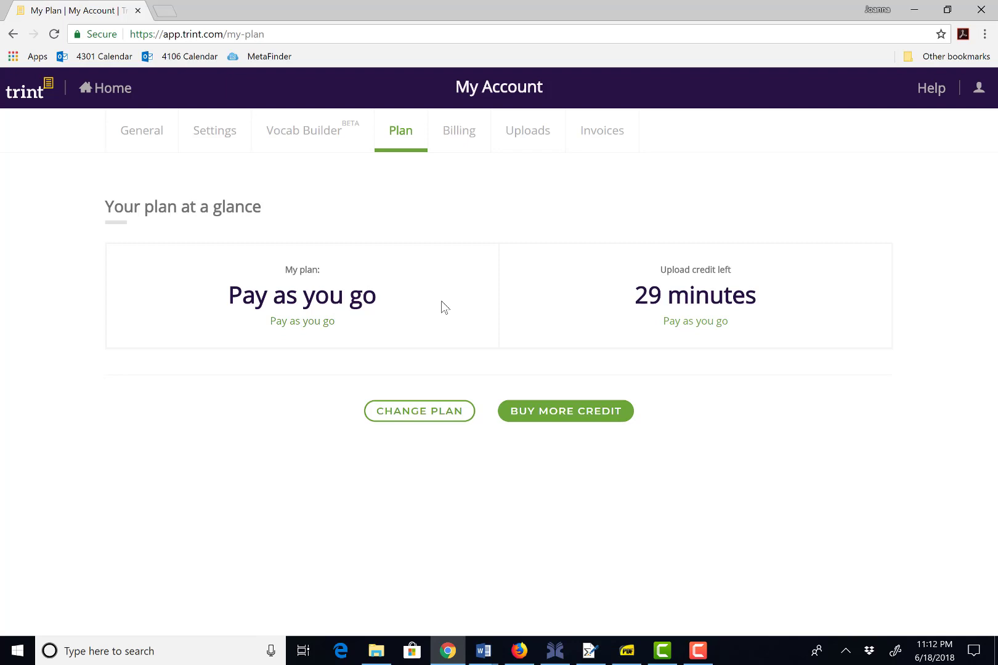
mouse_move(432, 490)
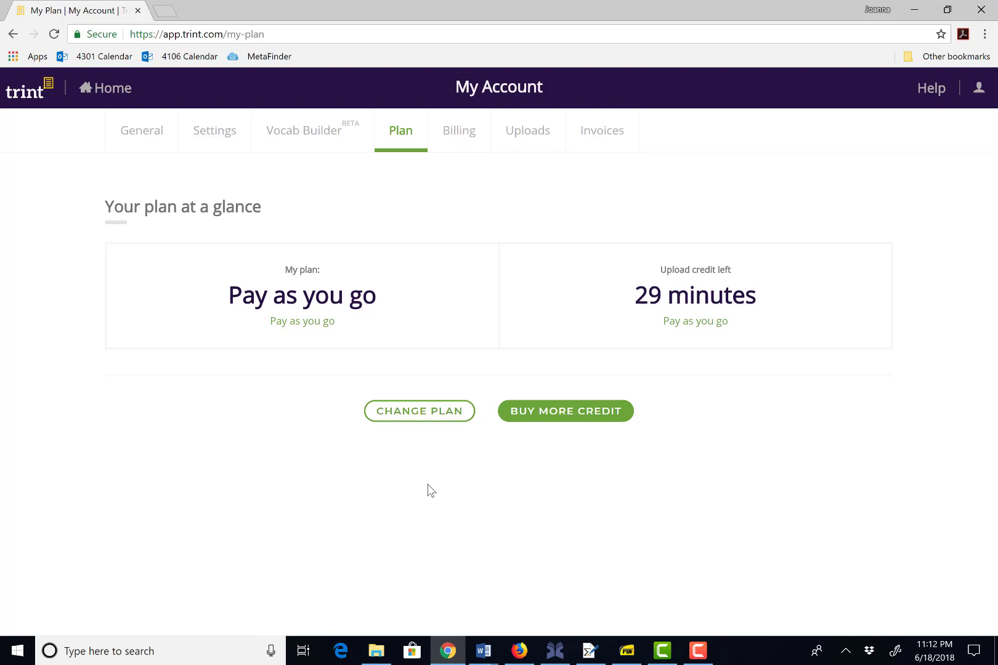